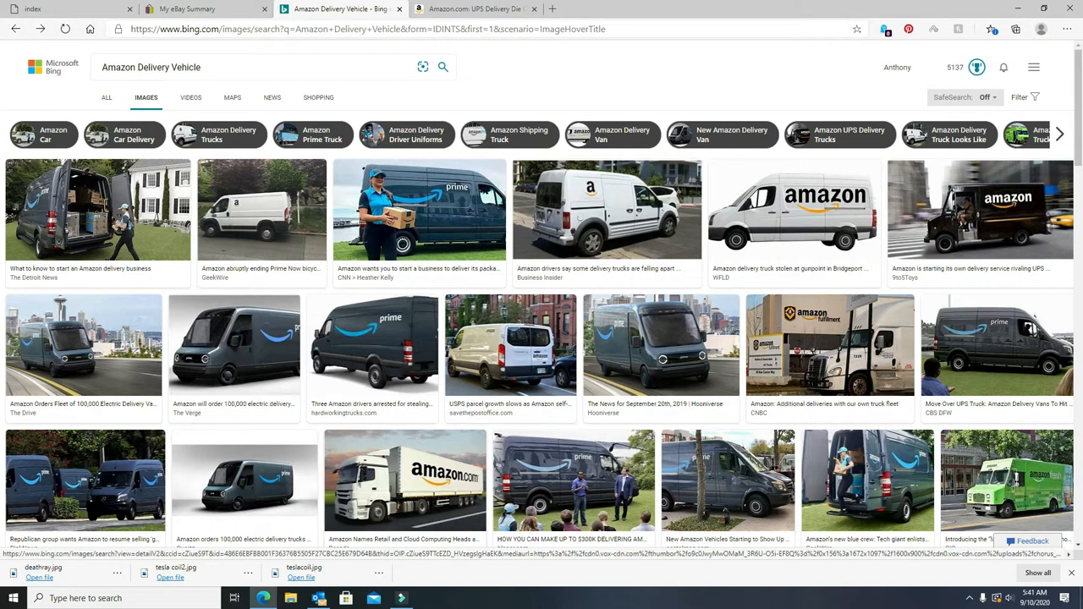
# Enlarge and close The Verge's electric van image, then scroll further down the article.
pyautogui.click(234, 347)
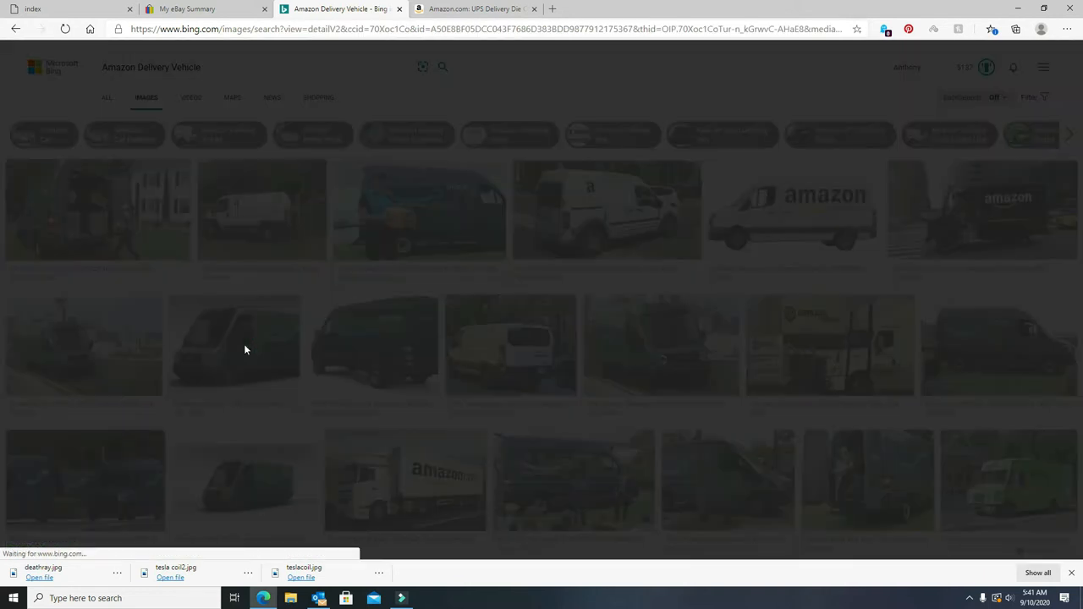
pyautogui.click(234, 345)
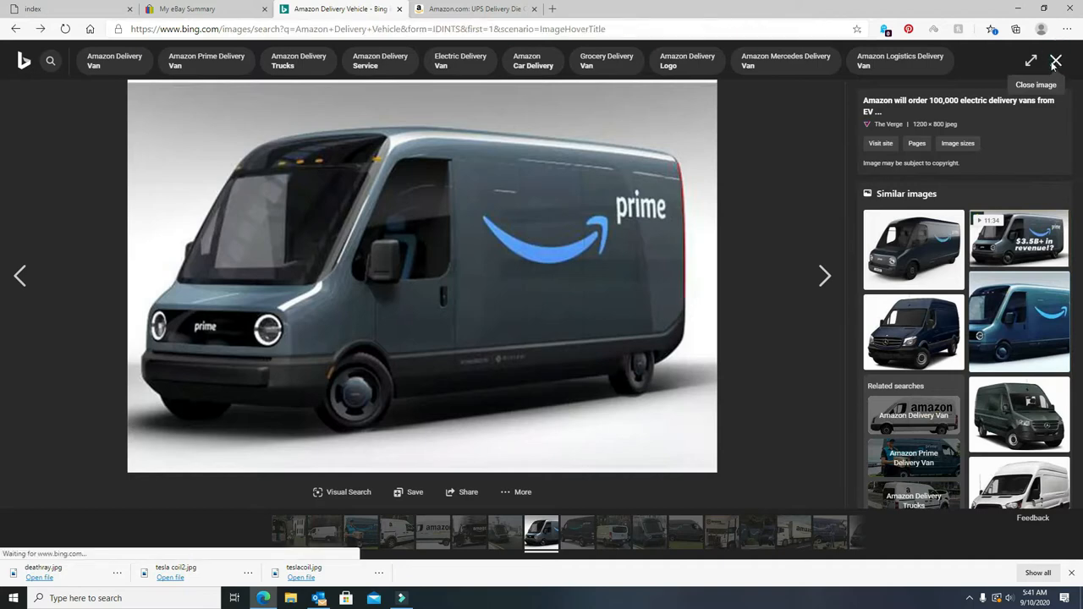
pyautogui.click(1055, 61)
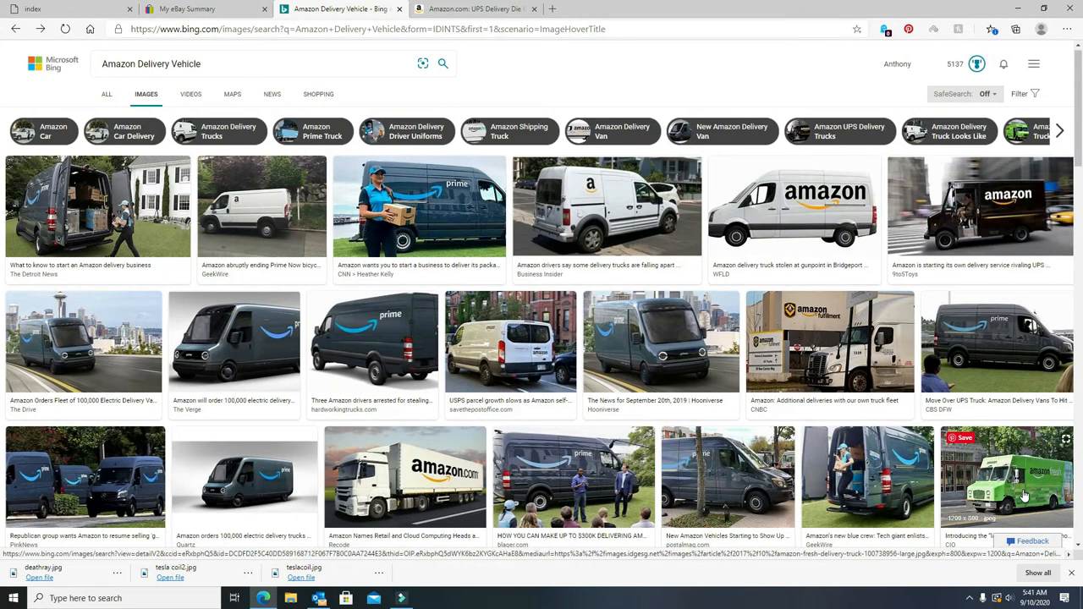
pyautogui.moveTo(1021, 492)
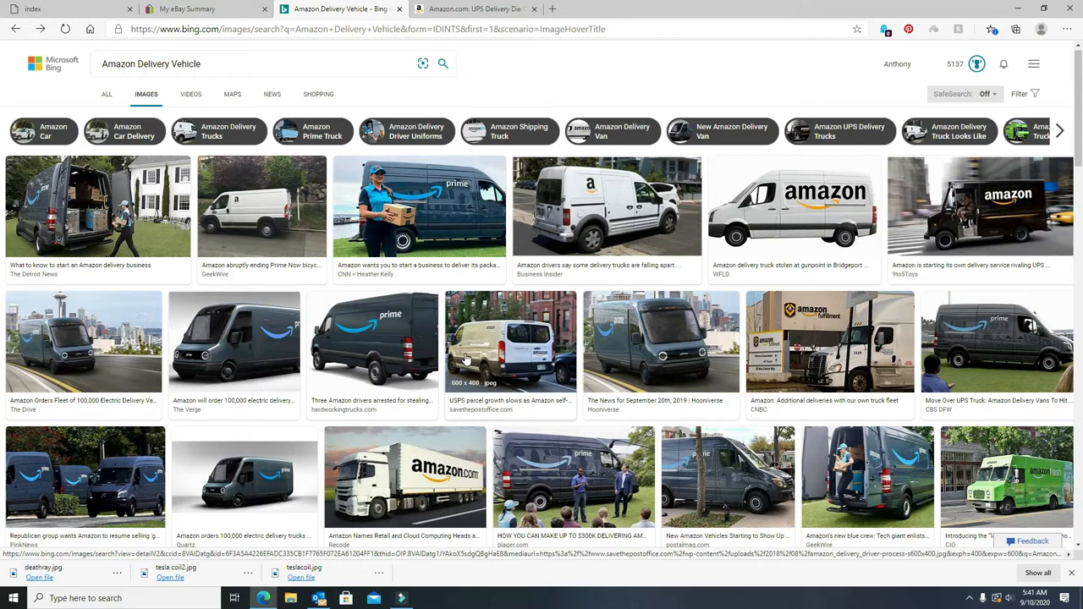
pyautogui.scroll(-3)
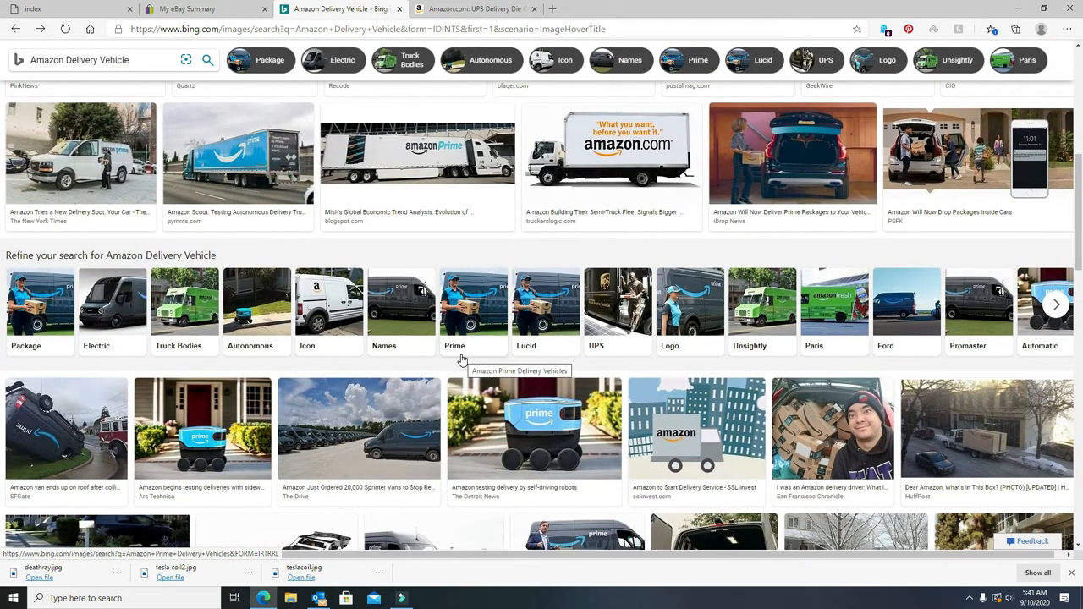
pyautogui.scroll(-3)
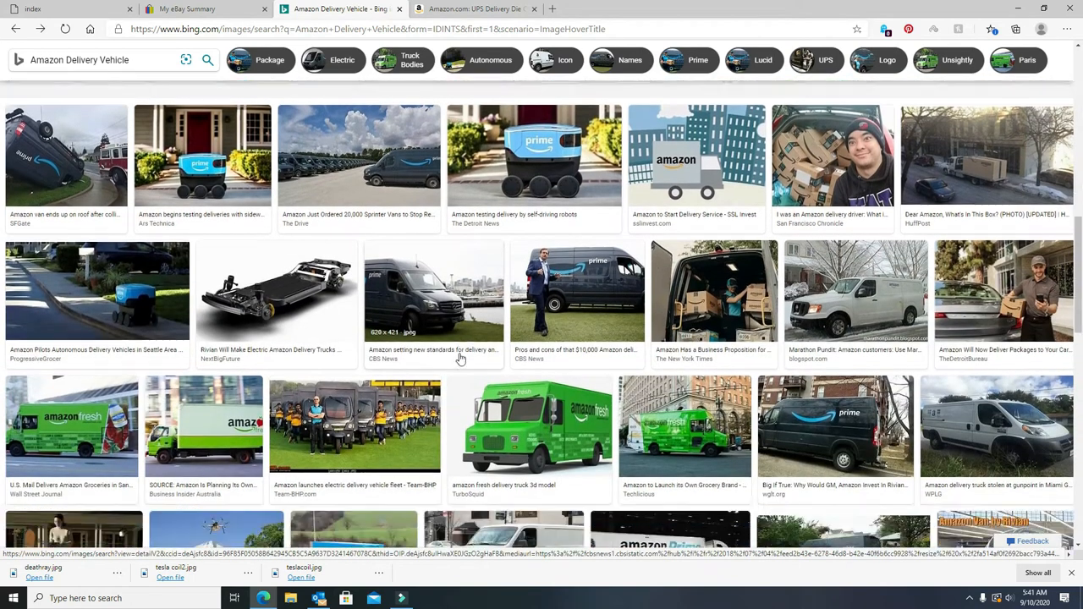
pyautogui.scroll(-3)
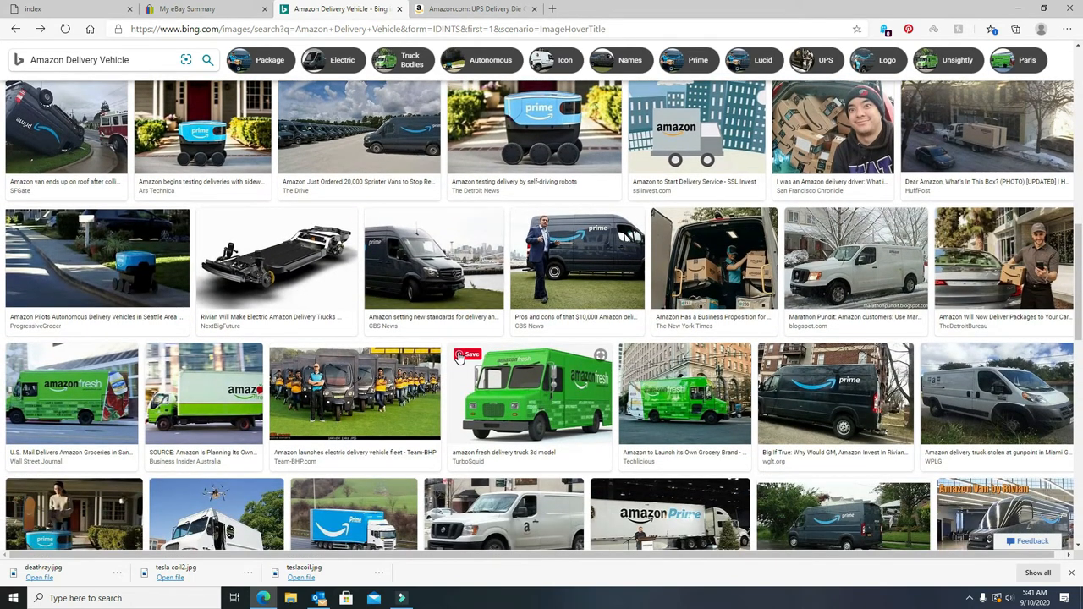
pyautogui.scroll(-3)
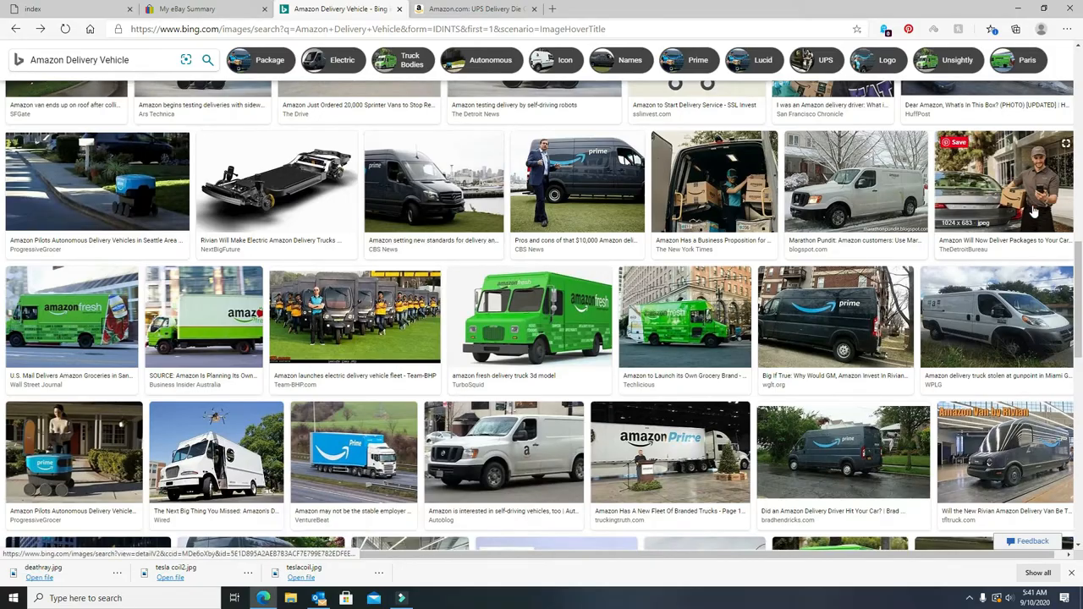
pyautogui.scroll(-3)
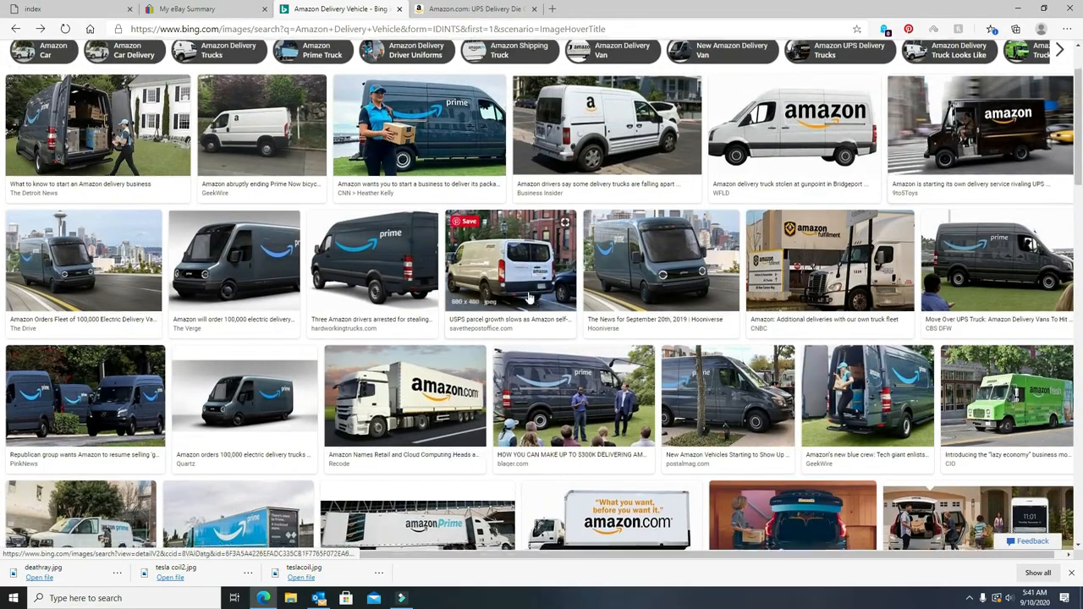
pyautogui.scroll(-3)
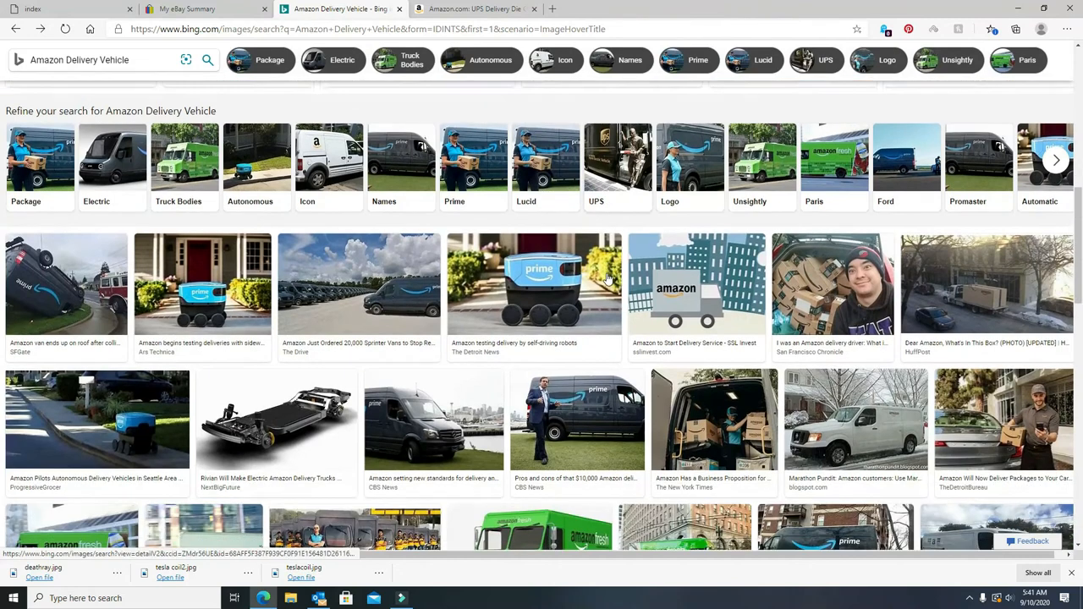
pyautogui.scroll(-3)
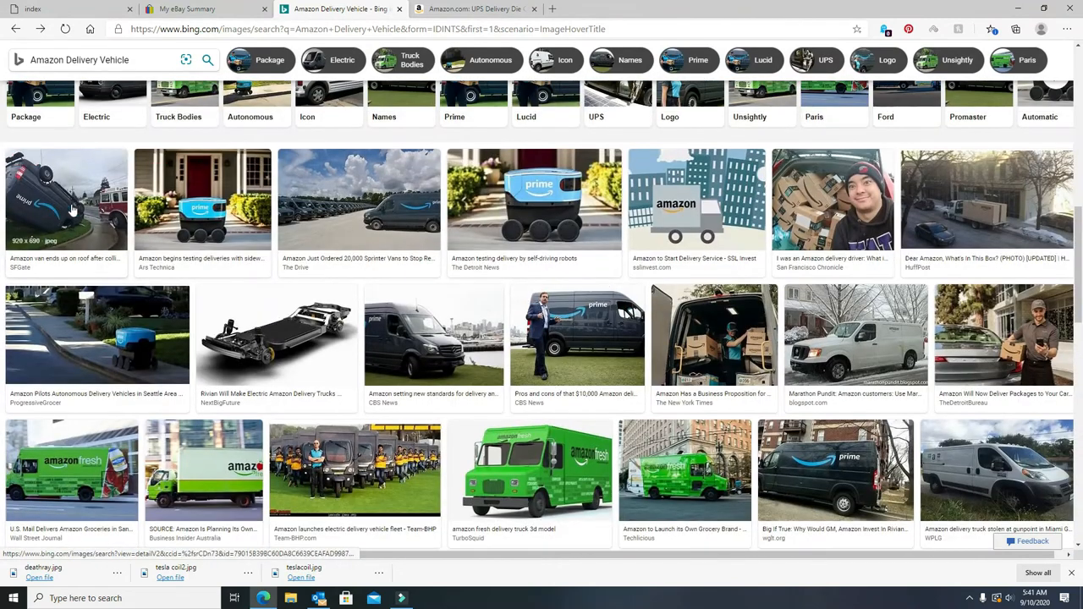
# View the overturned Amazon van photo enlarged, close it, and keep scrolling.
pyautogui.click(66, 198)
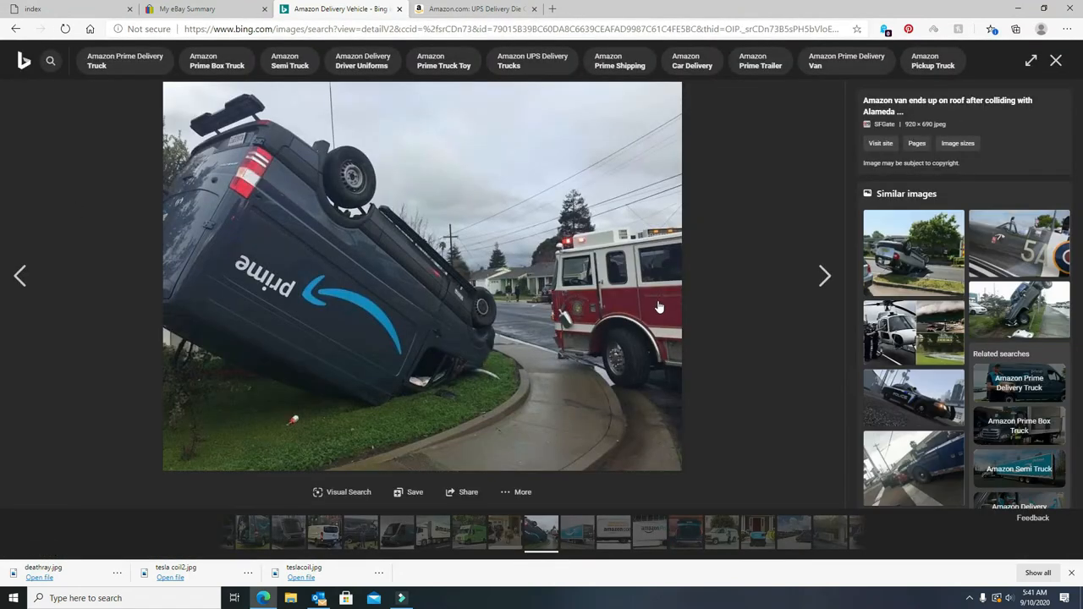
pyautogui.moveTo(1055, 61)
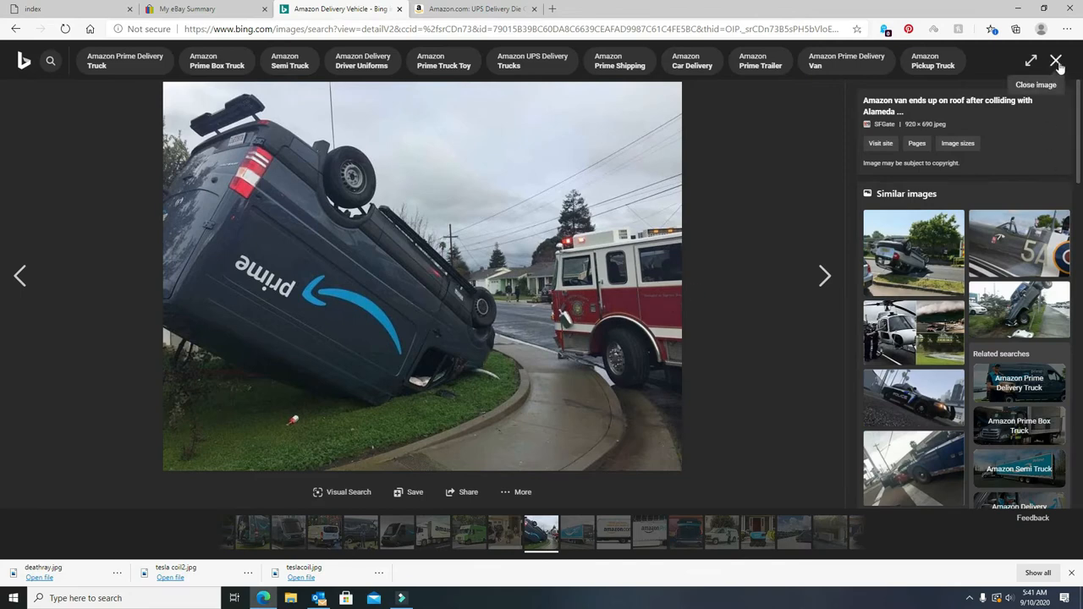
pyautogui.click(1056, 61)
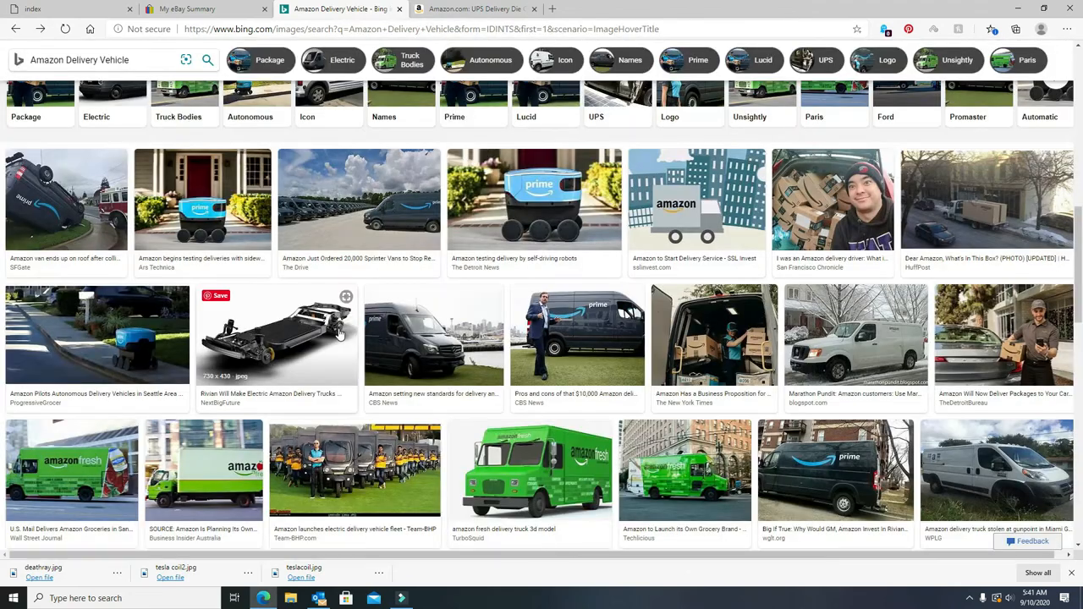
pyautogui.scroll(-3)
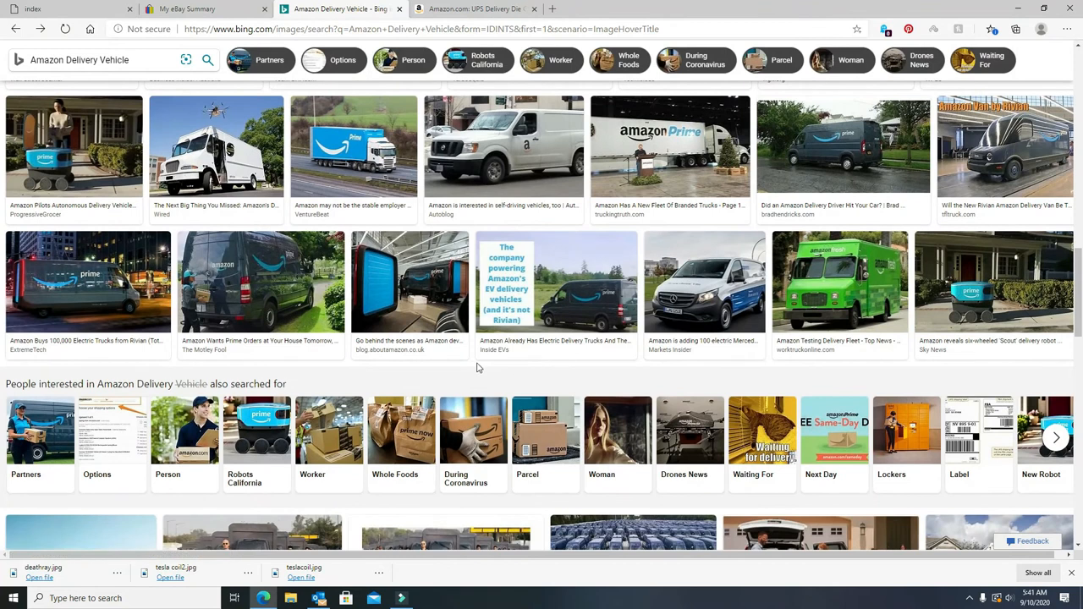
pyautogui.scroll(-3)
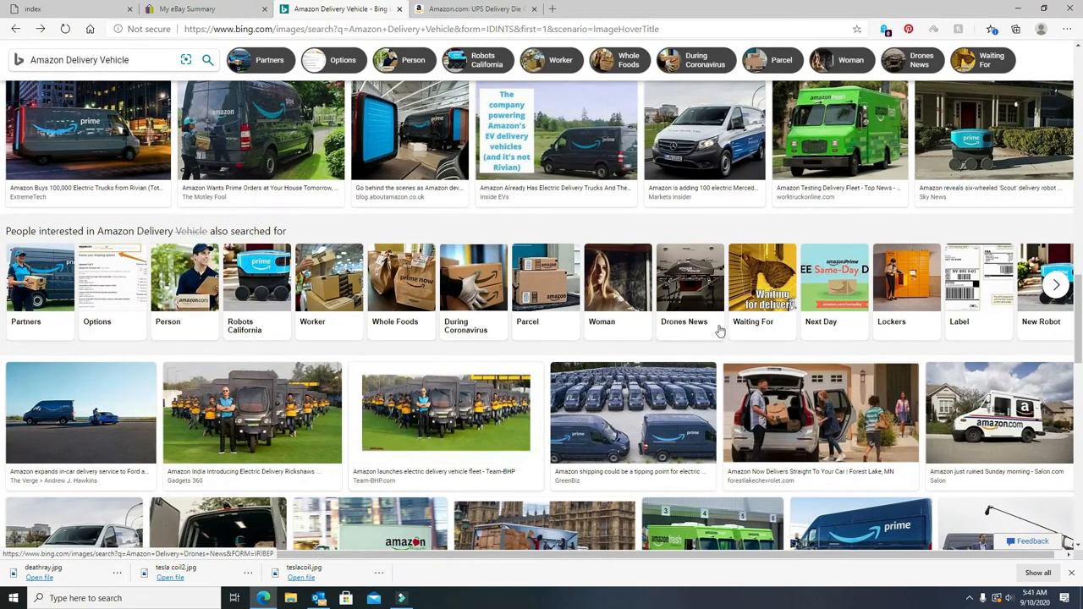
# Enlarge and close the parked van fleet photo, then scroll further down.
pyautogui.click(633, 412)
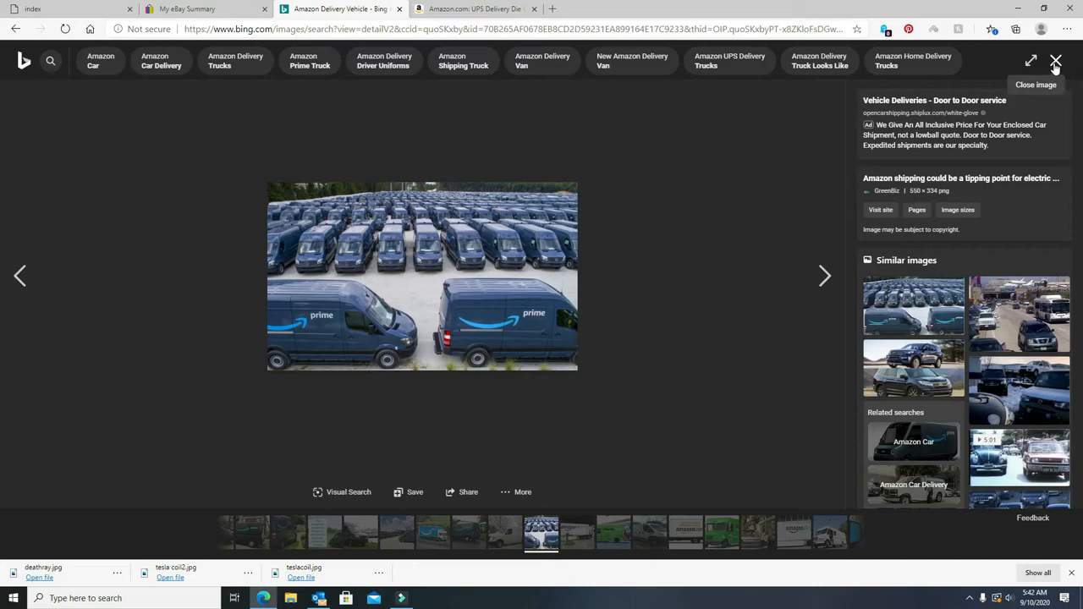
pyautogui.click(1056, 61)
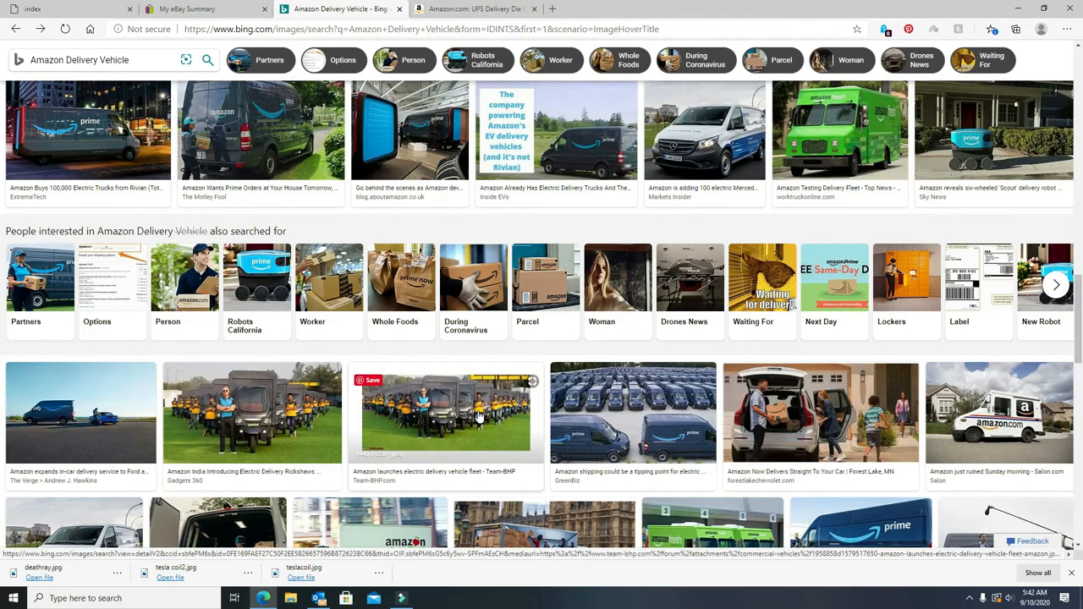
pyautogui.scroll(-3)
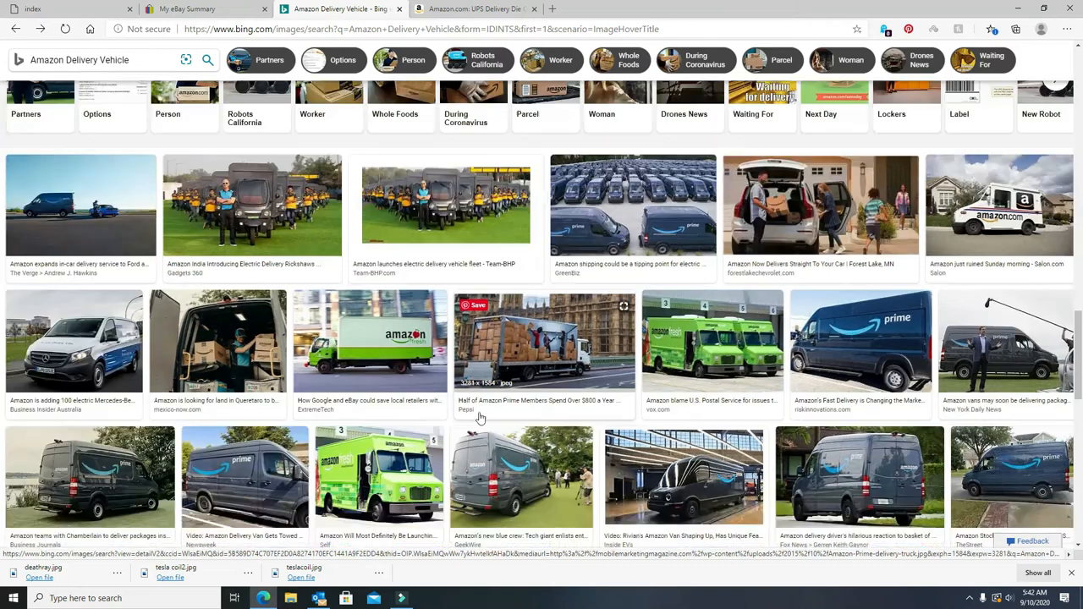
pyautogui.scroll(-3)
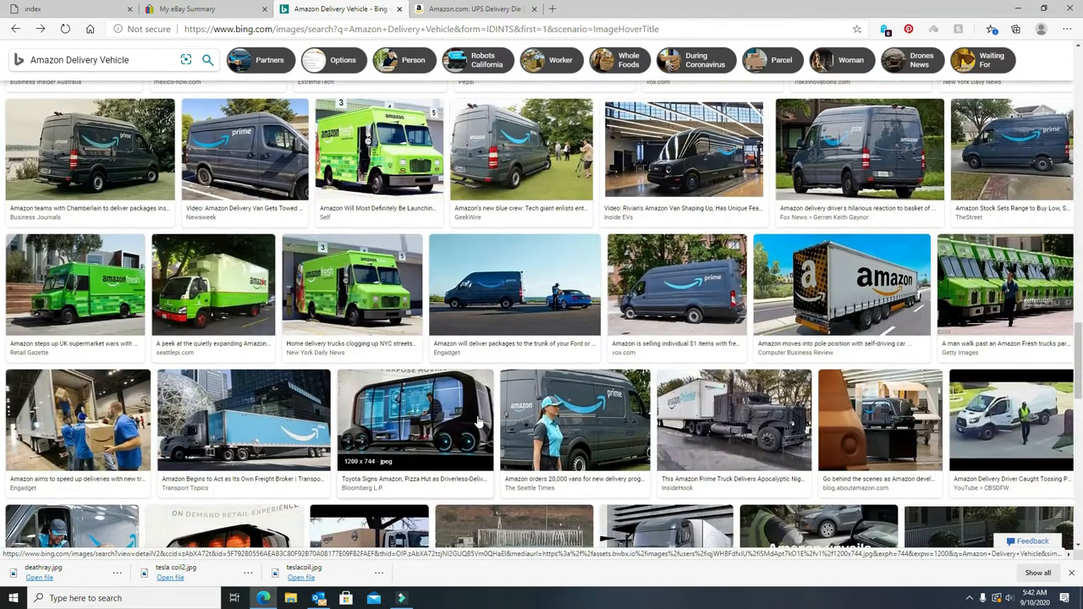
pyautogui.scroll(-3)
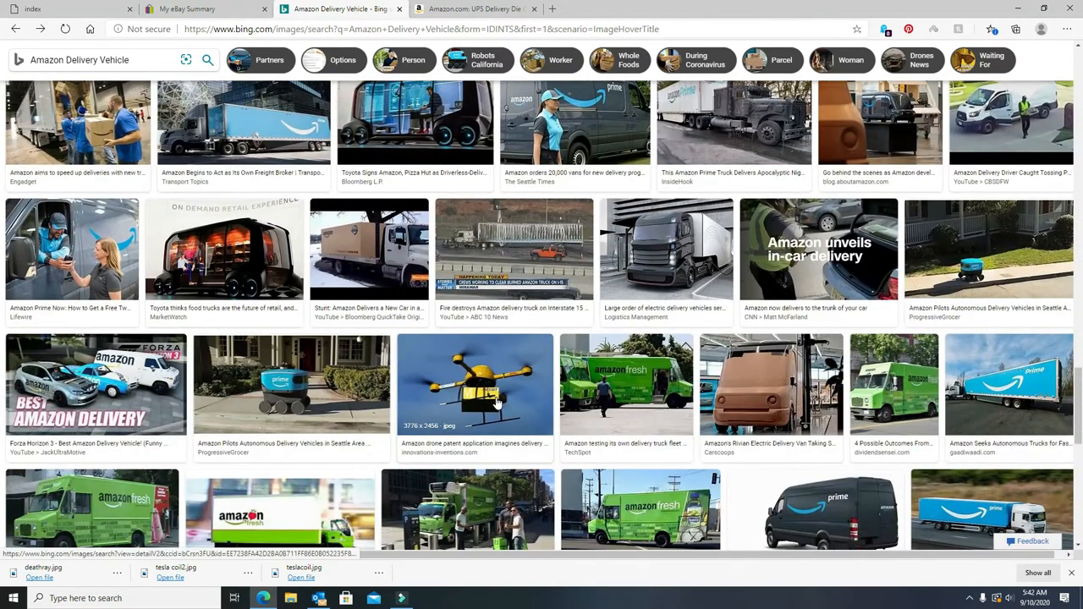
pyautogui.scroll(-3)
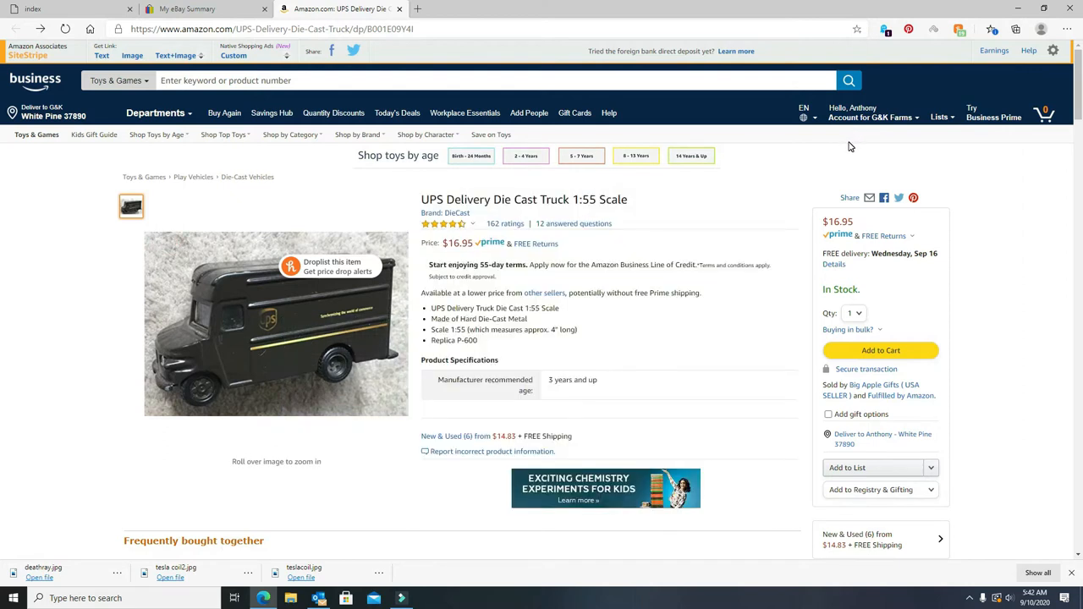
pyautogui.moveTo(856, 146)
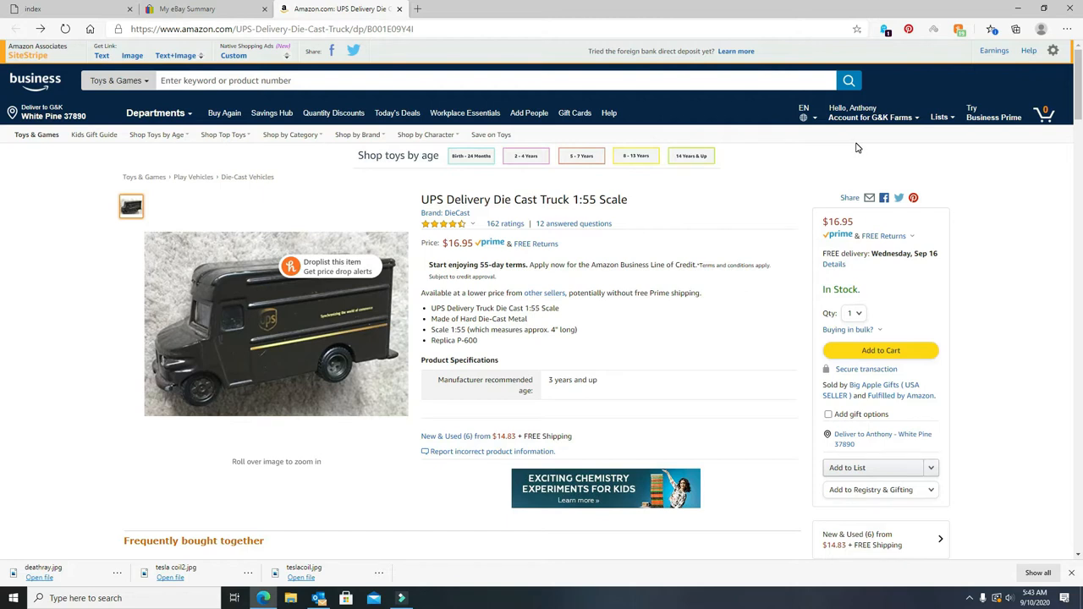
pyautogui.moveTo(686, 318)
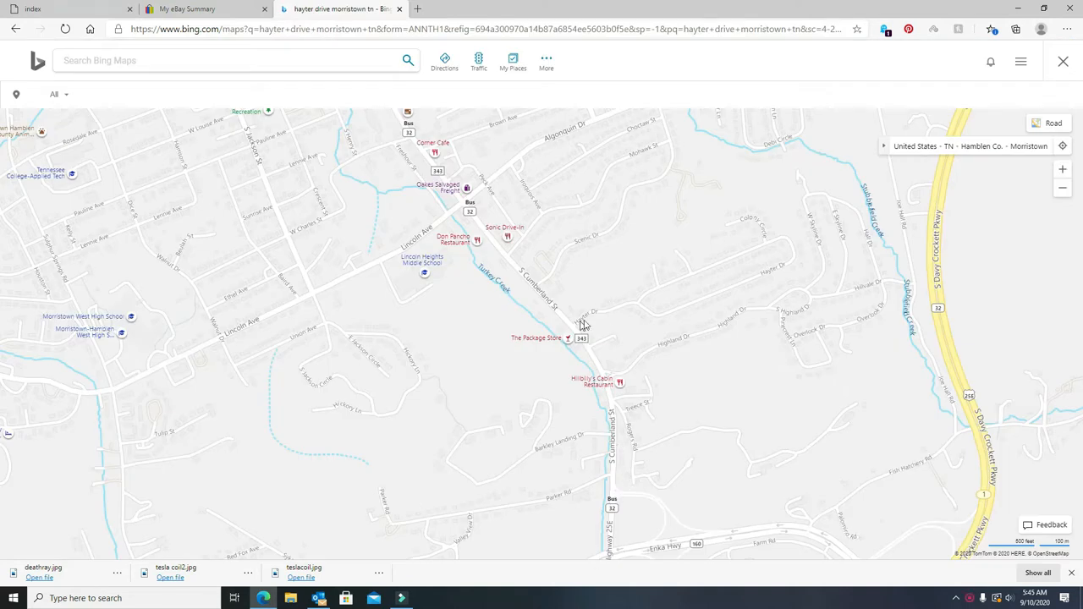
pyautogui.moveTo(642, 312)
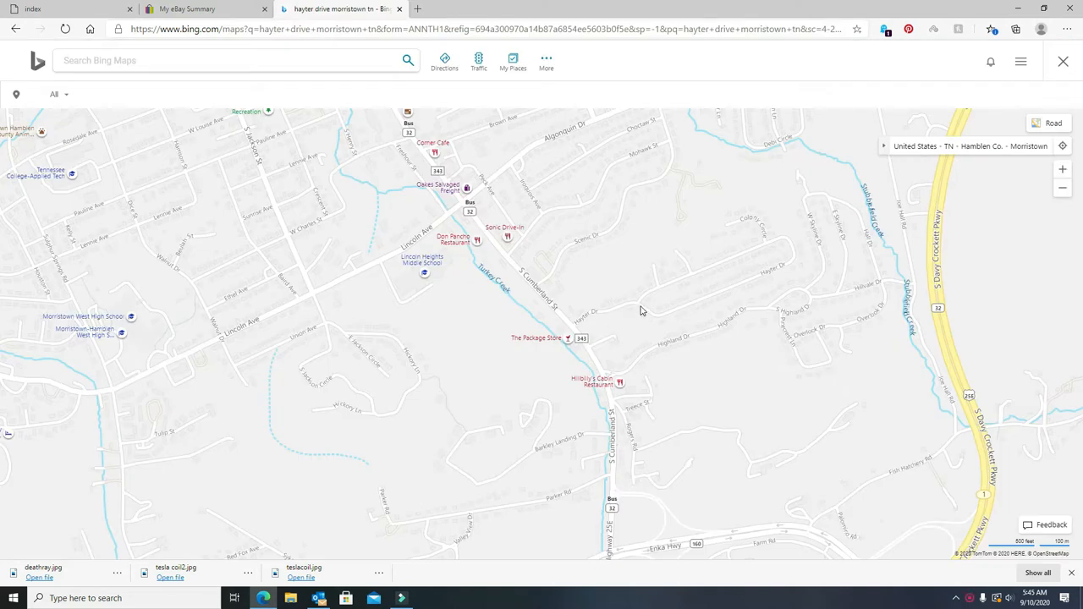
pyautogui.moveTo(659, 292)
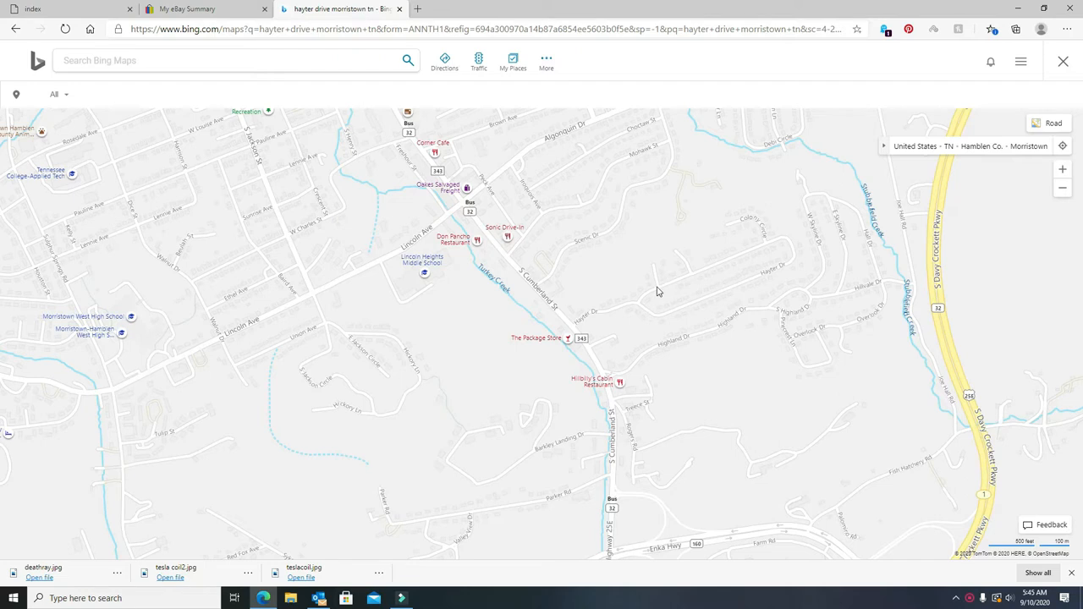
pyautogui.moveTo(770, 245)
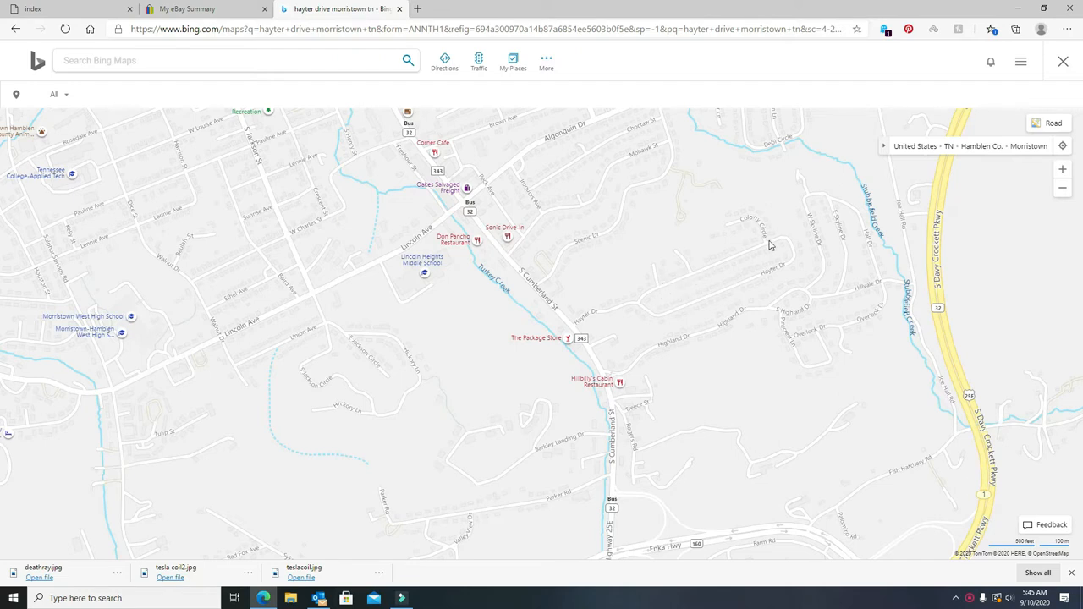
pyautogui.moveTo(719, 231)
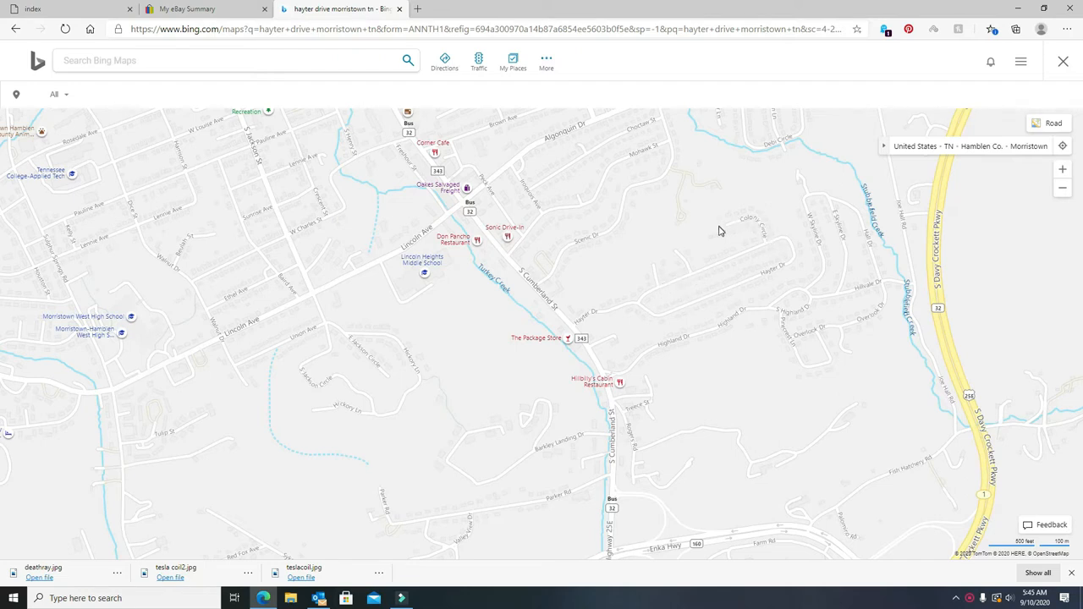
pyautogui.moveTo(772, 247)
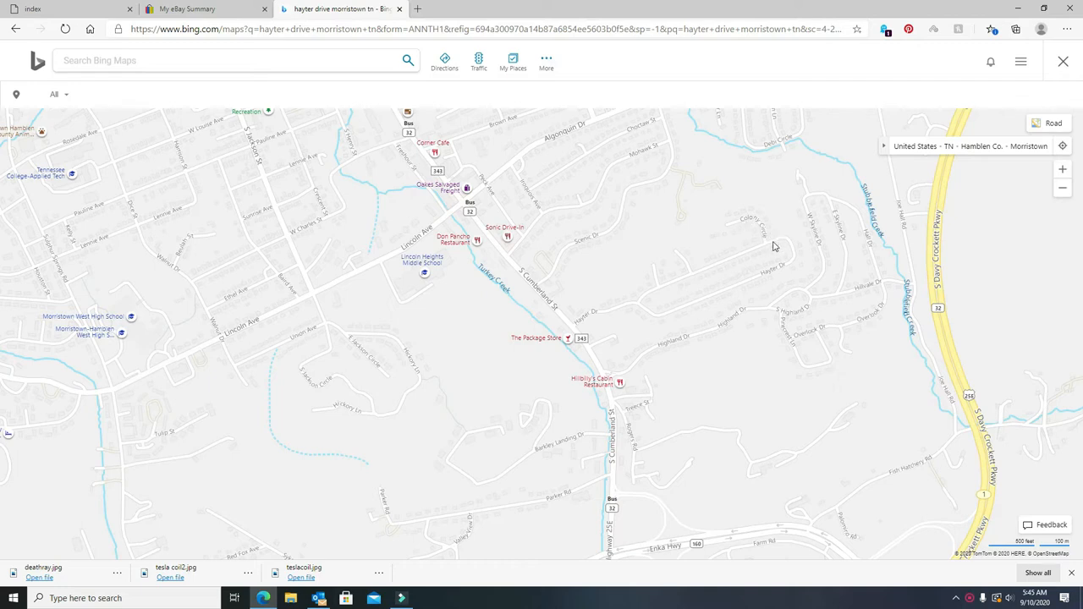
pyautogui.moveTo(724, 240)
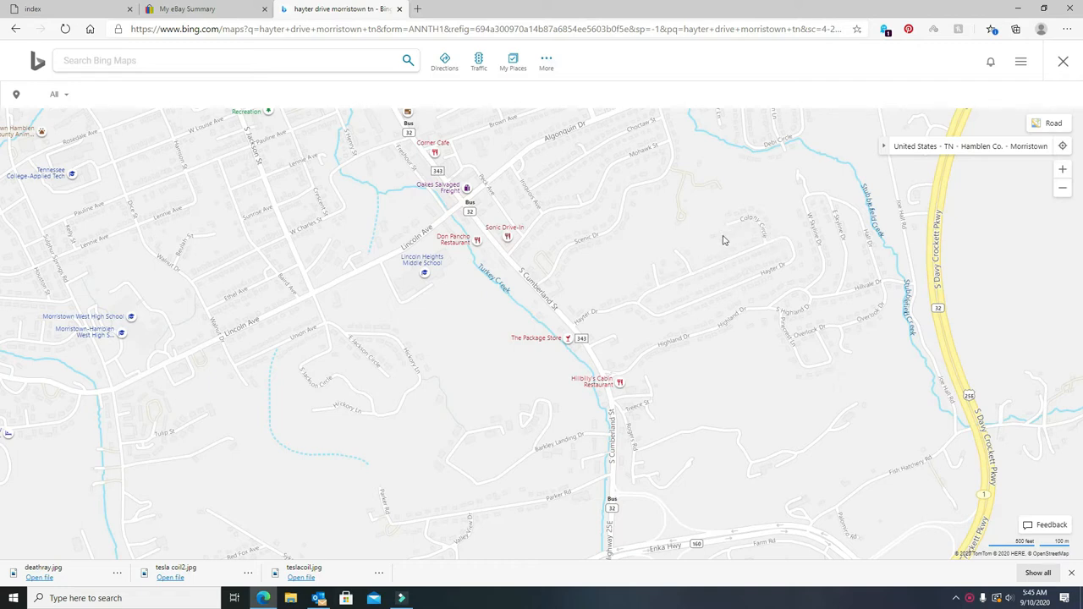
pyautogui.moveTo(669, 363)
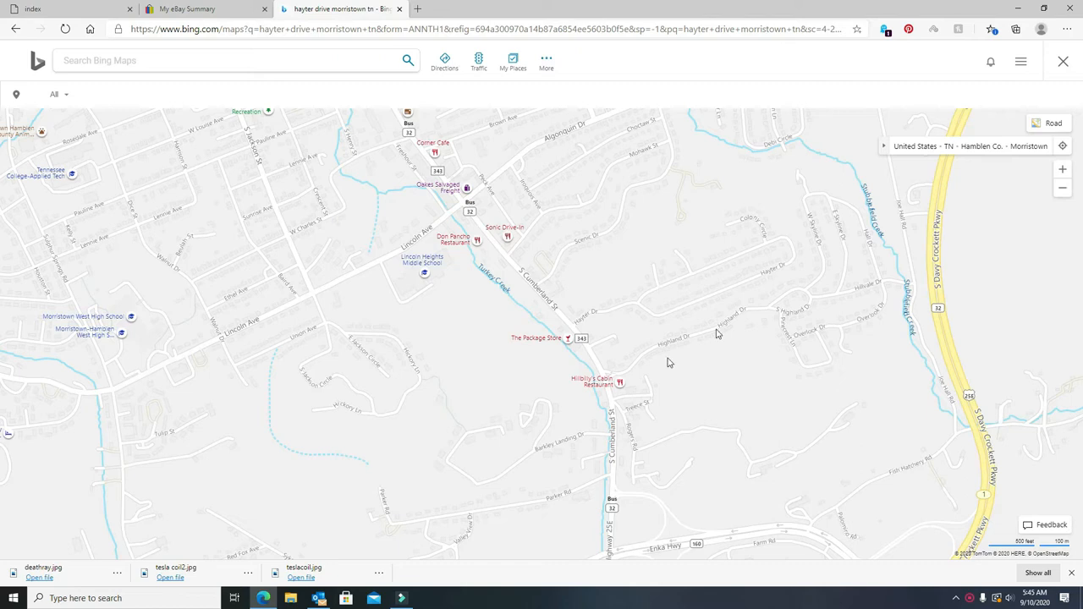
pyautogui.moveTo(721, 301)
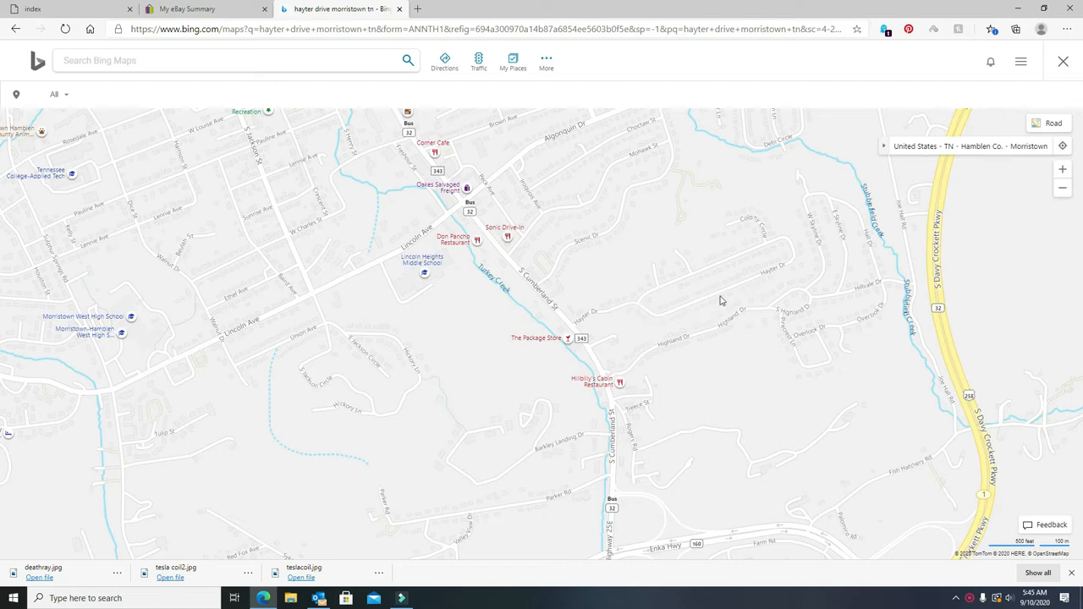
pyautogui.moveTo(785, 269)
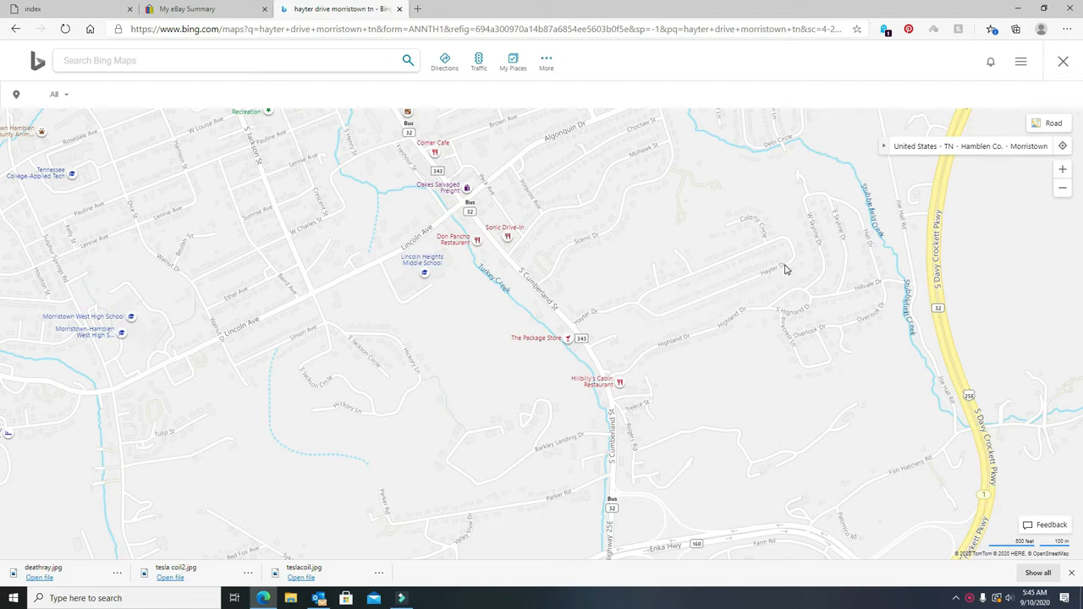
pyautogui.moveTo(652, 296)
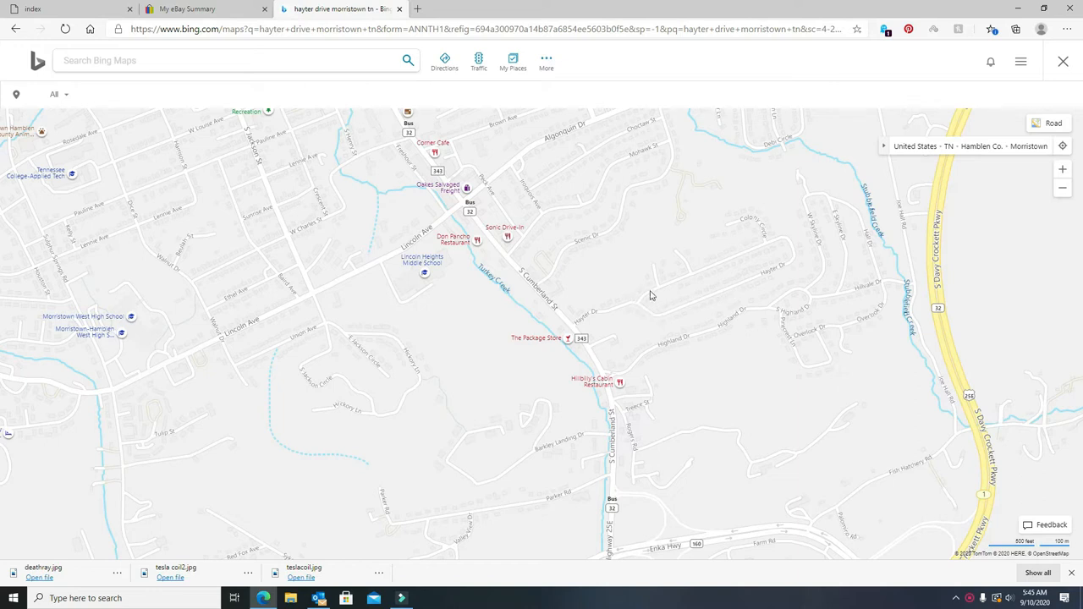
pyautogui.moveTo(749, 254)
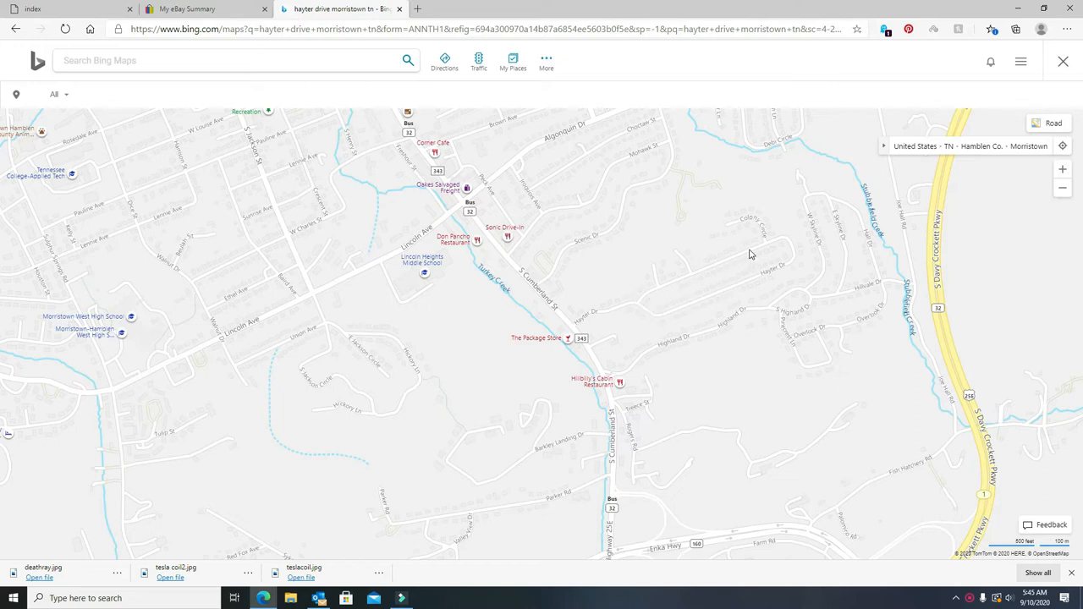
pyautogui.moveTo(672, 280)
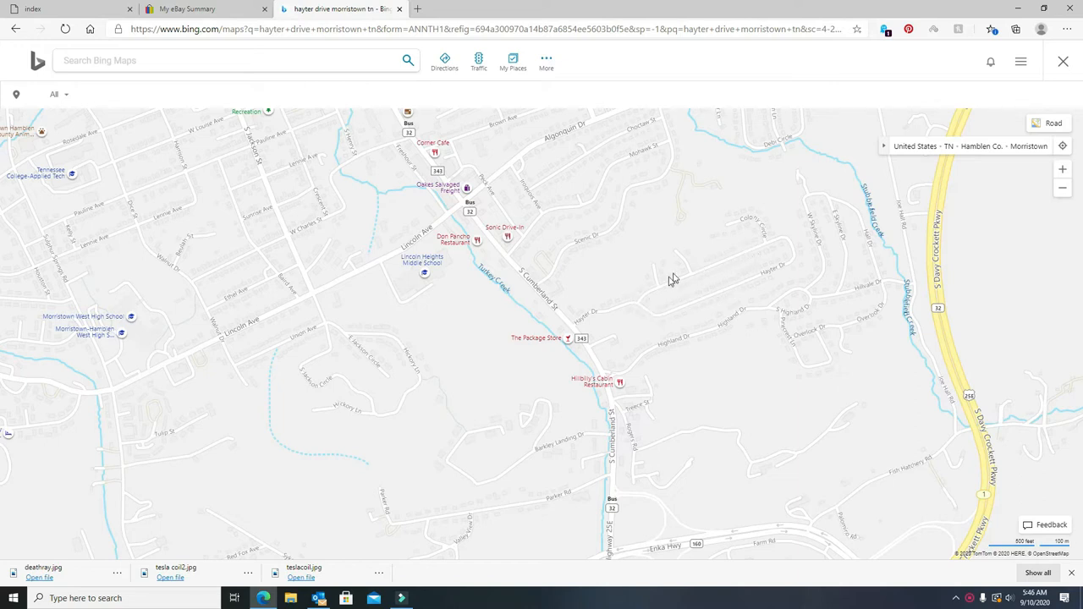
pyautogui.moveTo(780, 274)
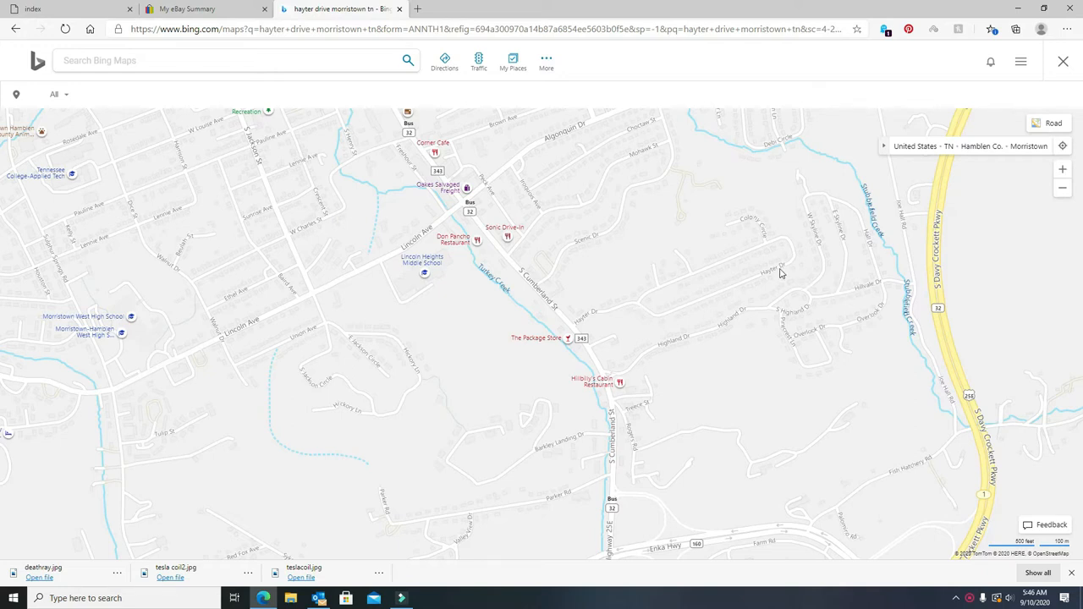
pyautogui.moveTo(785, 282)
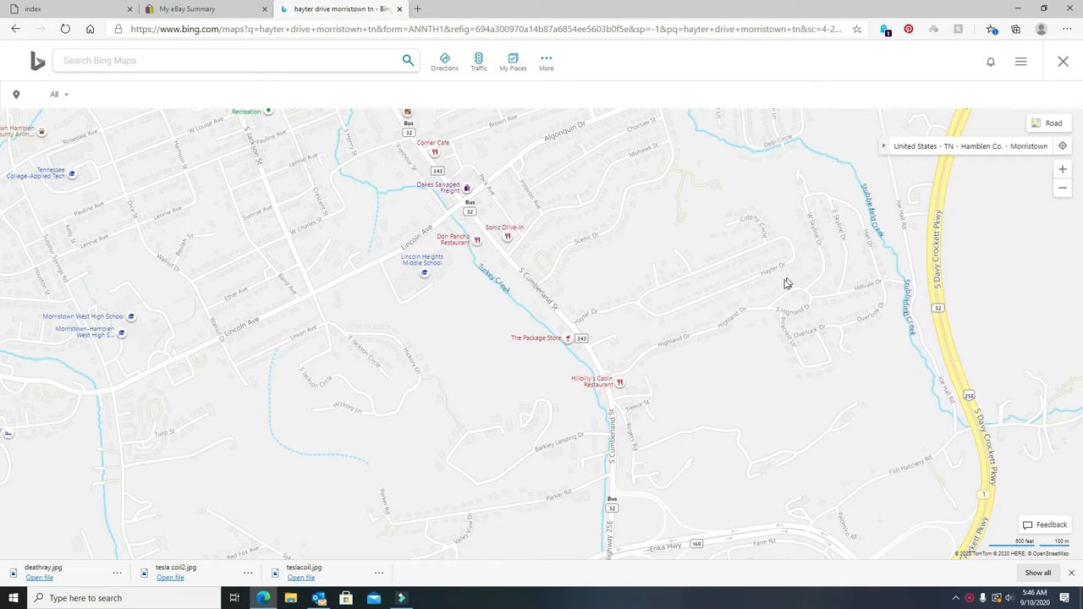
pyautogui.moveTo(778, 292)
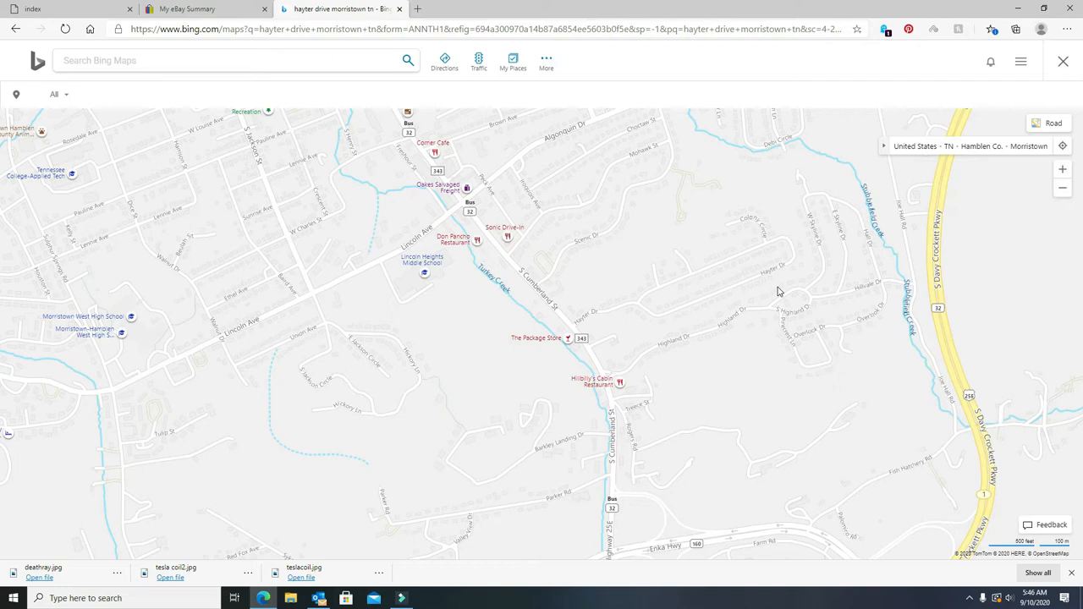
pyautogui.moveTo(763, 248)
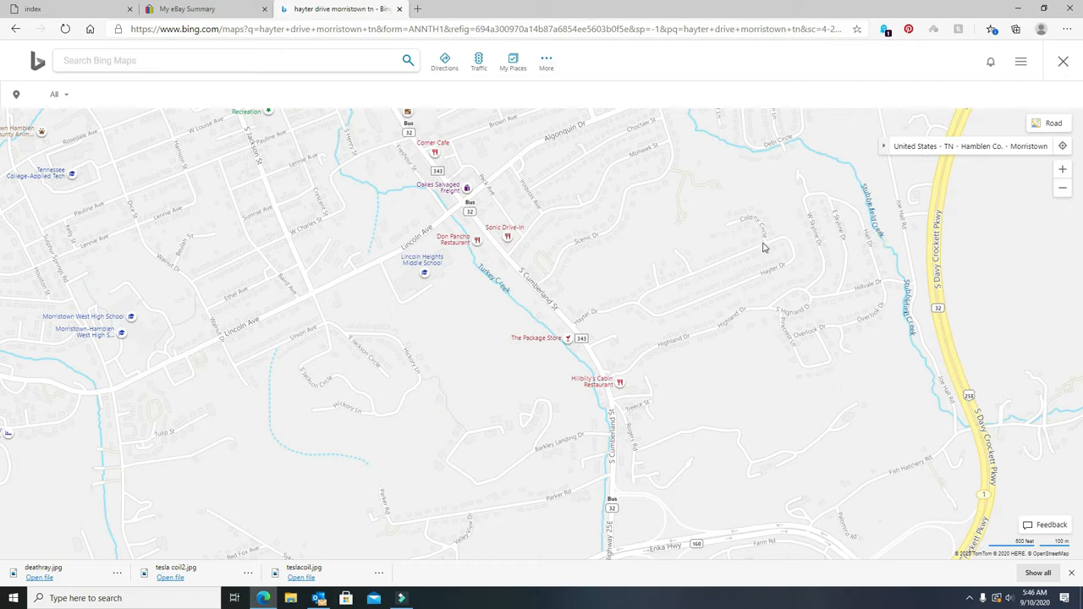
pyautogui.moveTo(756, 248)
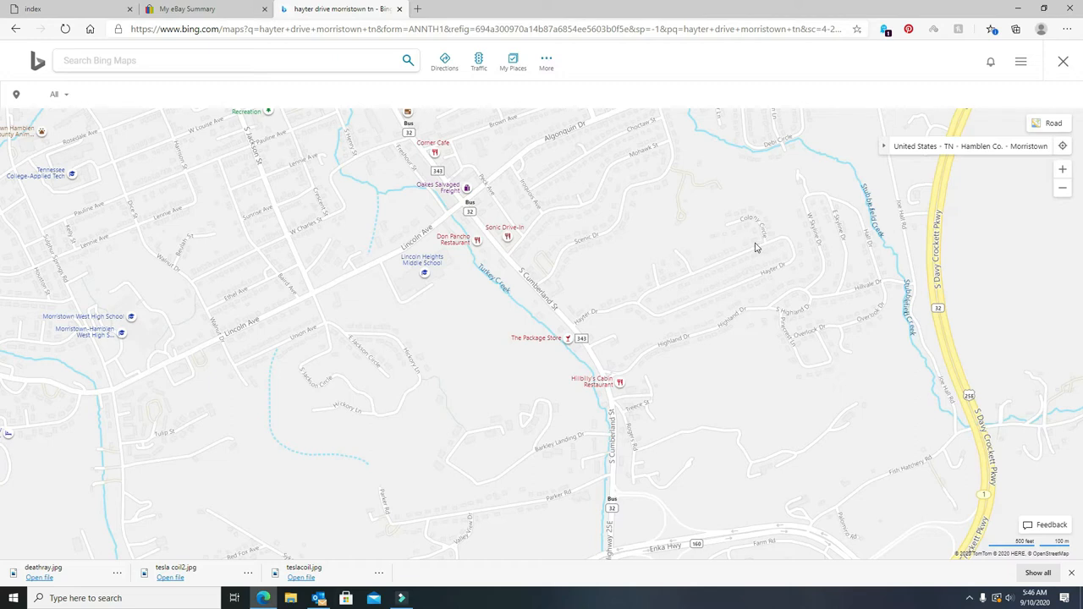
pyautogui.moveTo(761, 242)
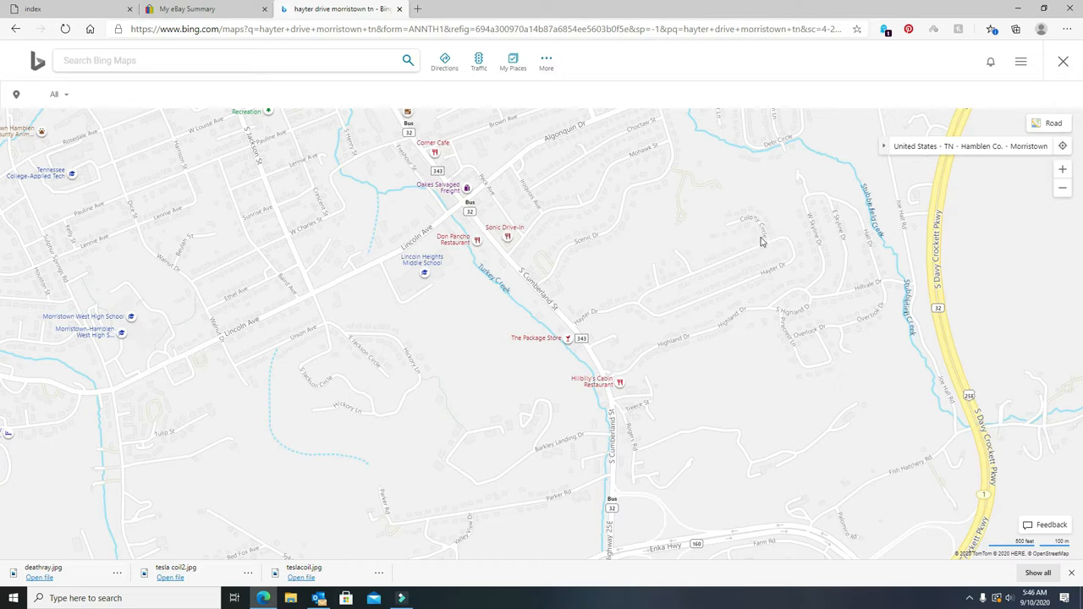
pyautogui.moveTo(768, 251)
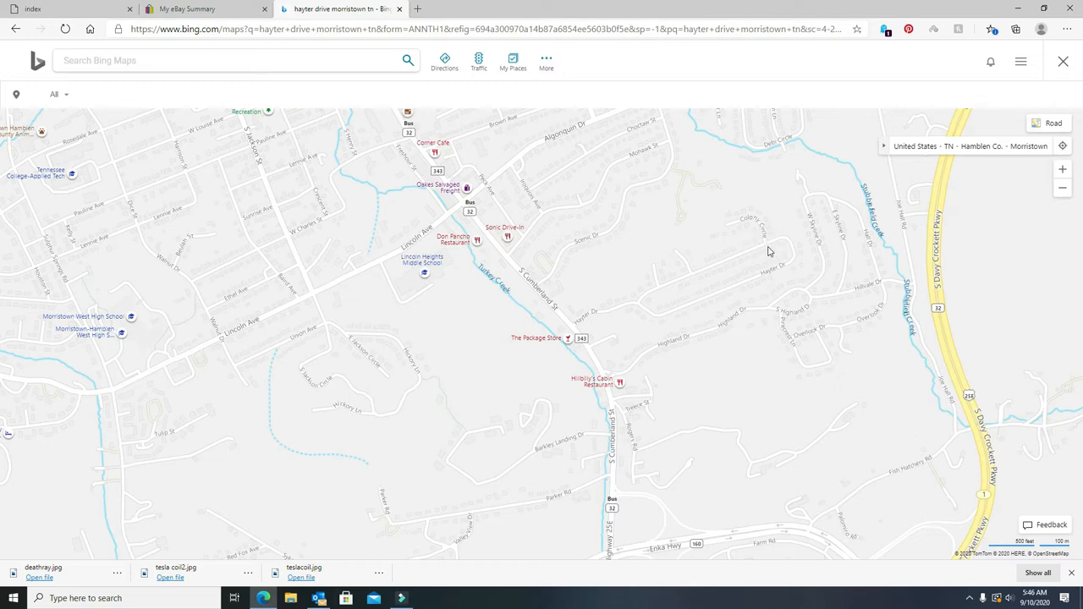
pyautogui.moveTo(759, 247)
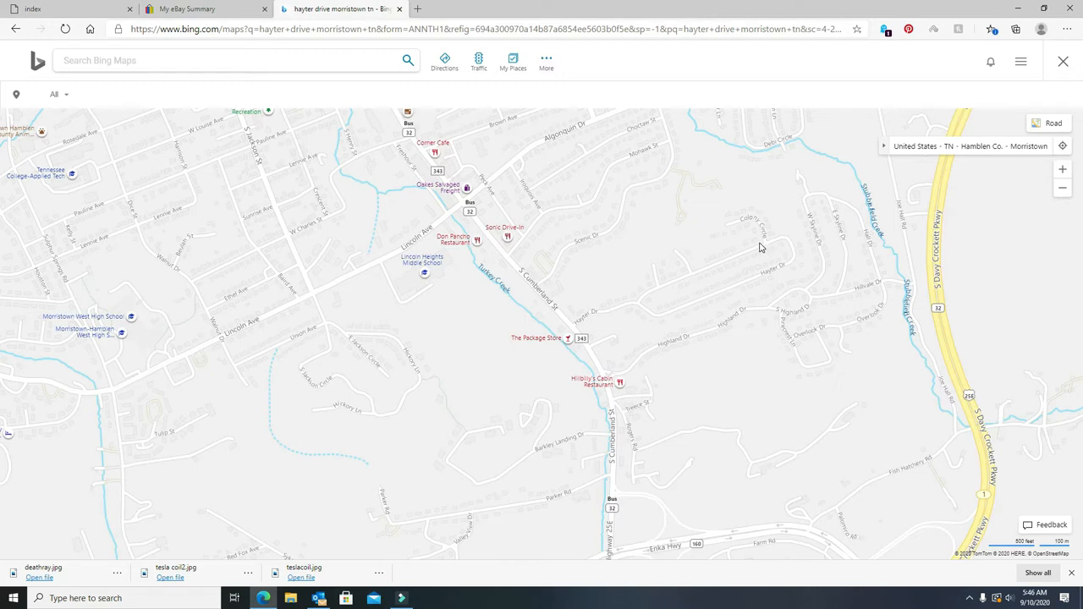
pyautogui.moveTo(764, 252)
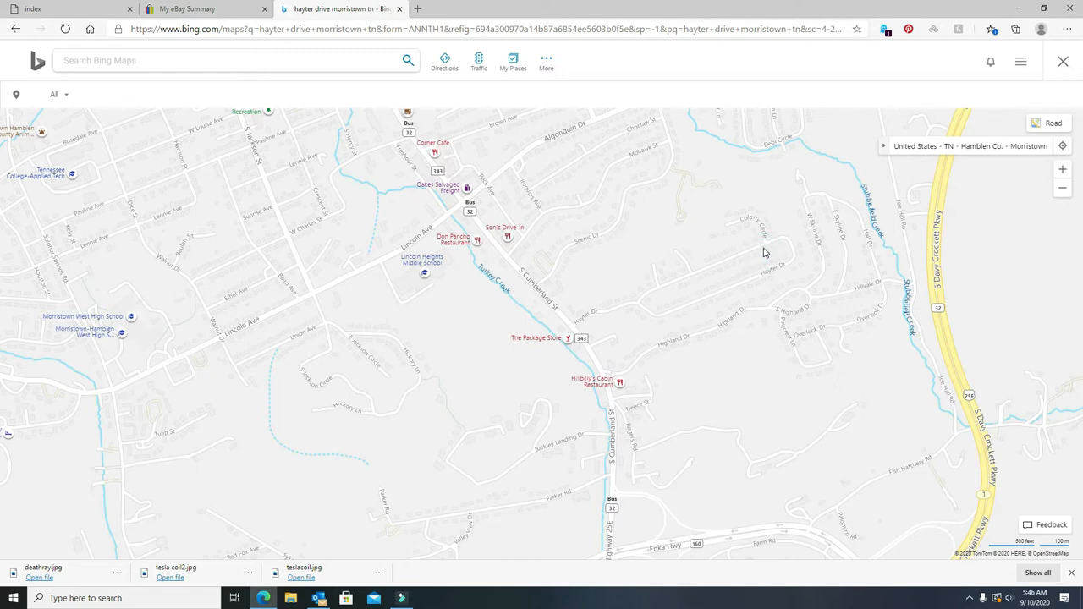
pyautogui.moveTo(761, 245)
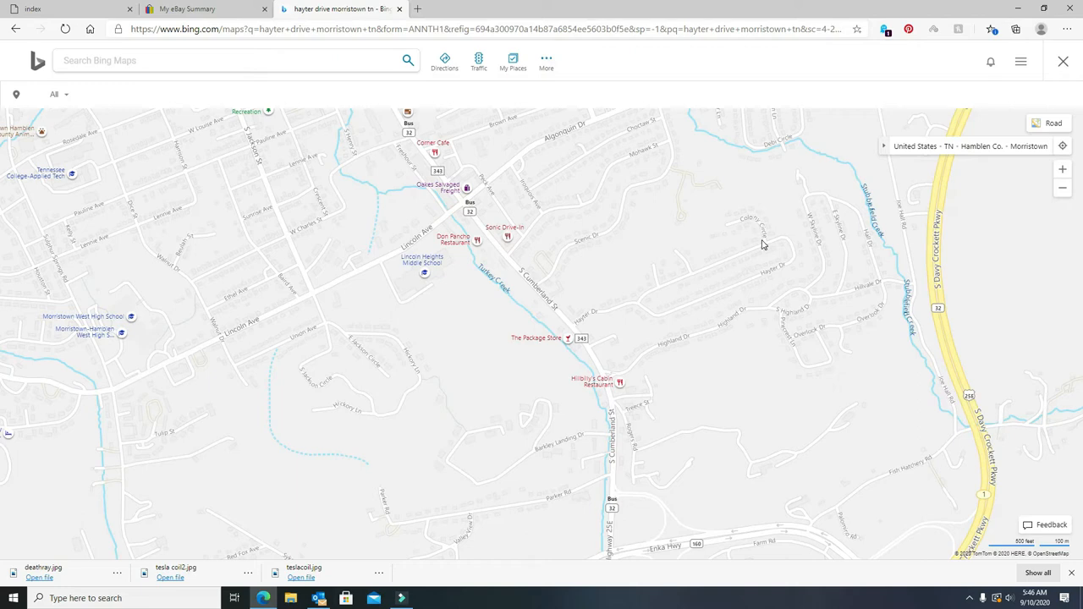
pyautogui.moveTo(691, 376)
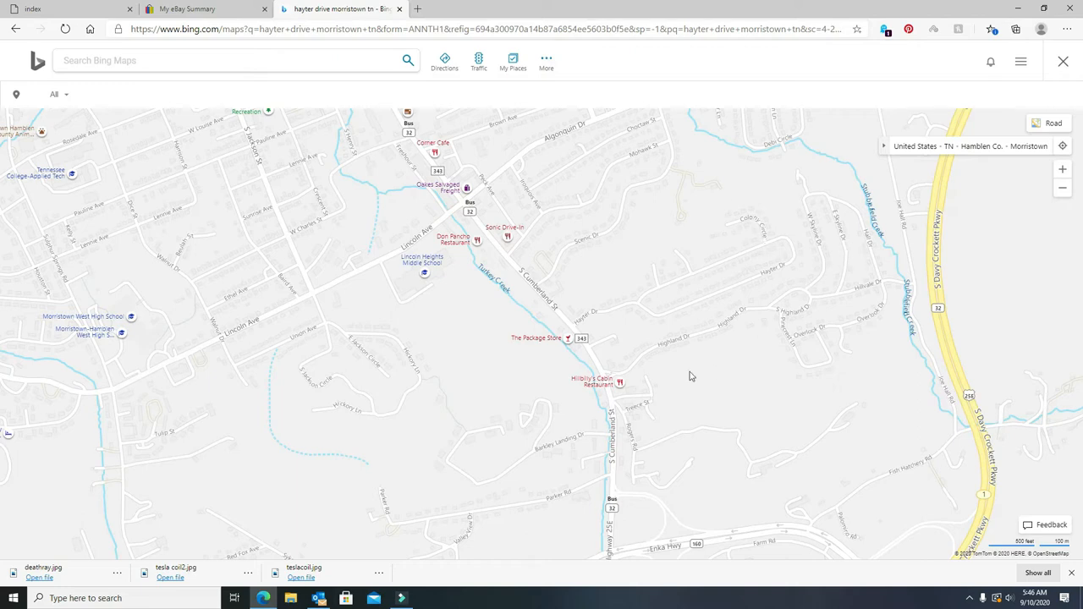
pyautogui.moveTo(779, 246)
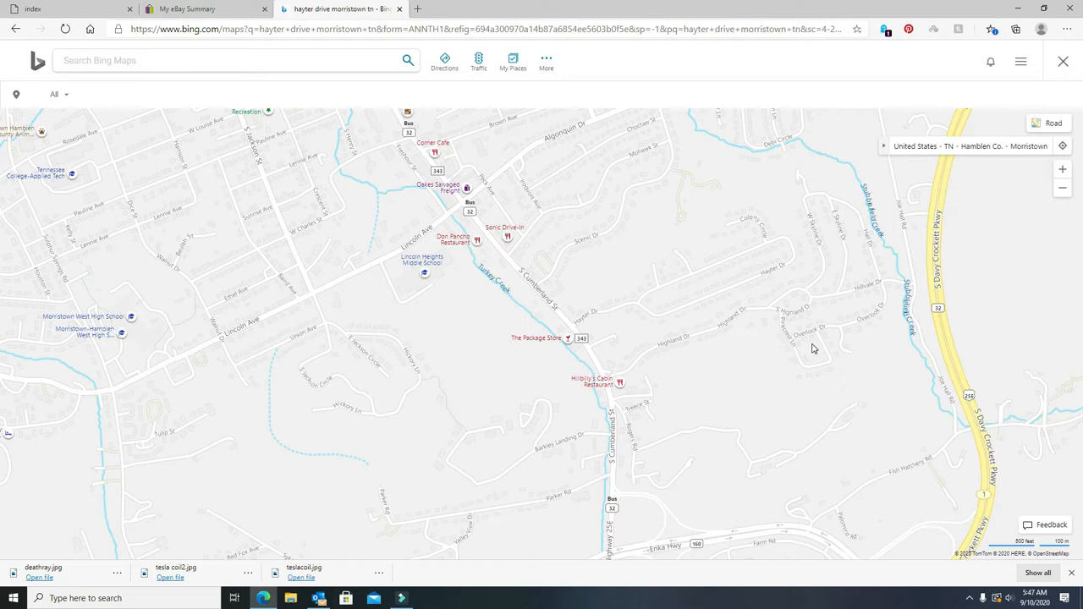
pyautogui.moveTo(798, 310)
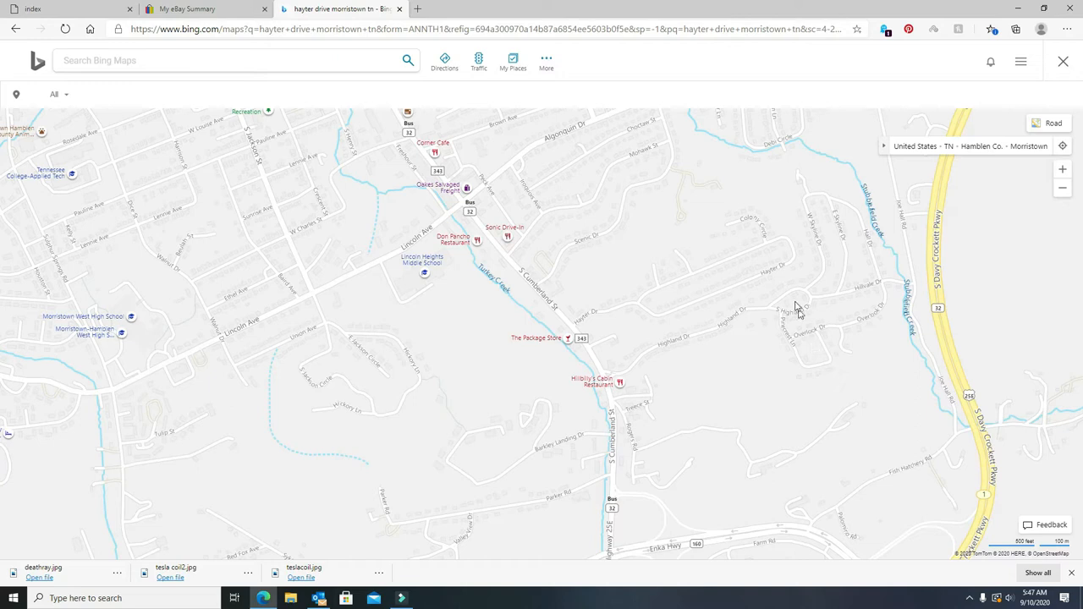
pyautogui.moveTo(577, 328)
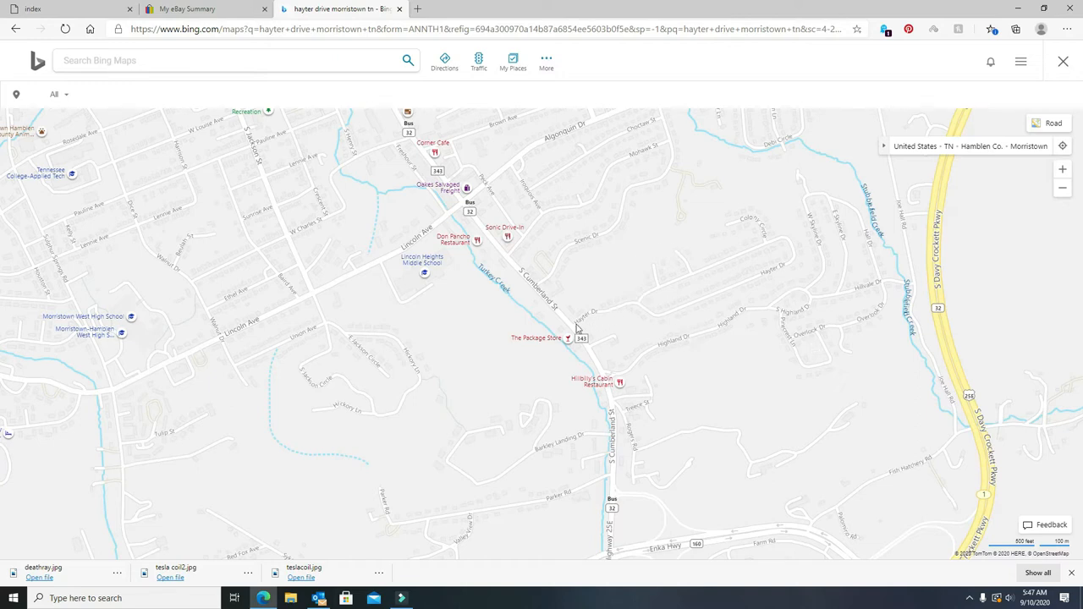
pyautogui.moveTo(494, 247)
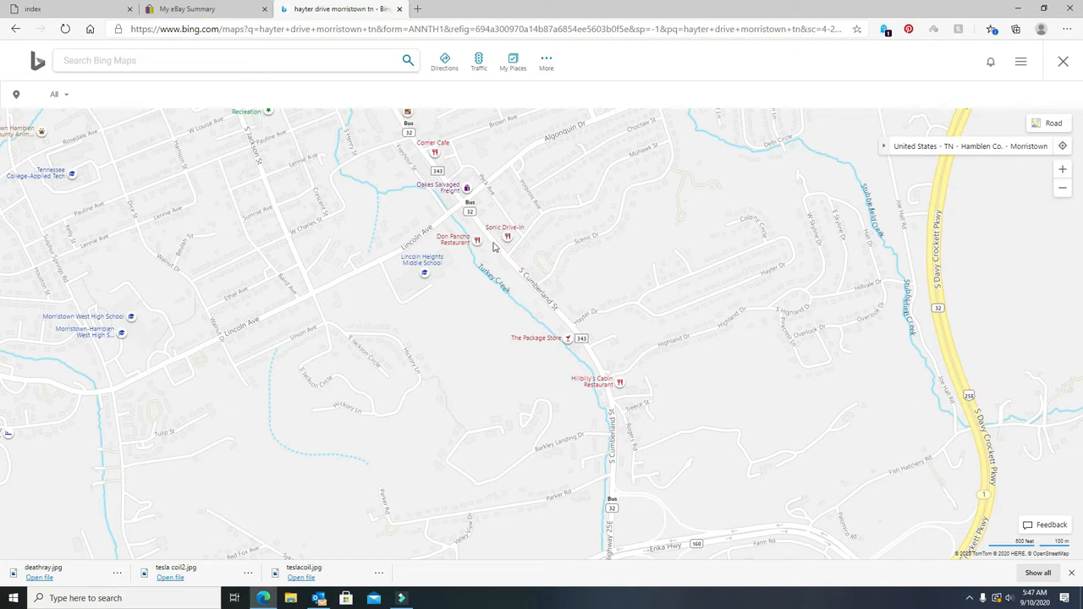
pyautogui.moveTo(493, 226)
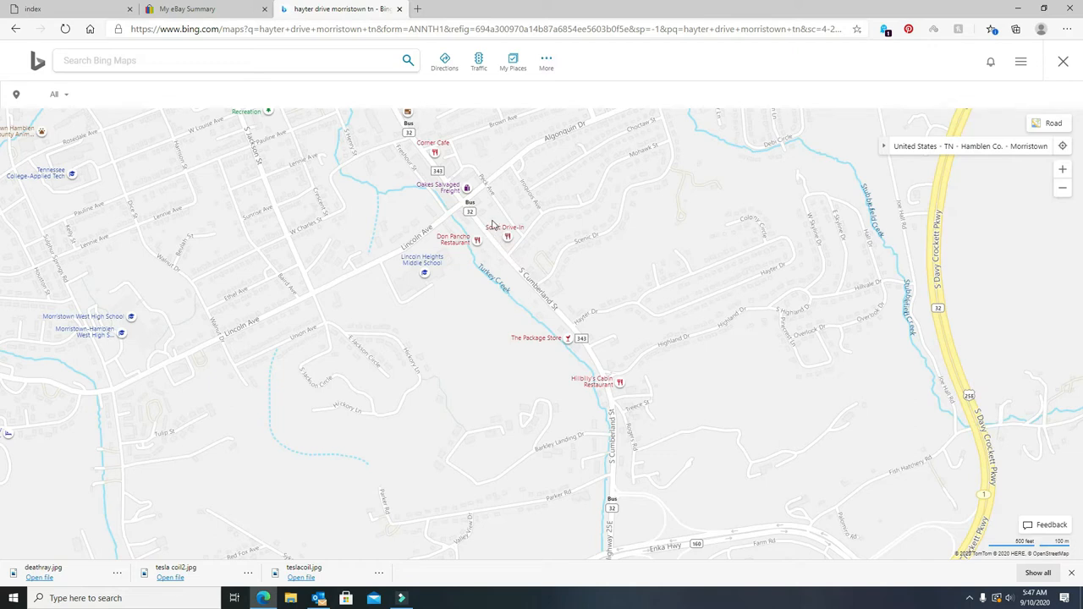
pyautogui.moveTo(456, 228)
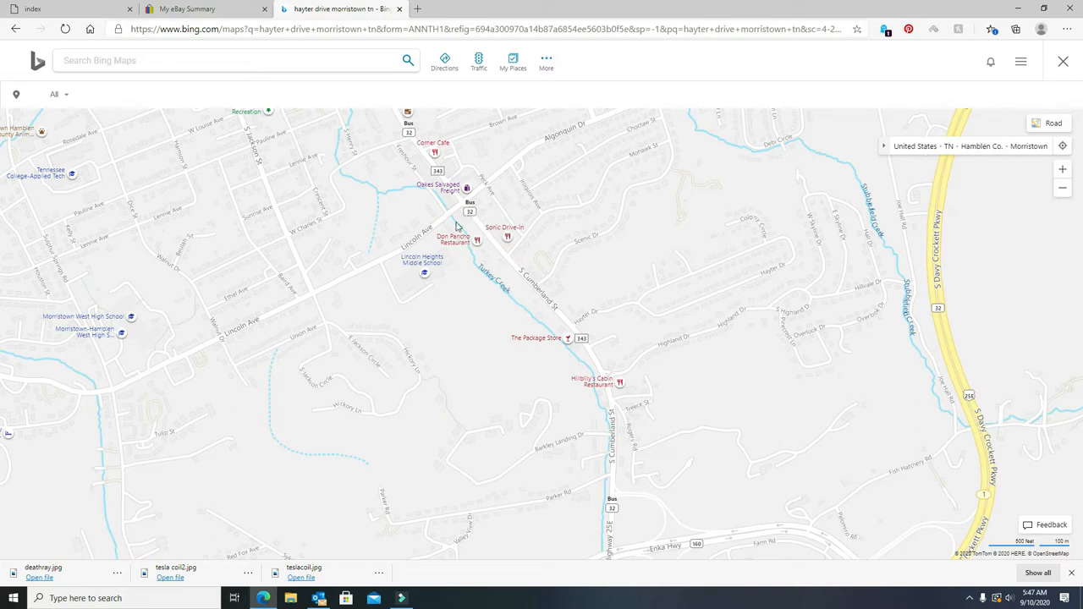
pyautogui.moveTo(480, 223)
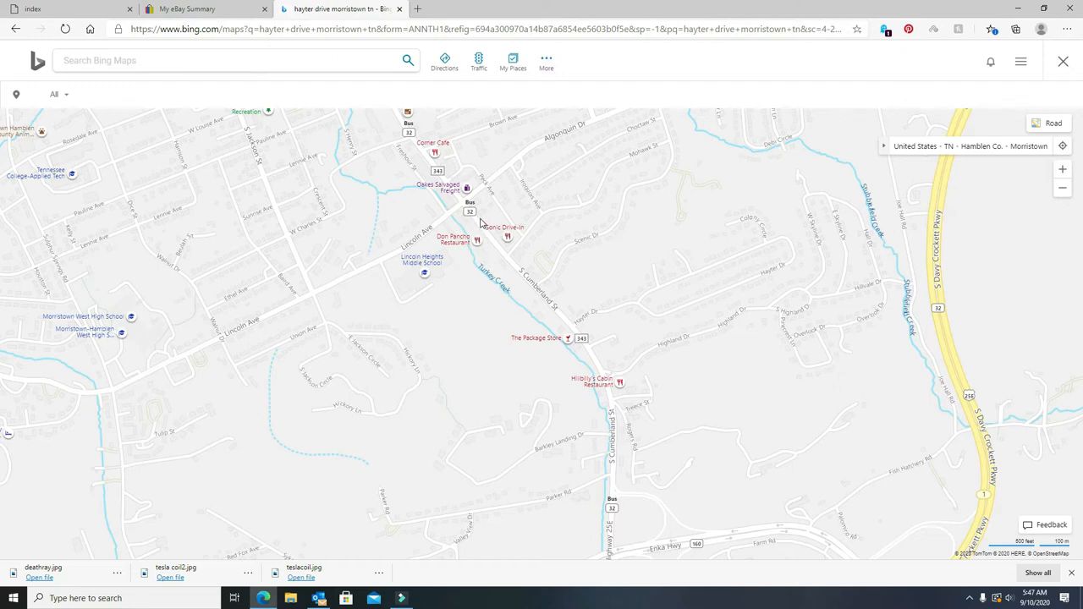
pyautogui.moveTo(472, 209)
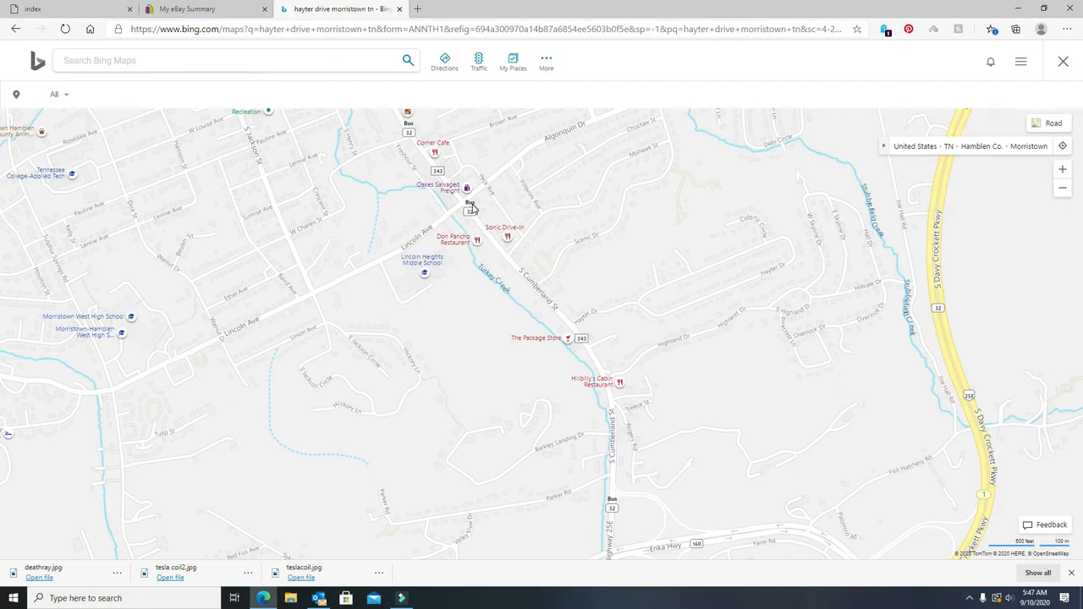
pyautogui.moveTo(473, 211)
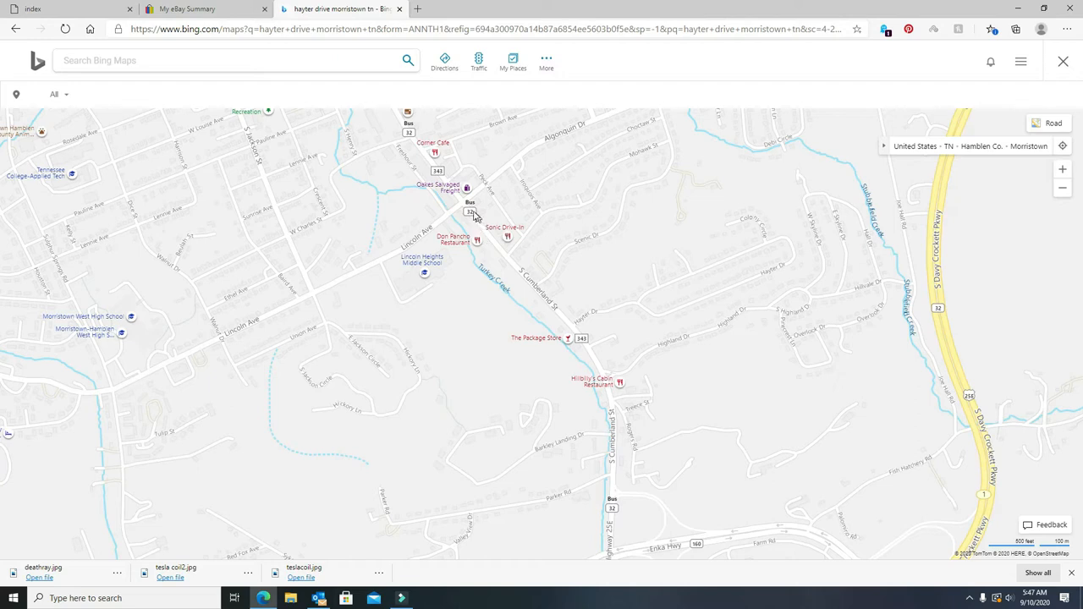
pyautogui.moveTo(497, 258)
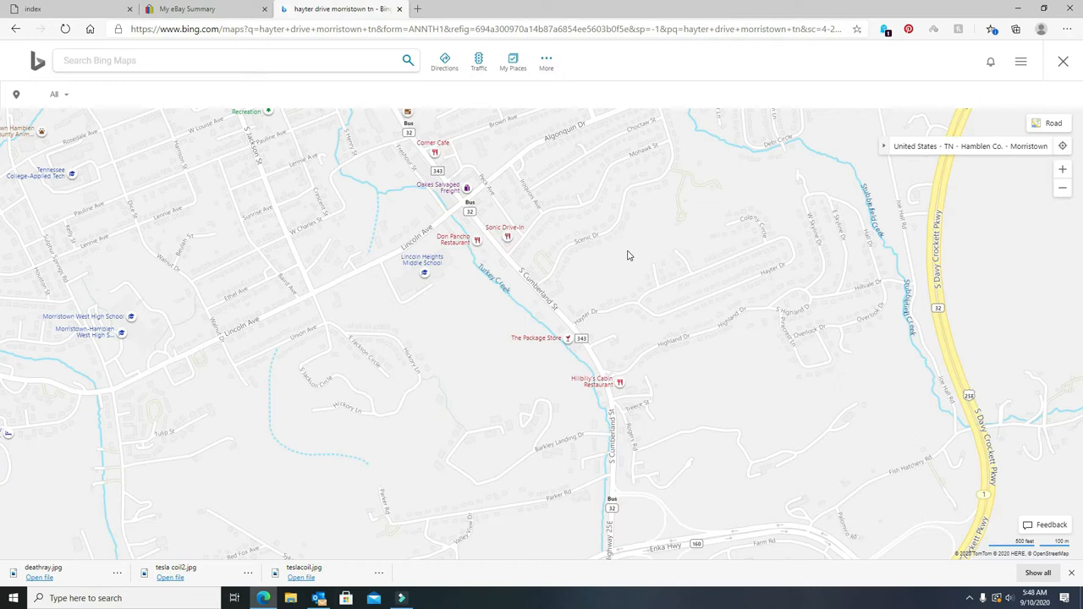
pyautogui.moveTo(520, 130)
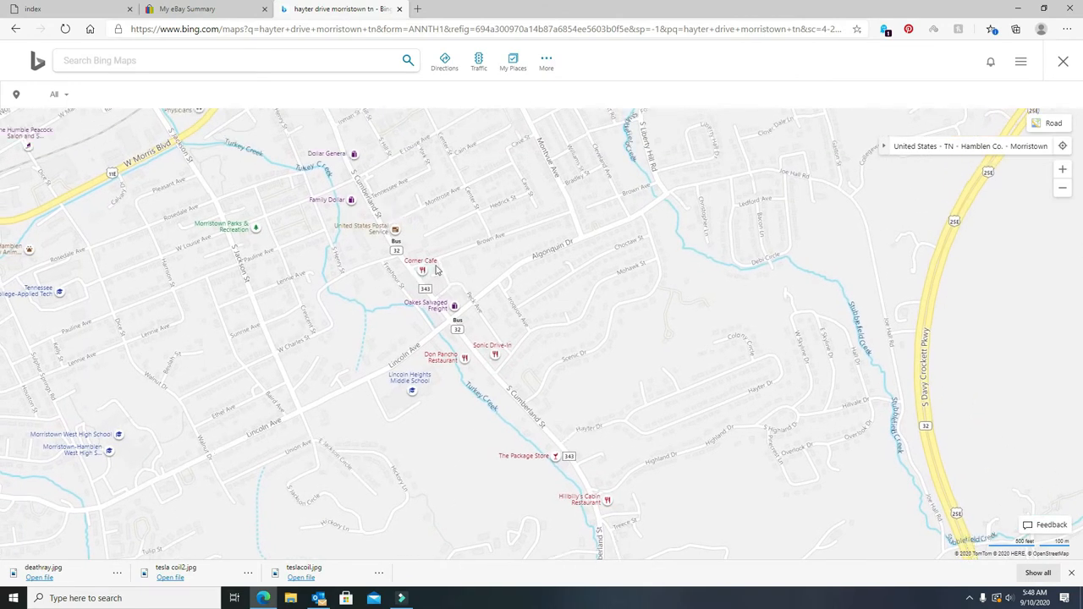
pyautogui.moveTo(444, 263)
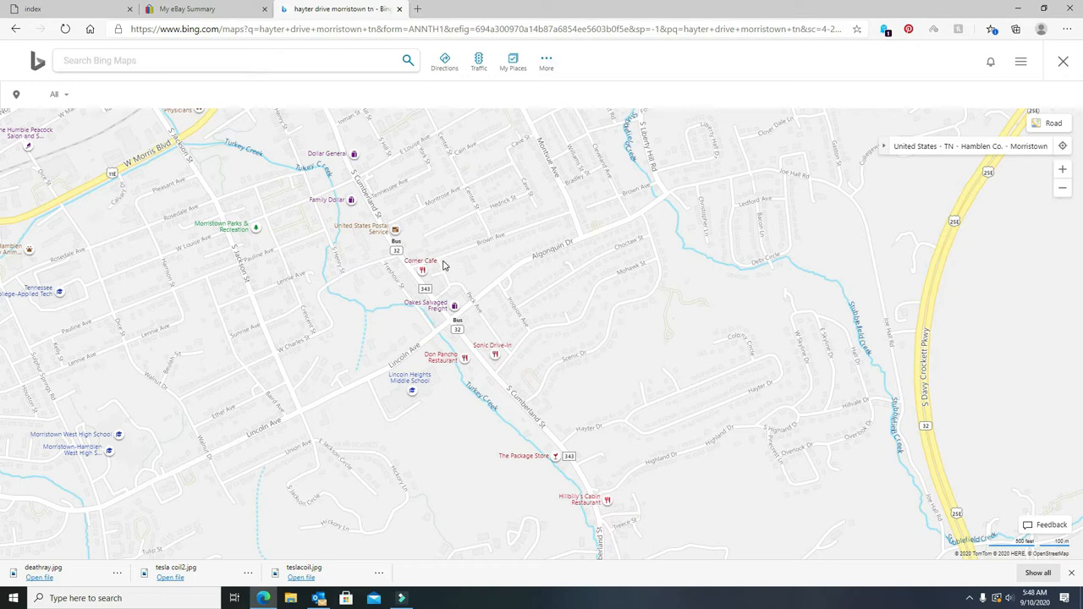
pyautogui.moveTo(438, 269)
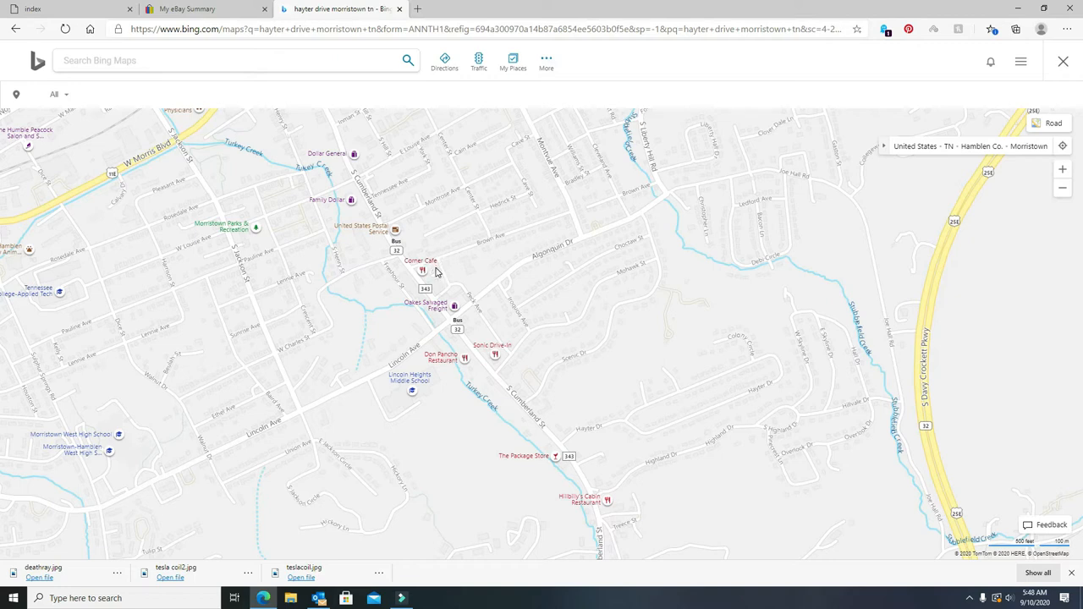
pyautogui.moveTo(381, 330)
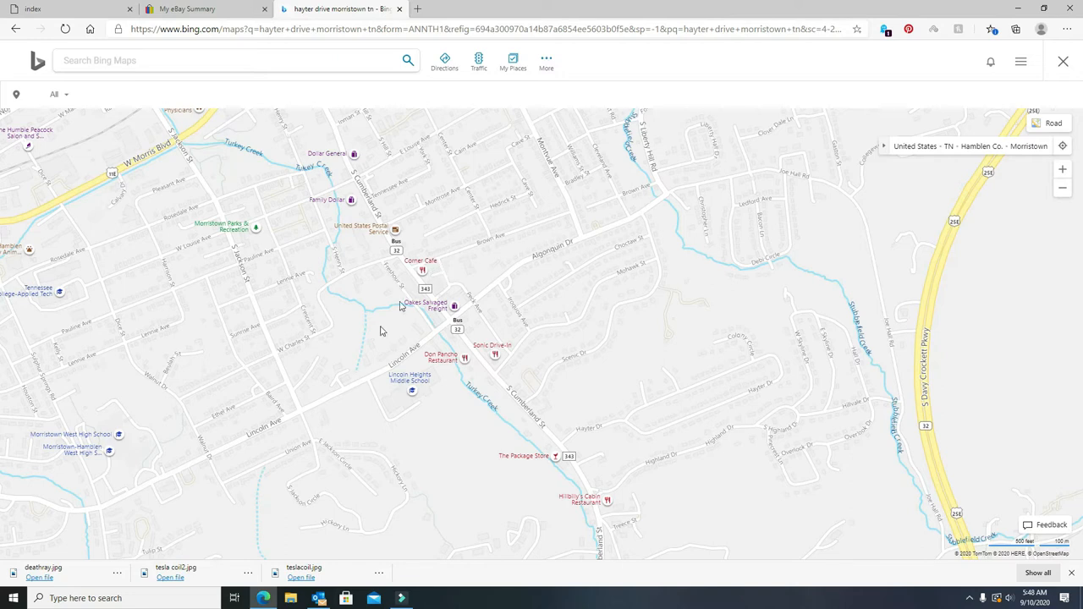
pyautogui.moveTo(368, 415)
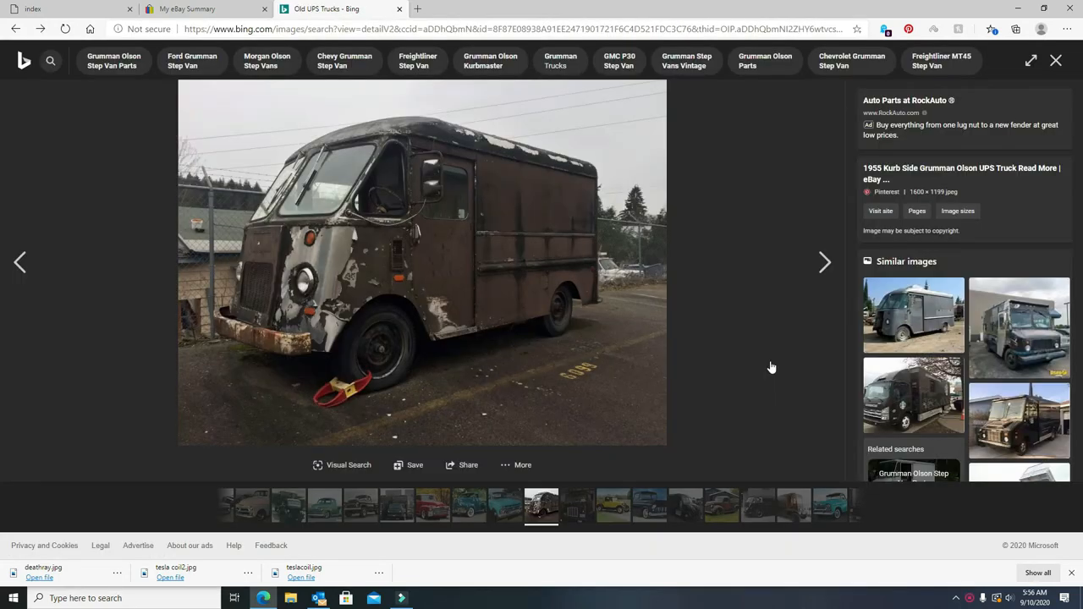
pyautogui.moveTo(499, 286)
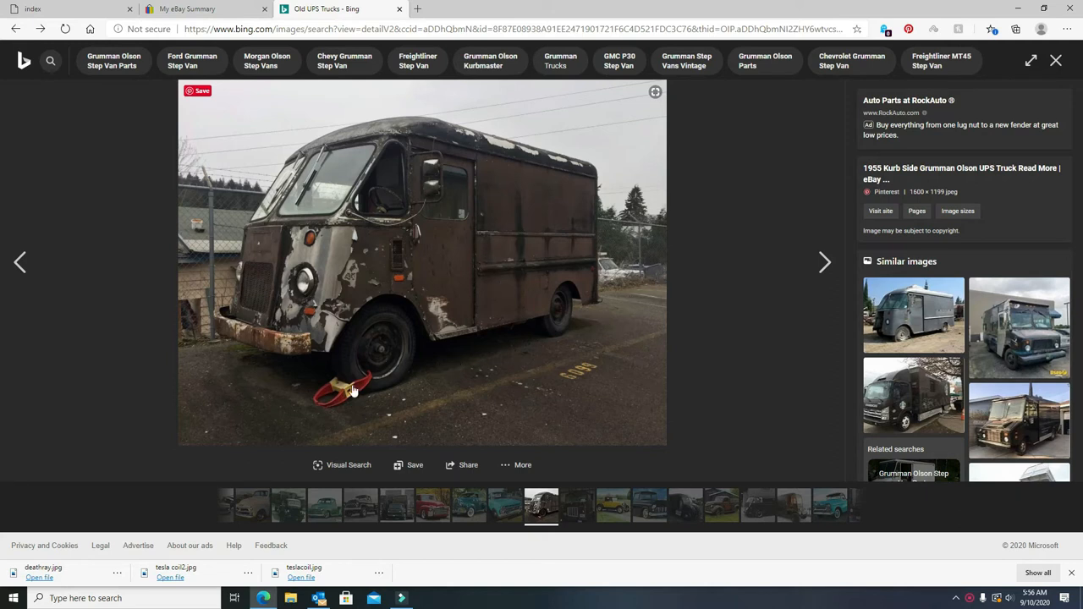
pyautogui.moveTo(464, 226)
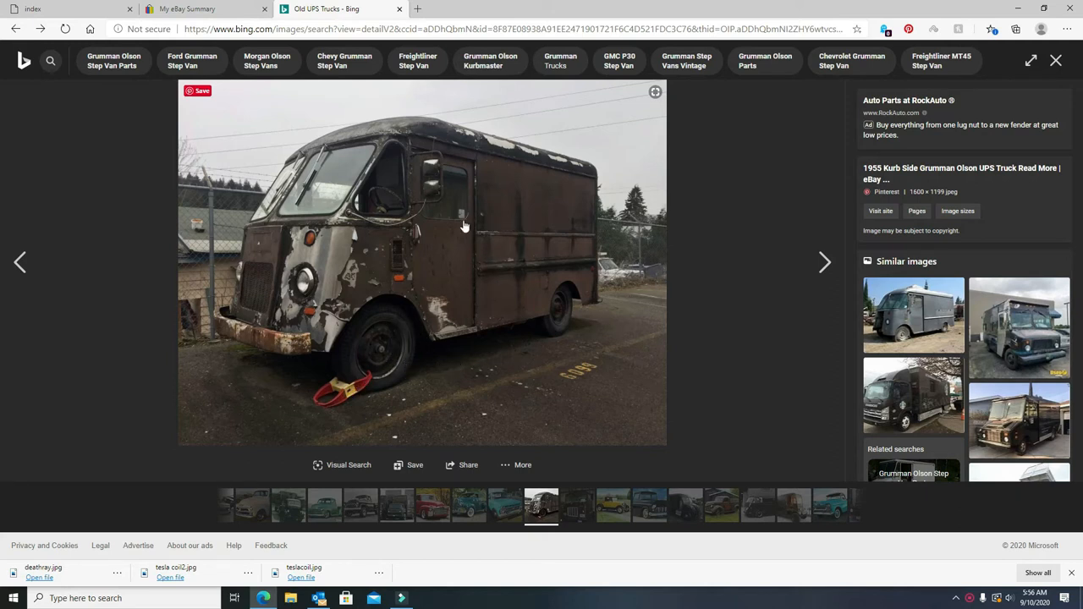
pyautogui.moveTo(347, 249)
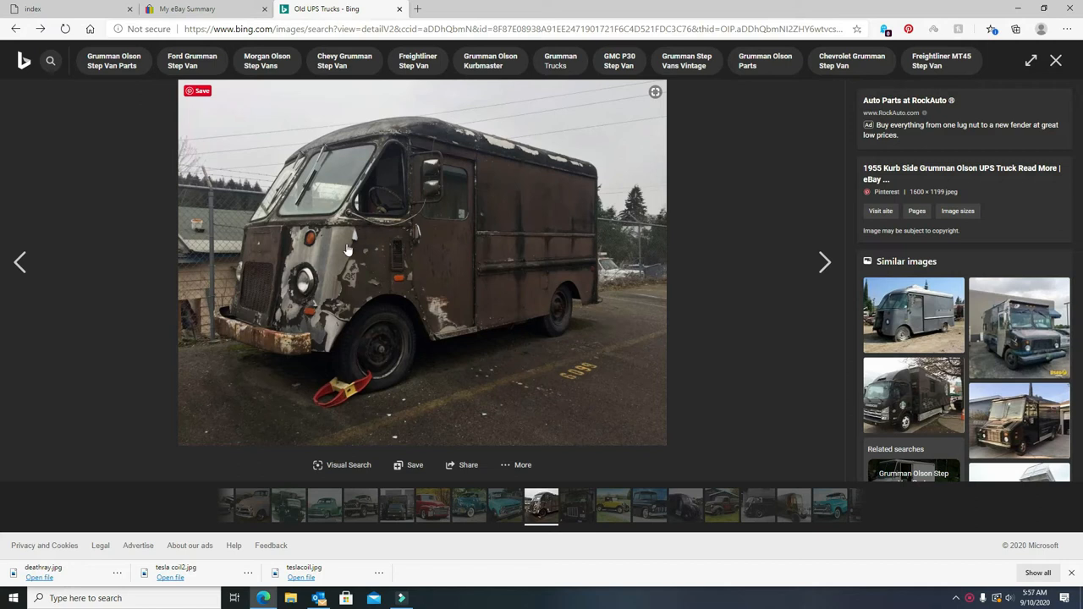
pyautogui.moveTo(326, 305)
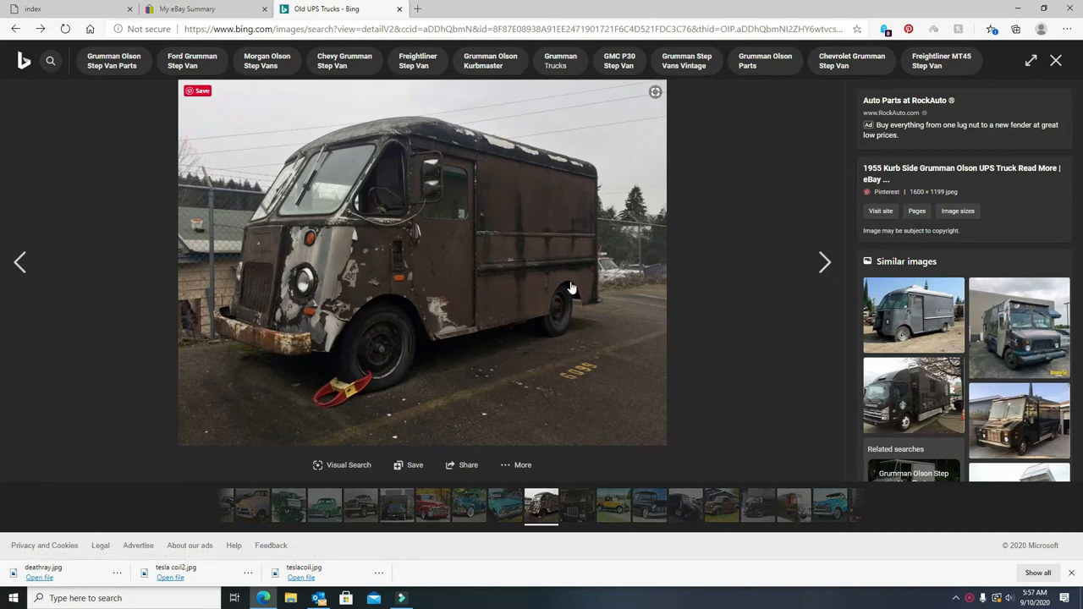
pyautogui.moveTo(563, 332)
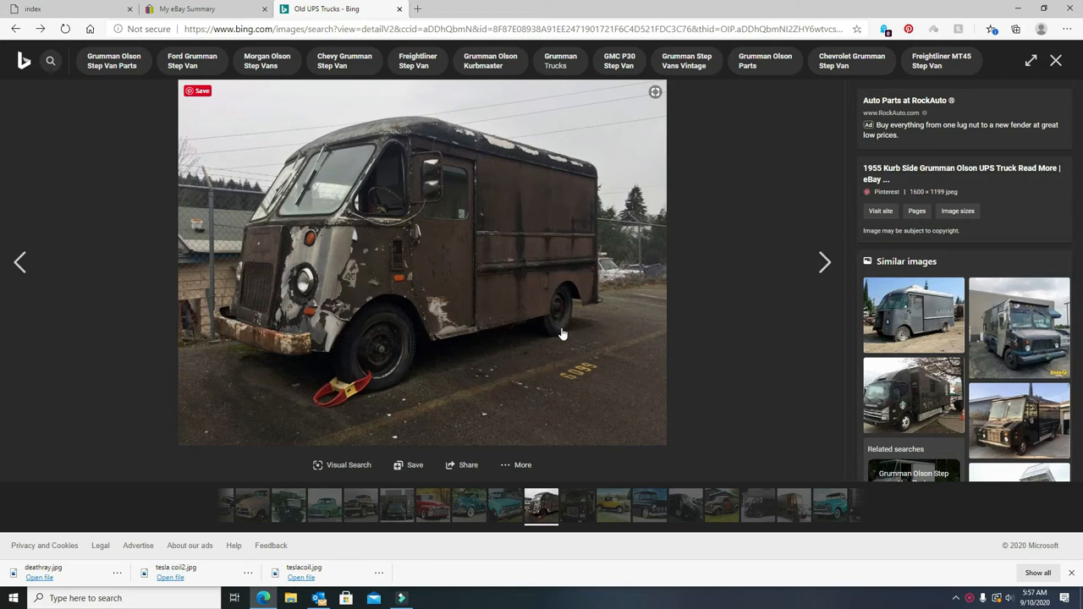
pyautogui.moveTo(559, 336)
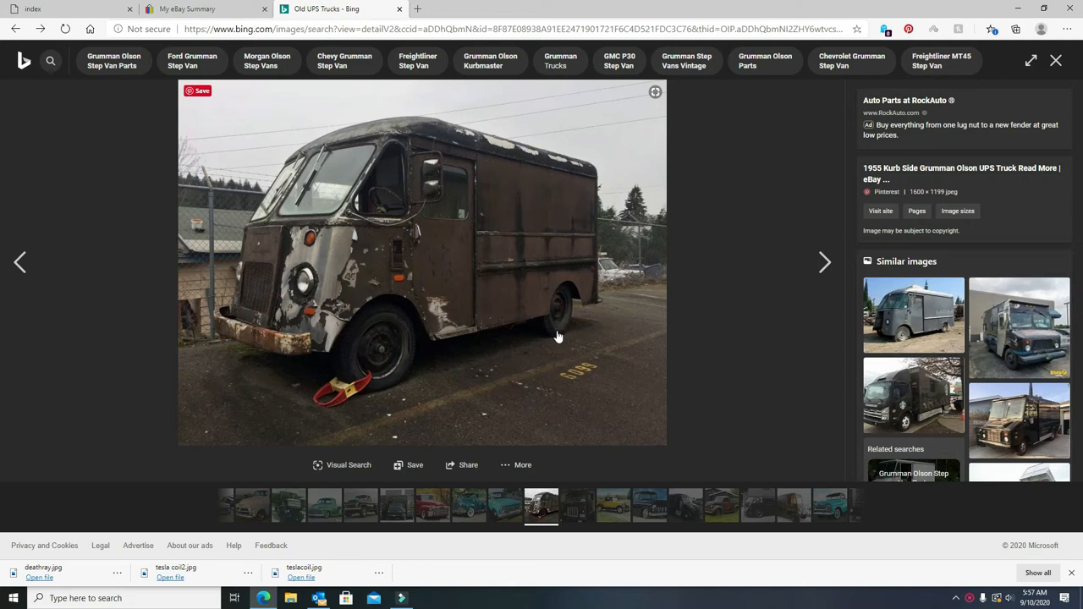
pyautogui.moveTo(565, 337)
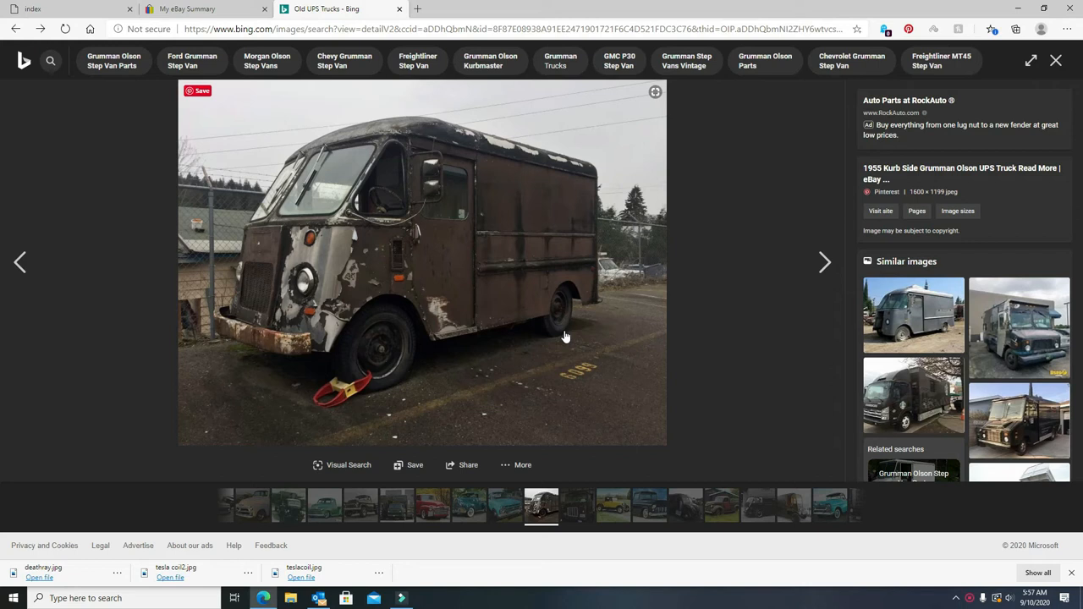
pyautogui.moveTo(539, 317)
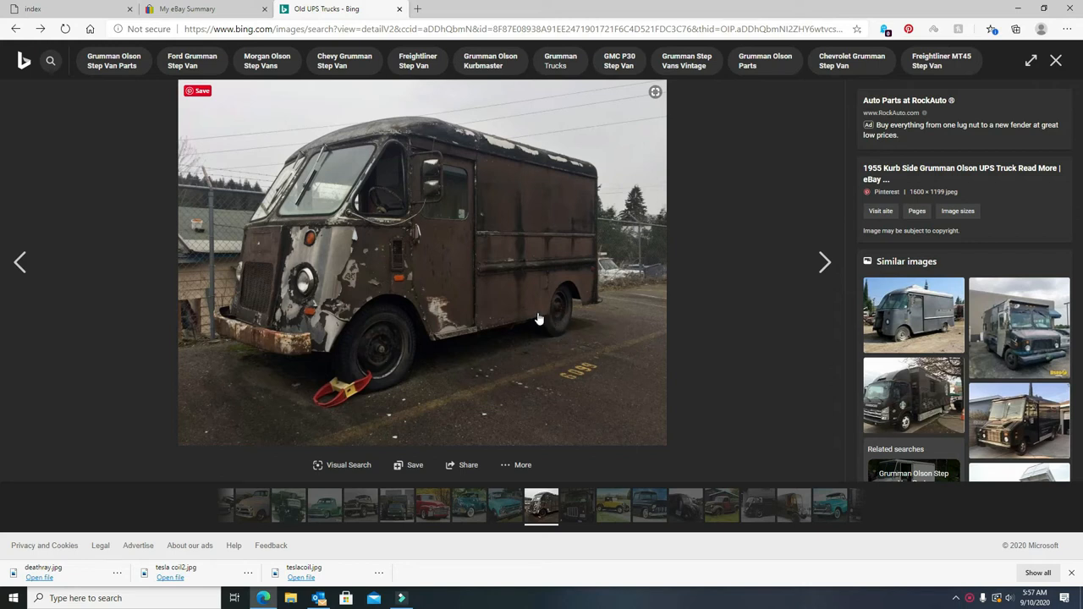
pyautogui.moveTo(518, 294)
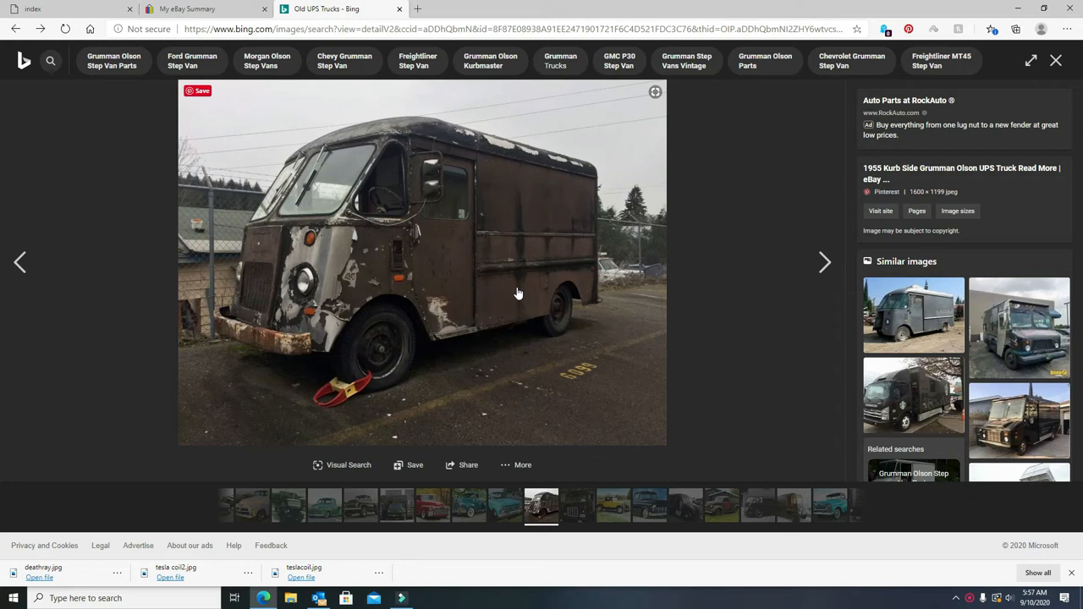
pyautogui.moveTo(524, 291)
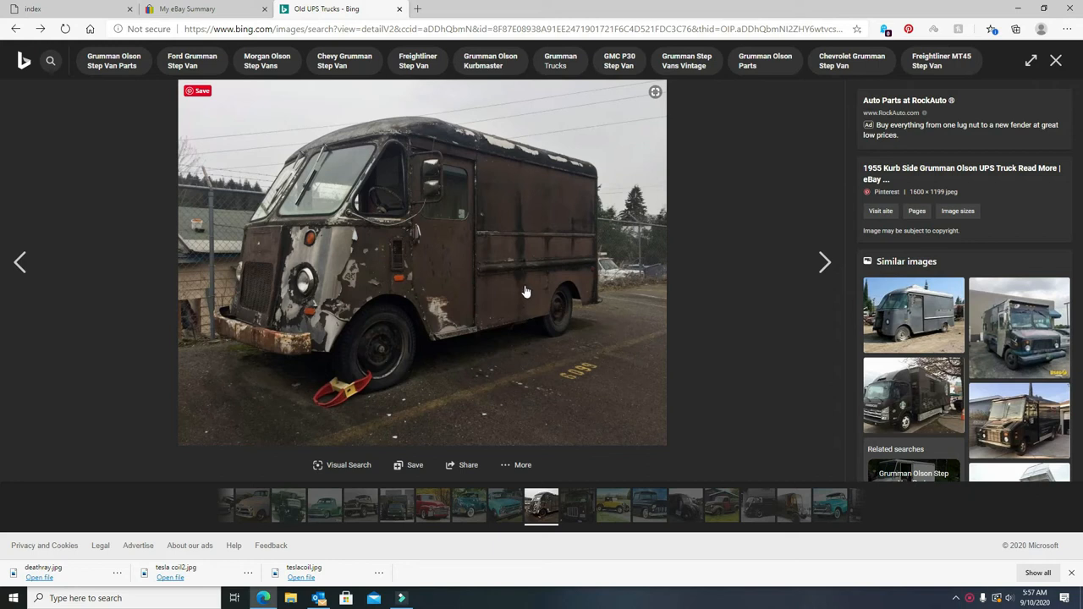
pyautogui.moveTo(533, 289)
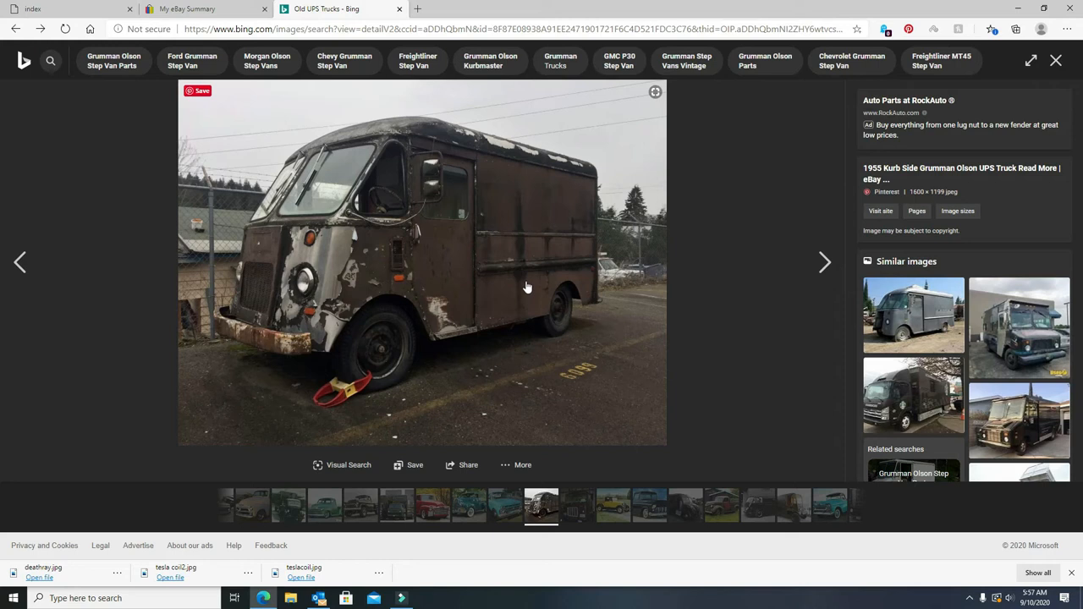
pyautogui.moveTo(547, 189)
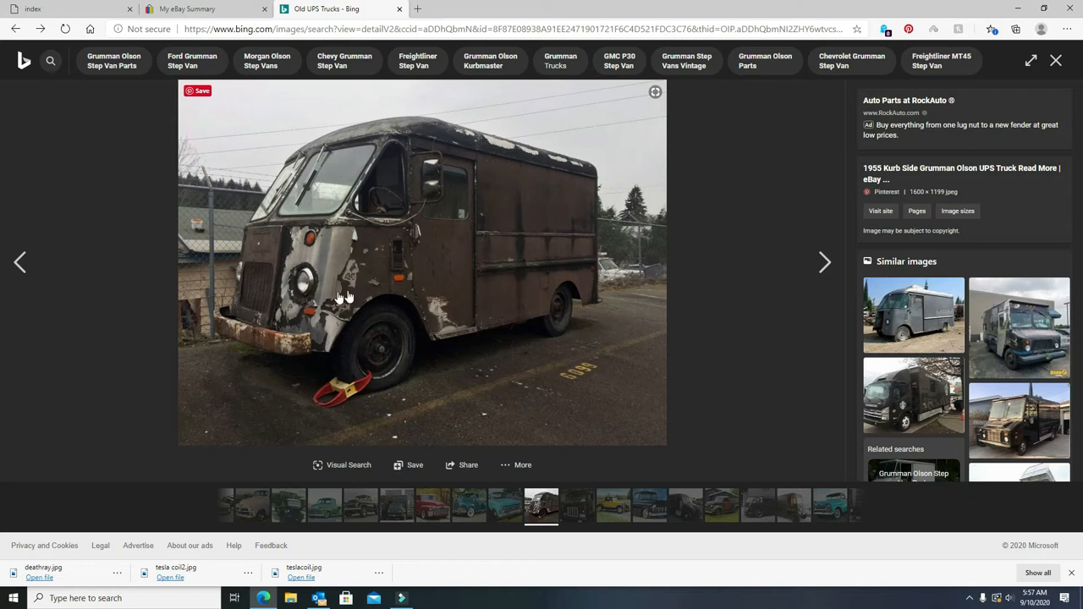
pyautogui.moveTo(375, 264)
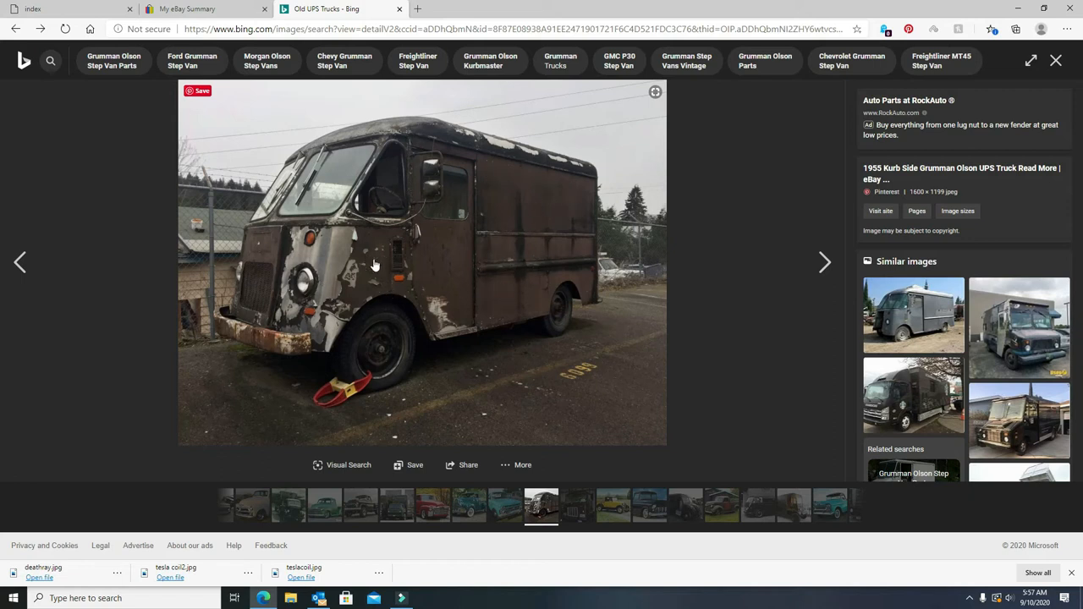
pyautogui.moveTo(517, 247)
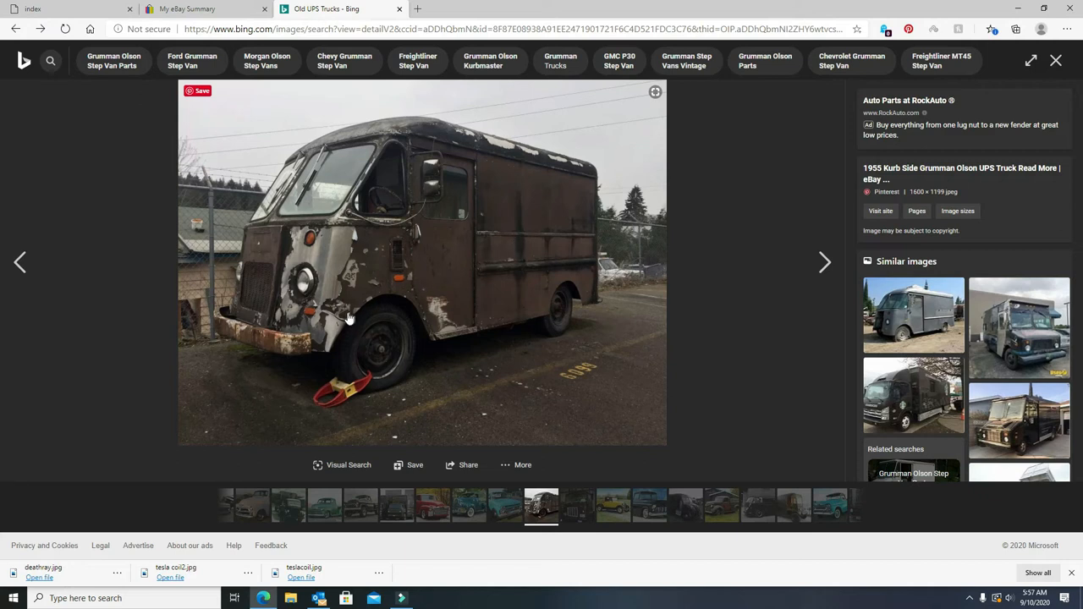
pyautogui.moveTo(549, 274)
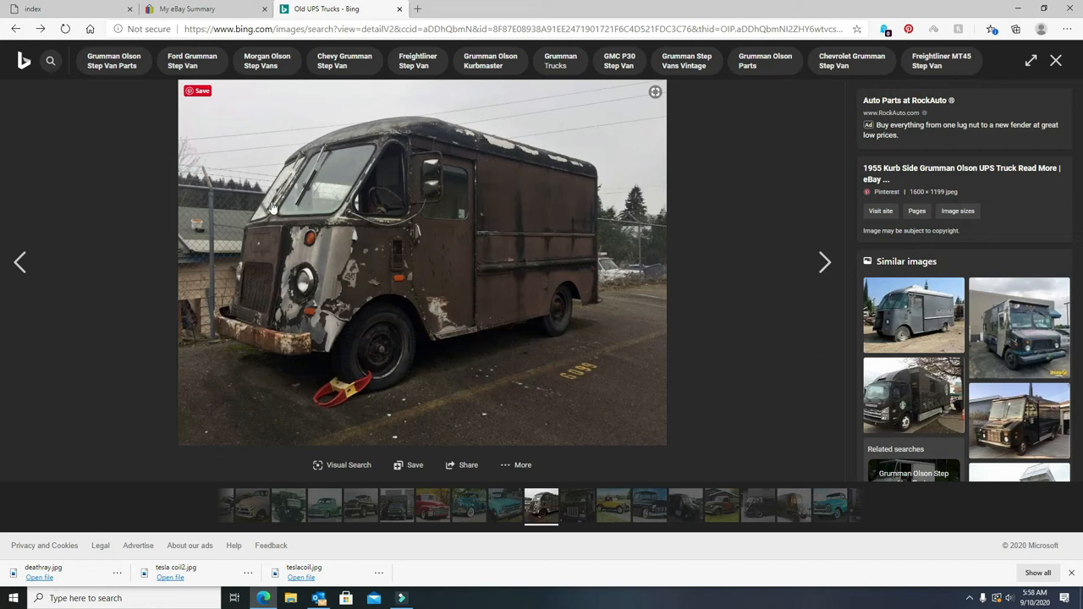
pyautogui.moveTo(394, 203)
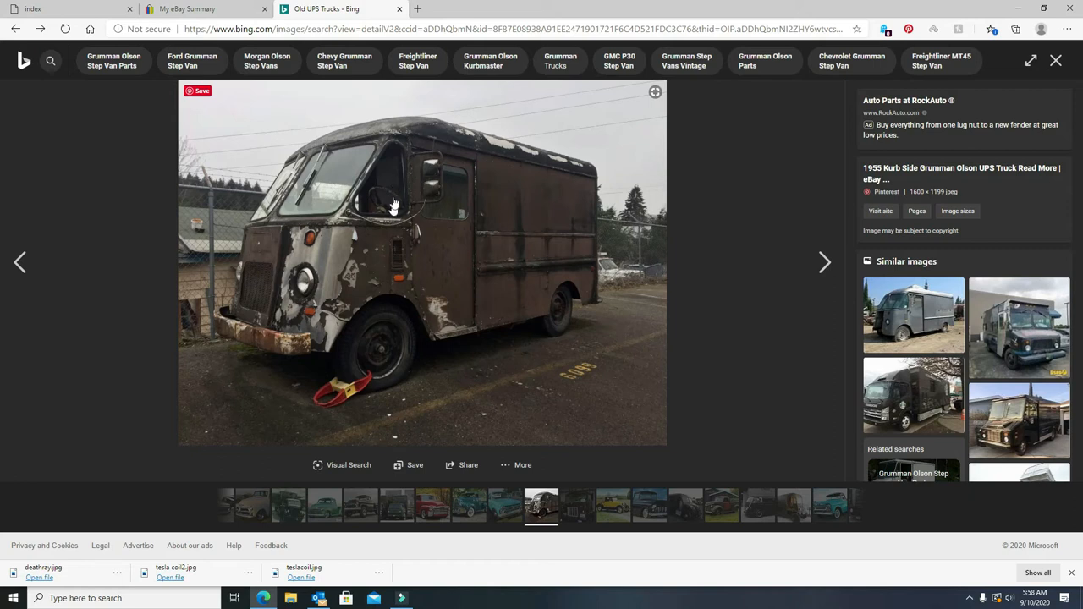
pyautogui.moveTo(328, 184)
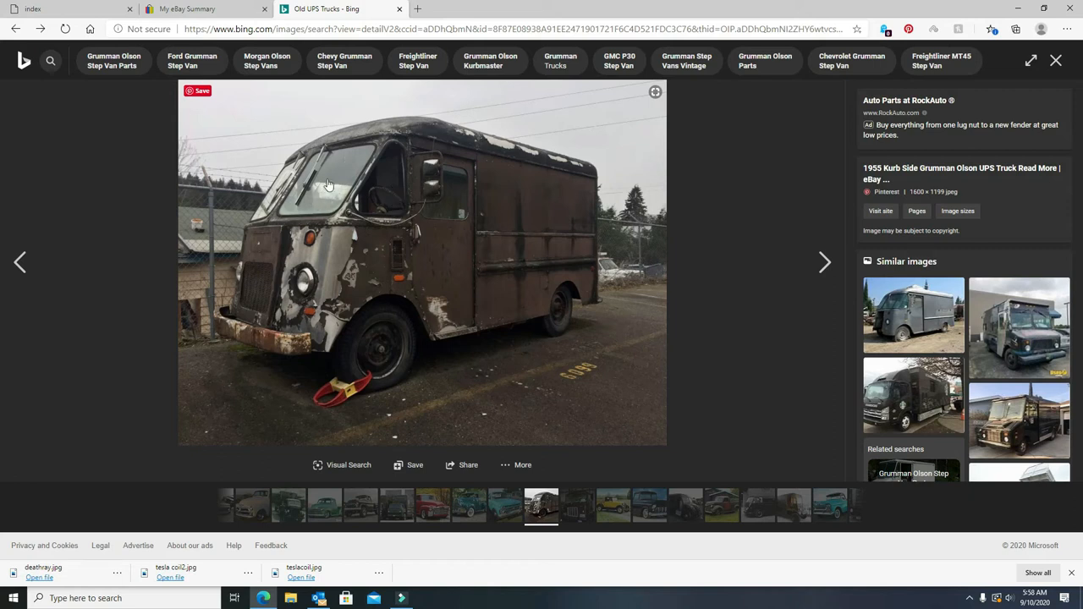
pyautogui.moveTo(330, 187)
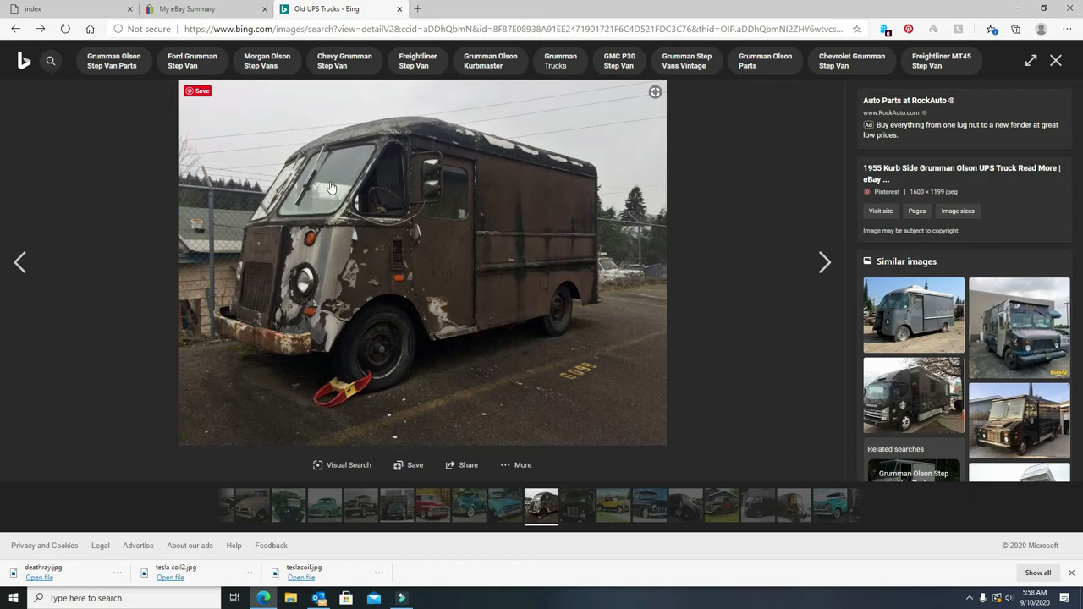
pyautogui.moveTo(385, 340)
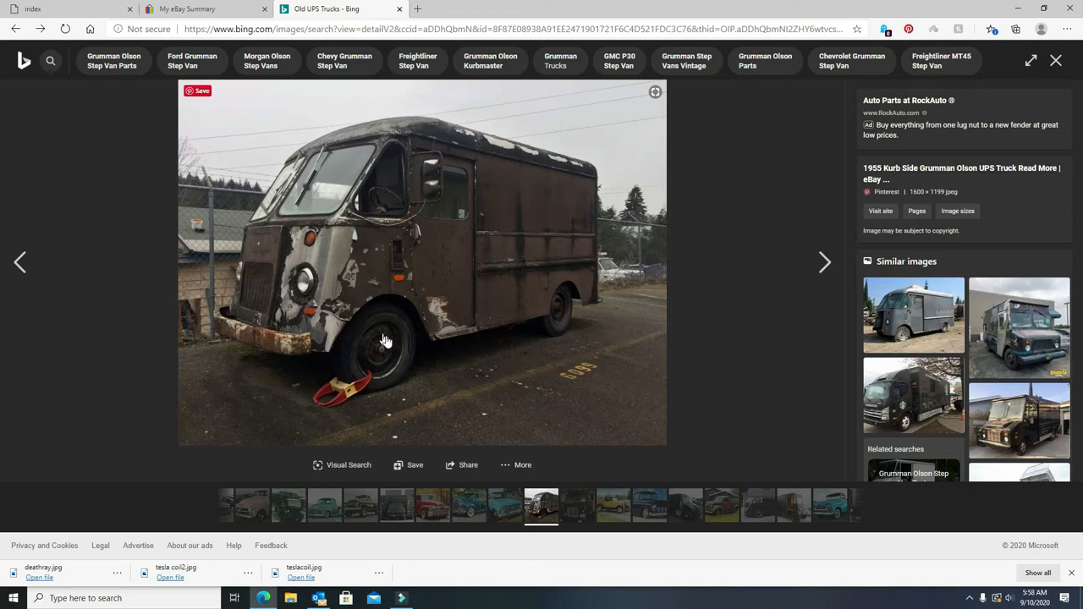
pyautogui.moveTo(611, 294)
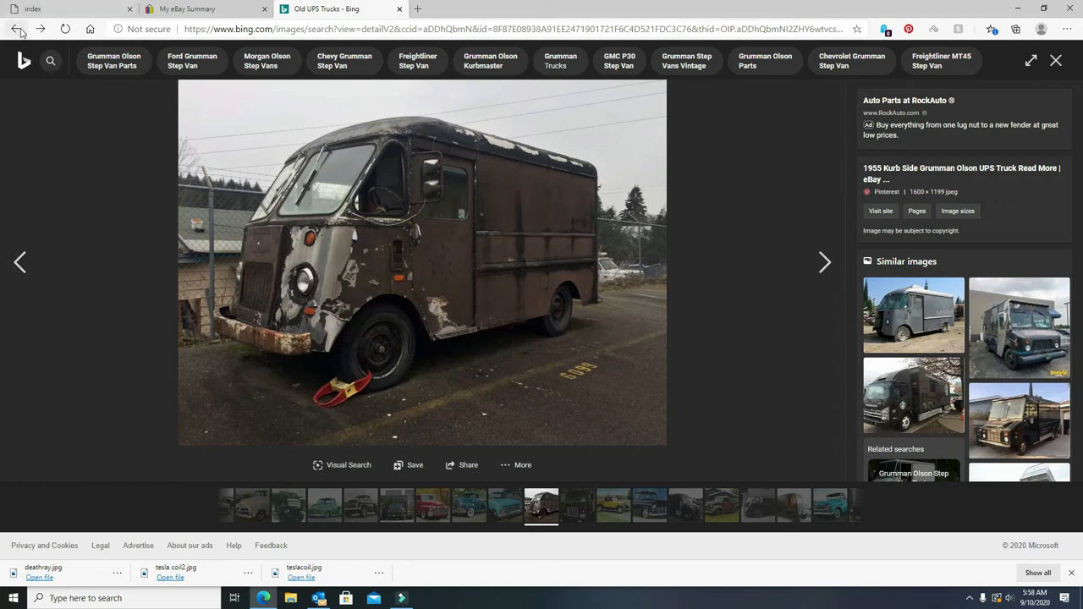
# Go back through earlier pages past the White UPS Truck search and show the history list.
pyautogui.click(15, 29)
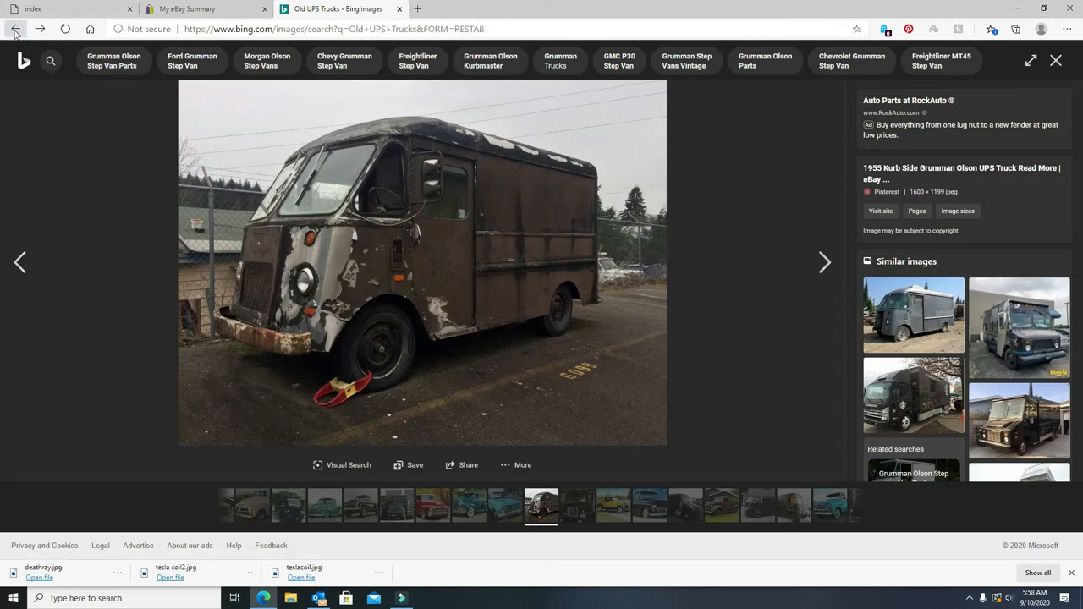
pyautogui.click(15, 28)
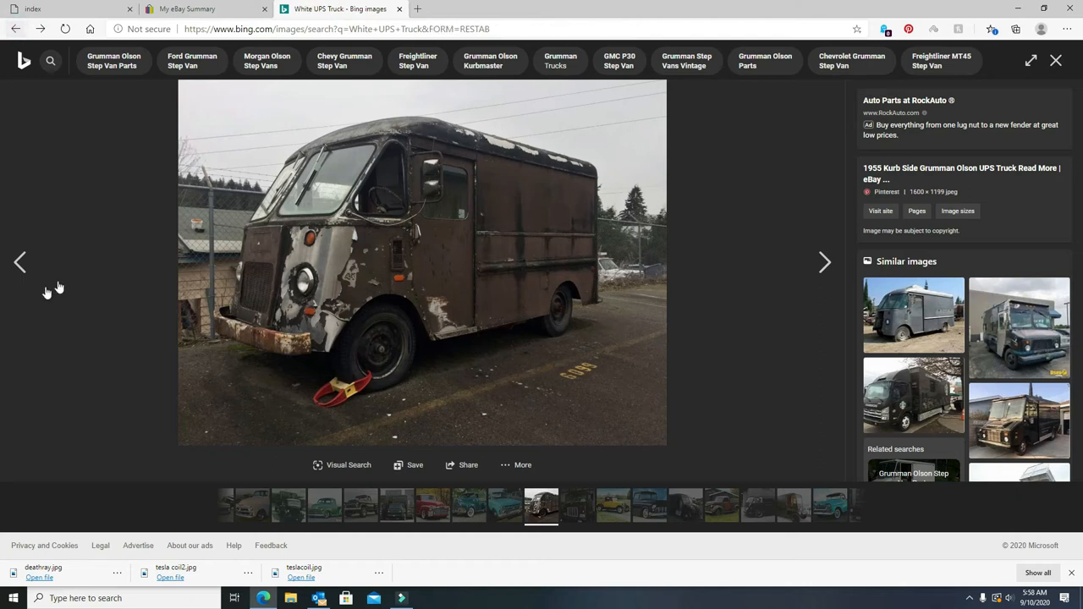
pyautogui.click(541, 506)
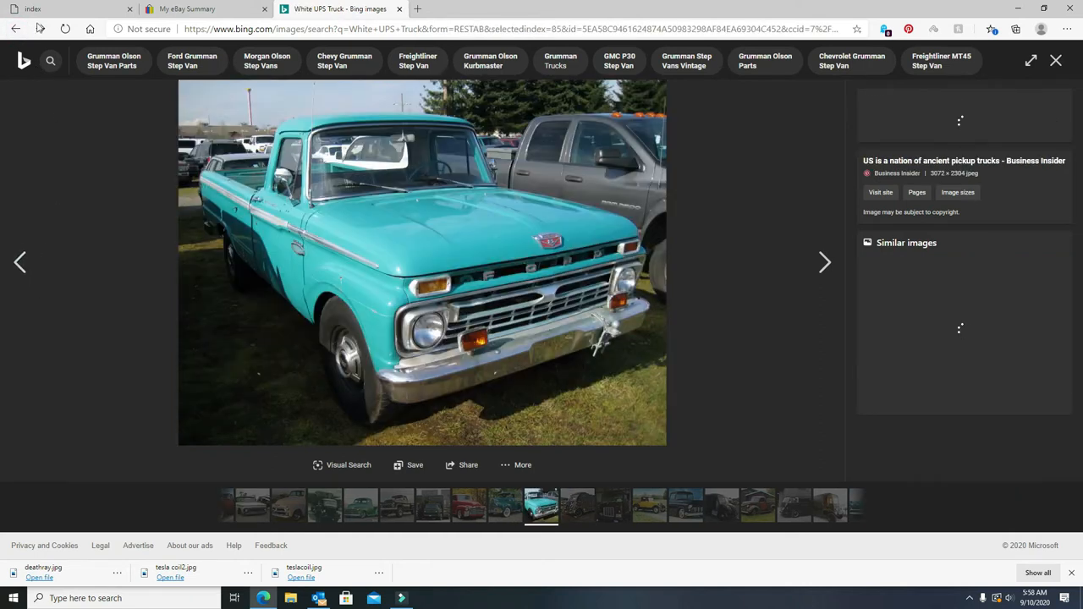
pyautogui.click(14, 29)
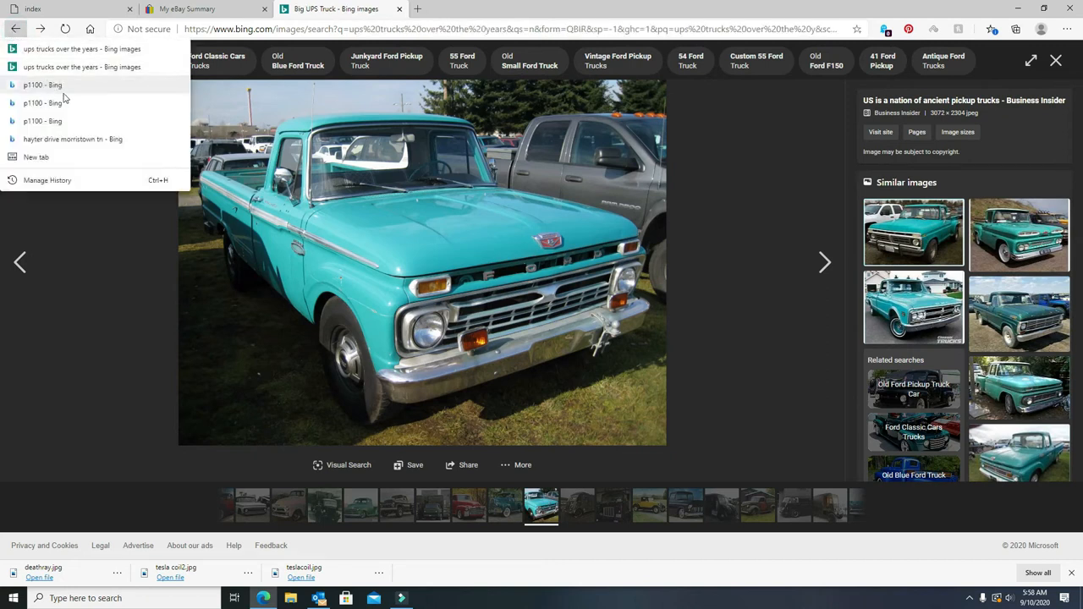
# Return to an earlier history page and bring up Bing image results for p1100.
pyautogui.click(42, 85)
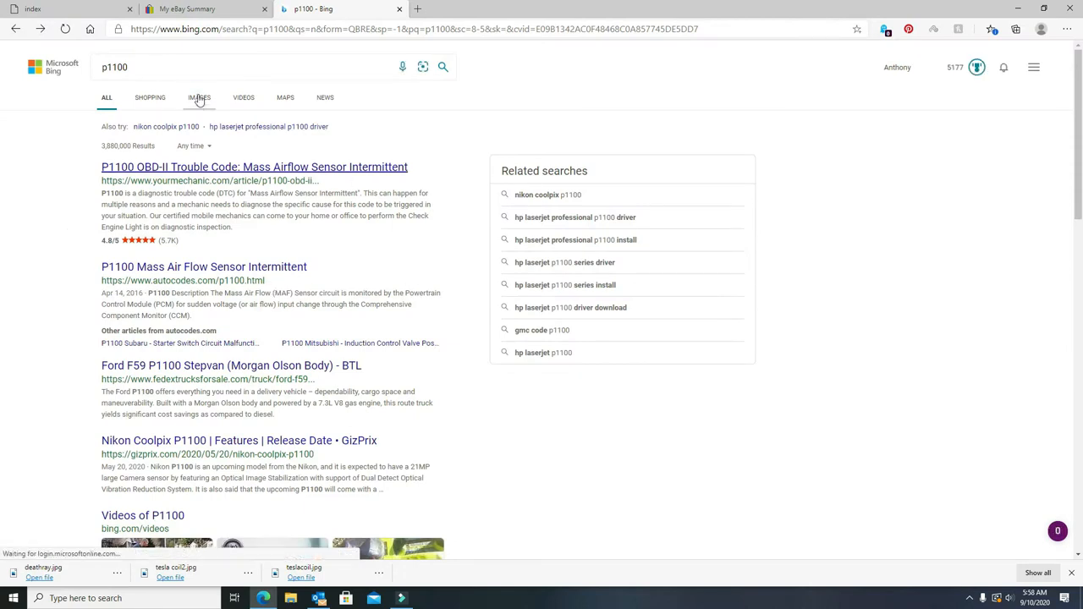
pyautogui.click(199, 97)
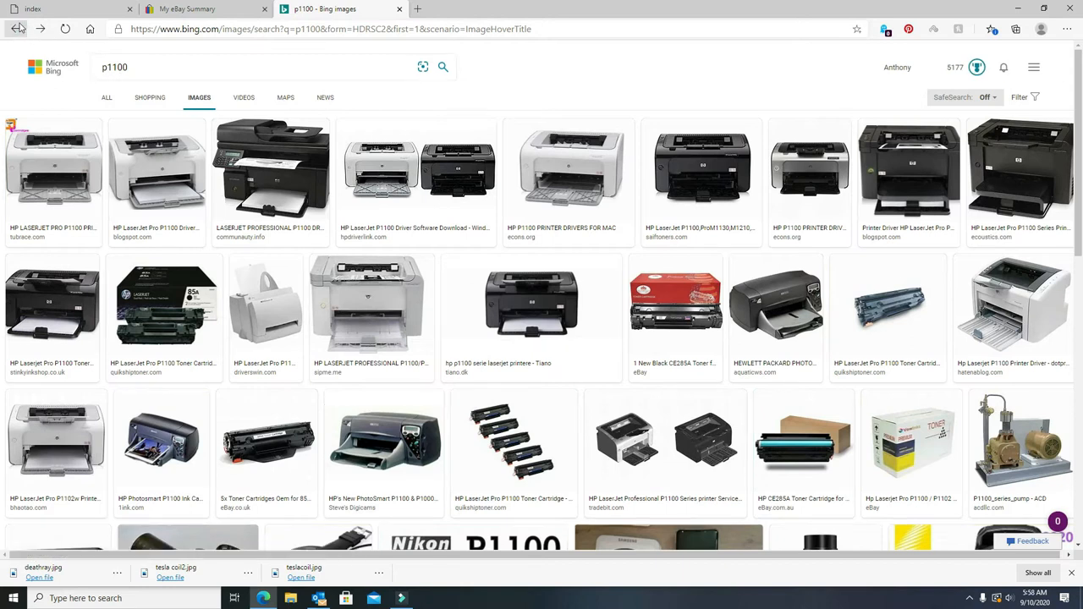
pyautogui.click(16, 28)
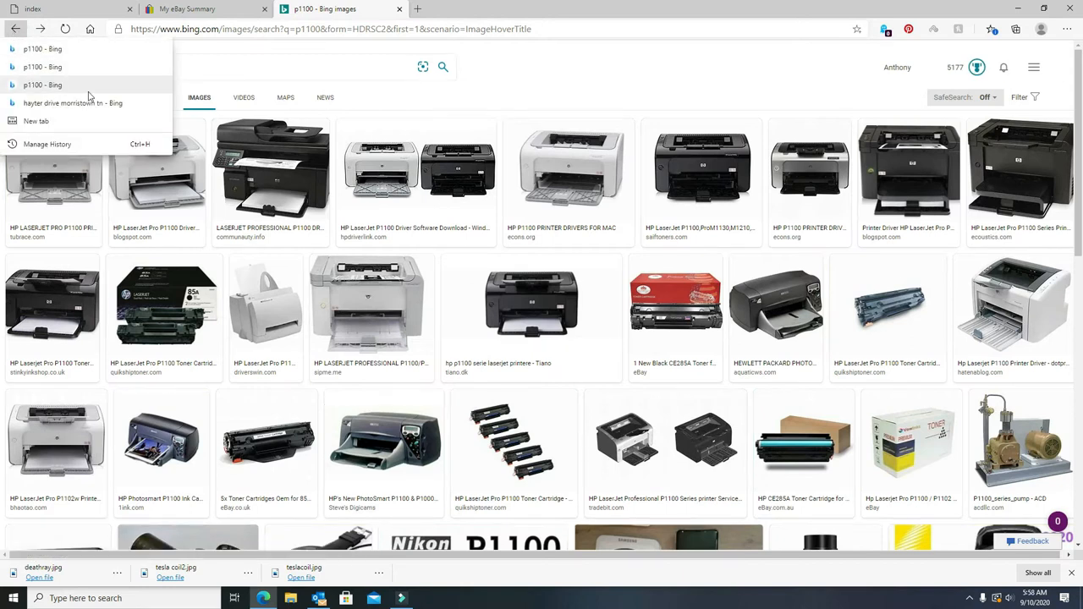
pyautogui.moveTo(42, 49)
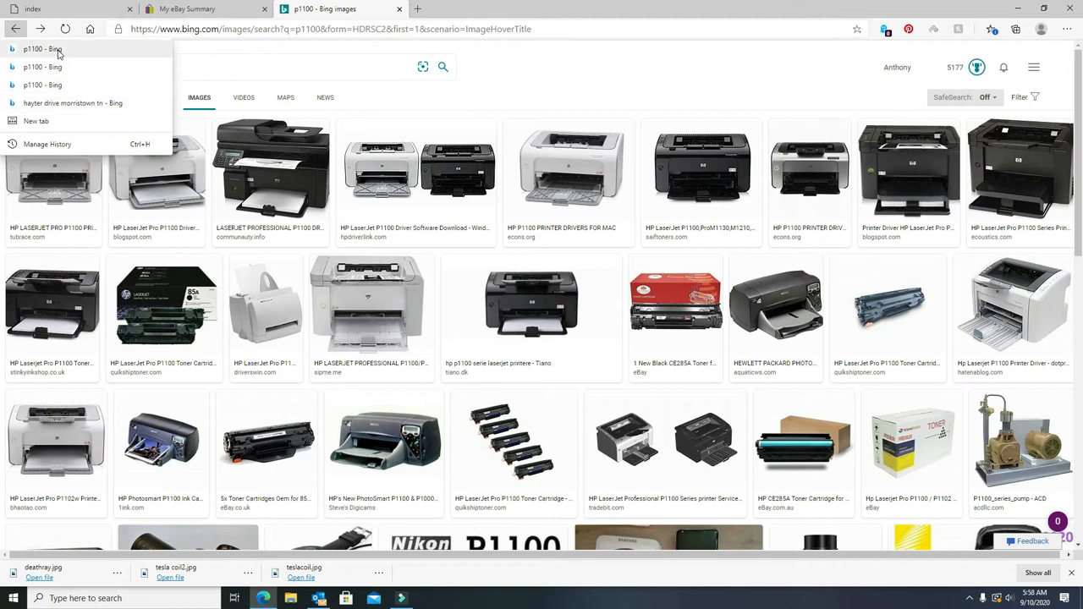
pyautogui.click(254, 67)
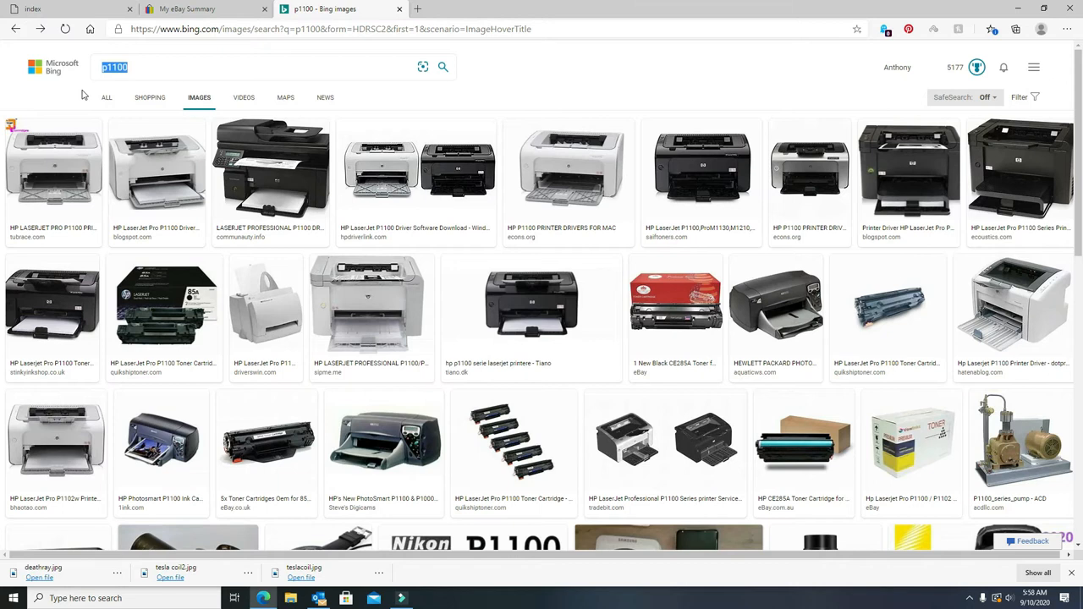
# Search Bing Images for 'ups trucks image' using the suggestion after typing 'ups tr'.
pyautogui.write('ups trucks')
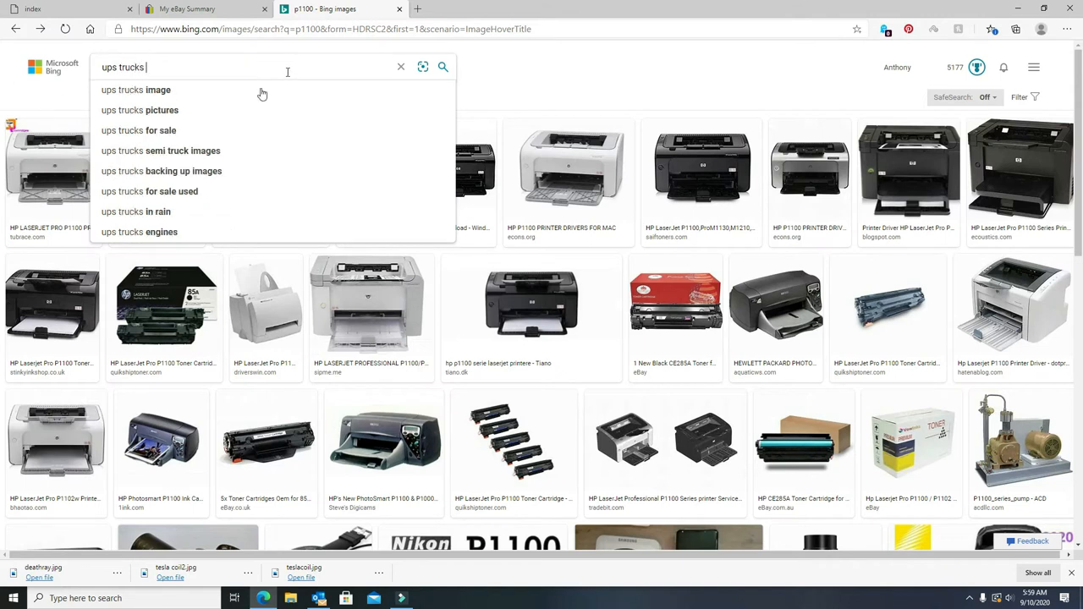
pyautogui.click(136, 90)
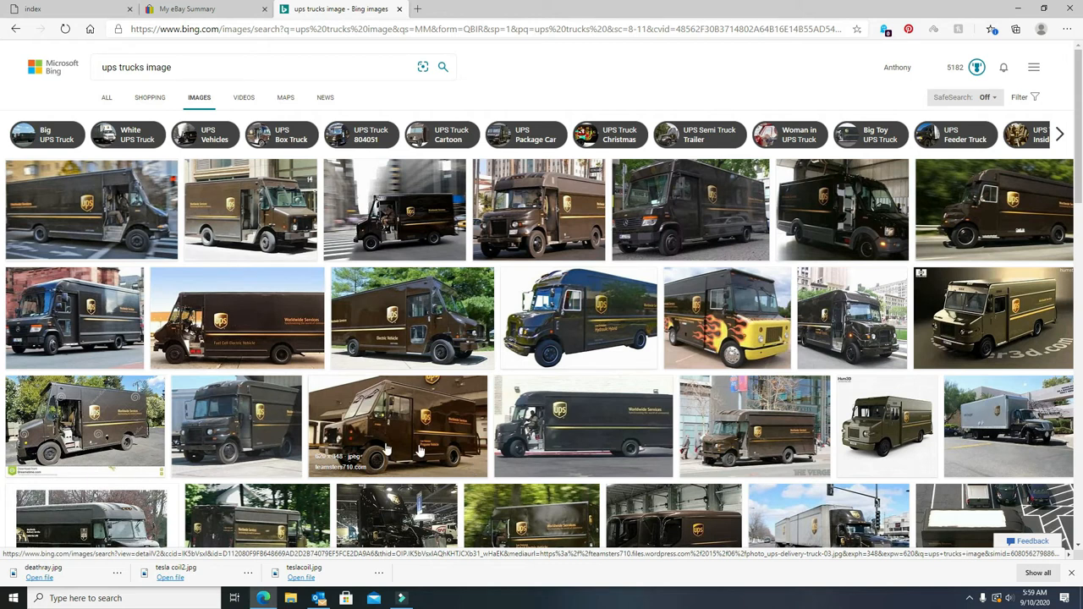
pyautogui.moveTo(843, 364)
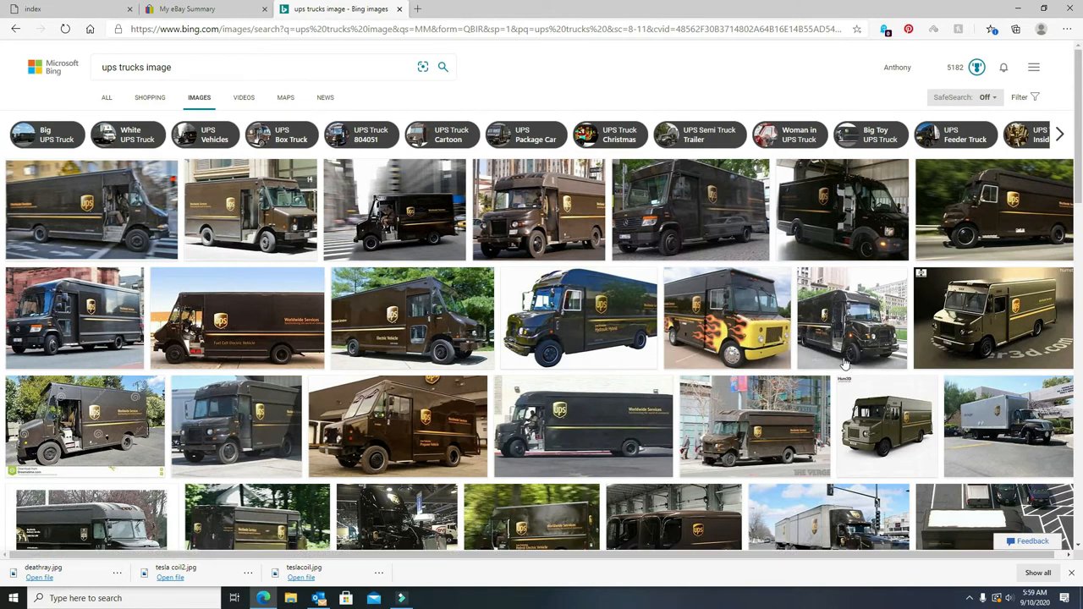
pyautogui.moveTo(850, 317)
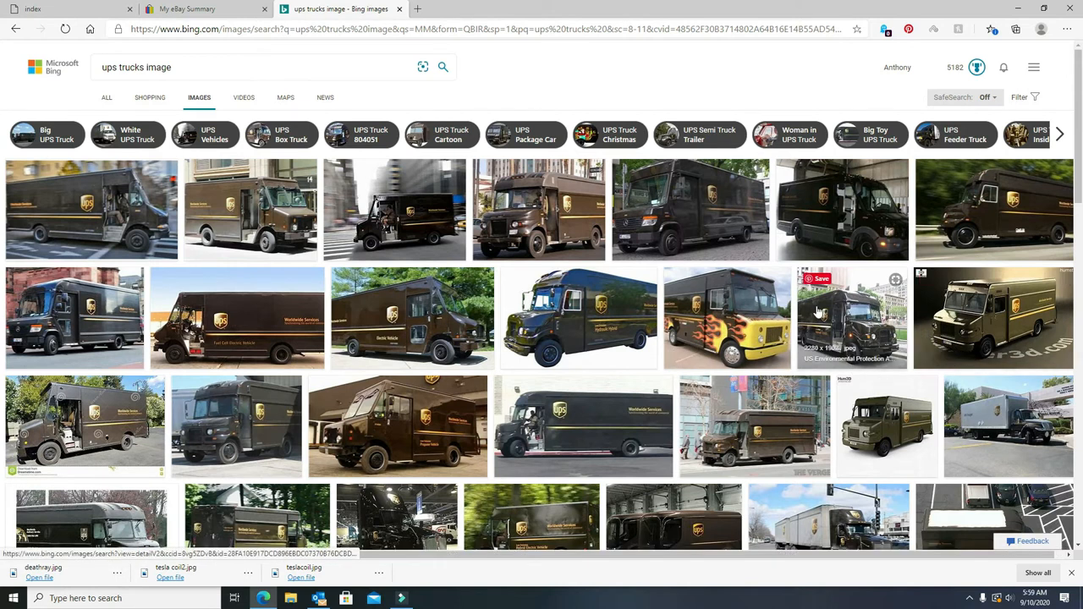
pyautogui.moveTo(692, 223)
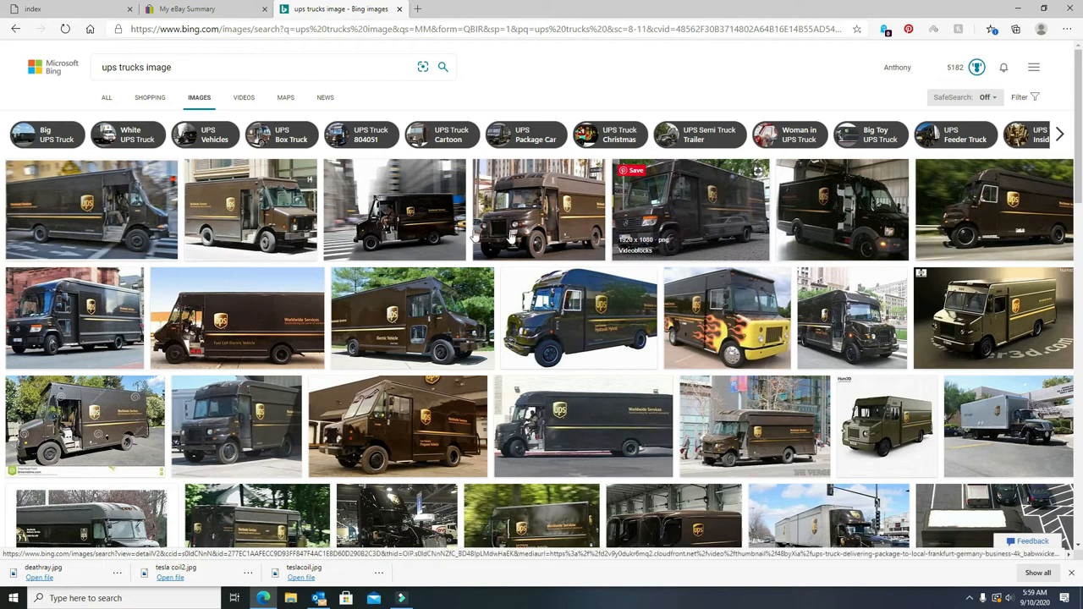
# Enlarge a UPS truck photo, advance to the next image, then open a similar truck image.
pyautogui.click(541, 210)
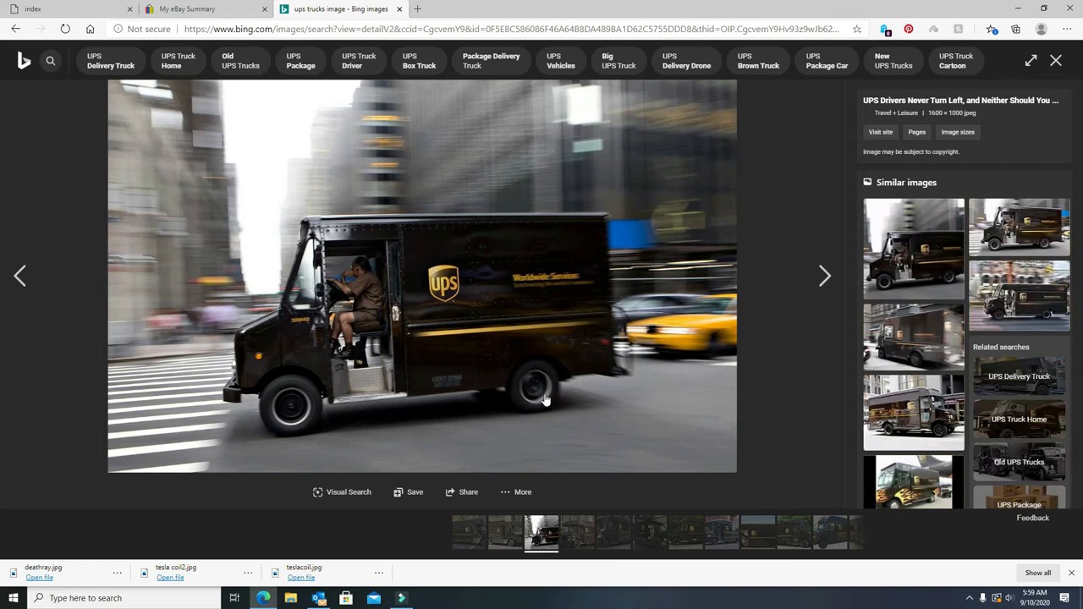
pyautogui.moveTo(569, 402)
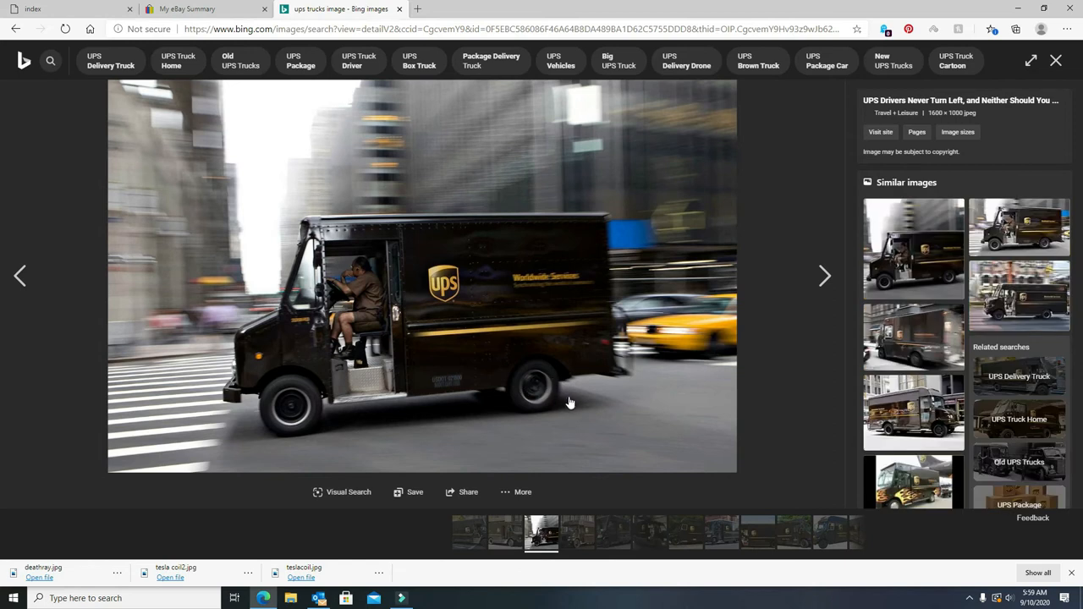
pyautogui.moveTo(535, 384)
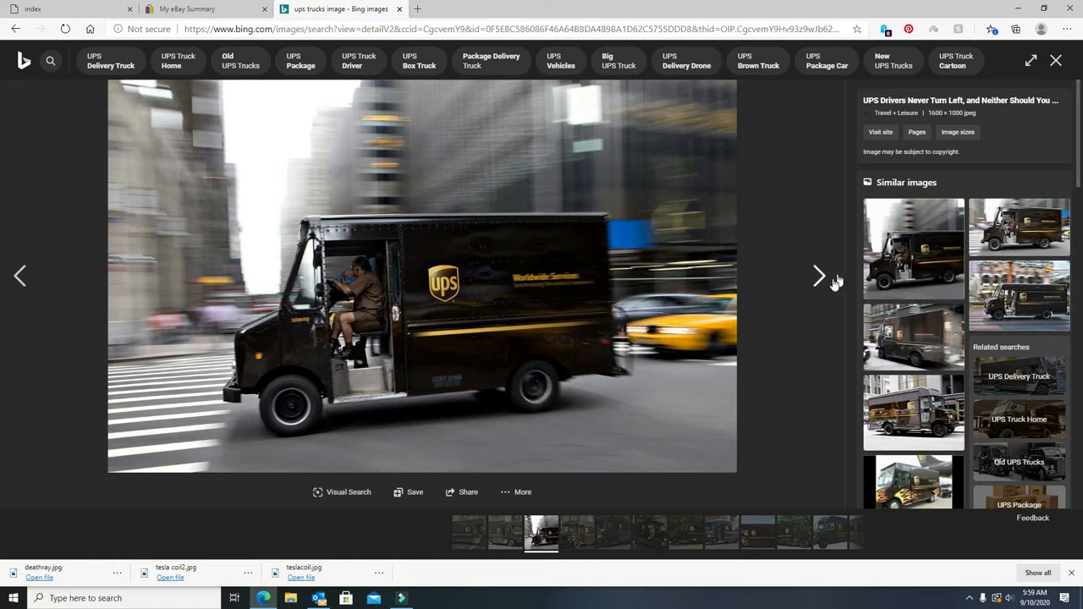
pyautogui.click(817, 275)
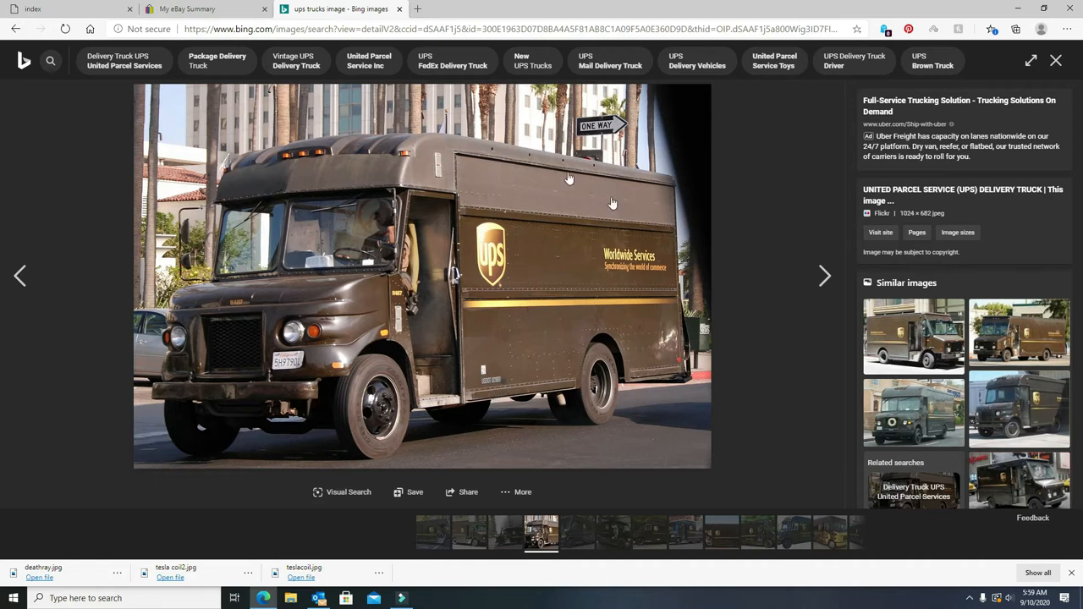
pyautogui.moveTo(638, 373)
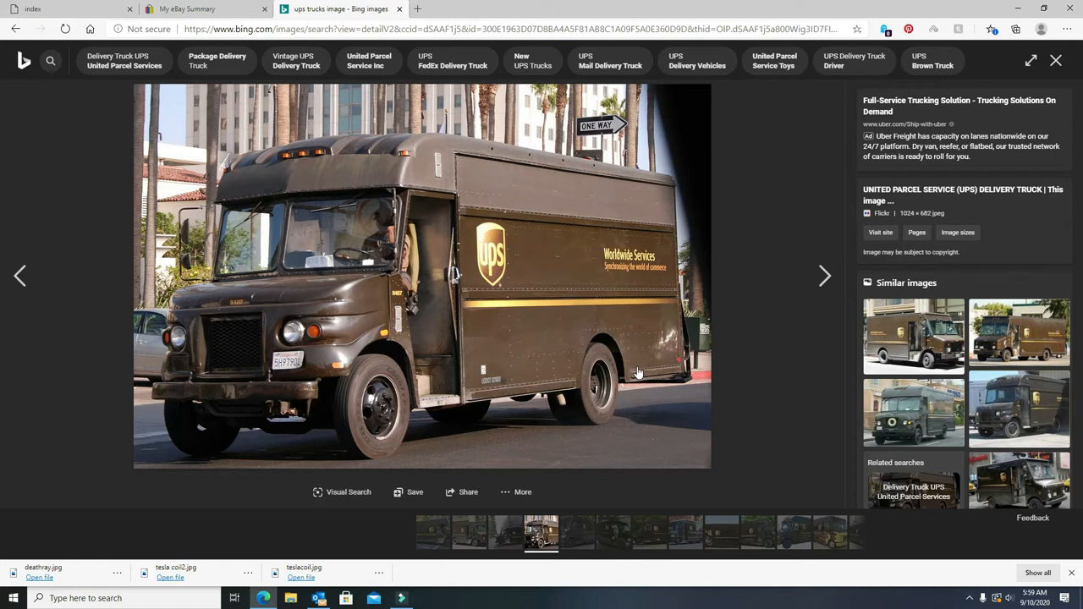
pyautogui.moveTo(415, 356)
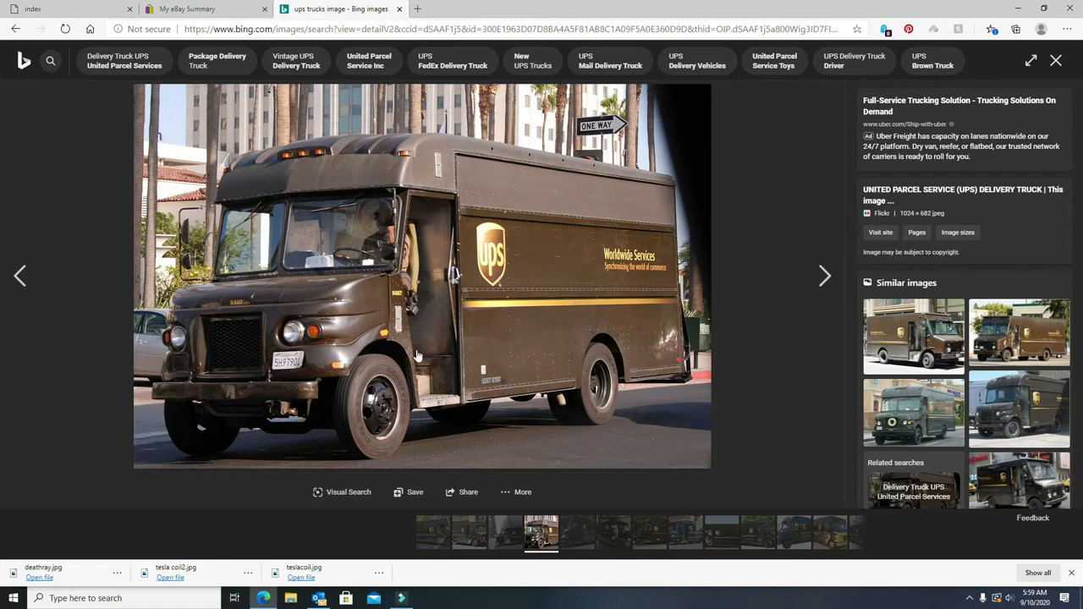
pyautogui.moveTo(541, 402)
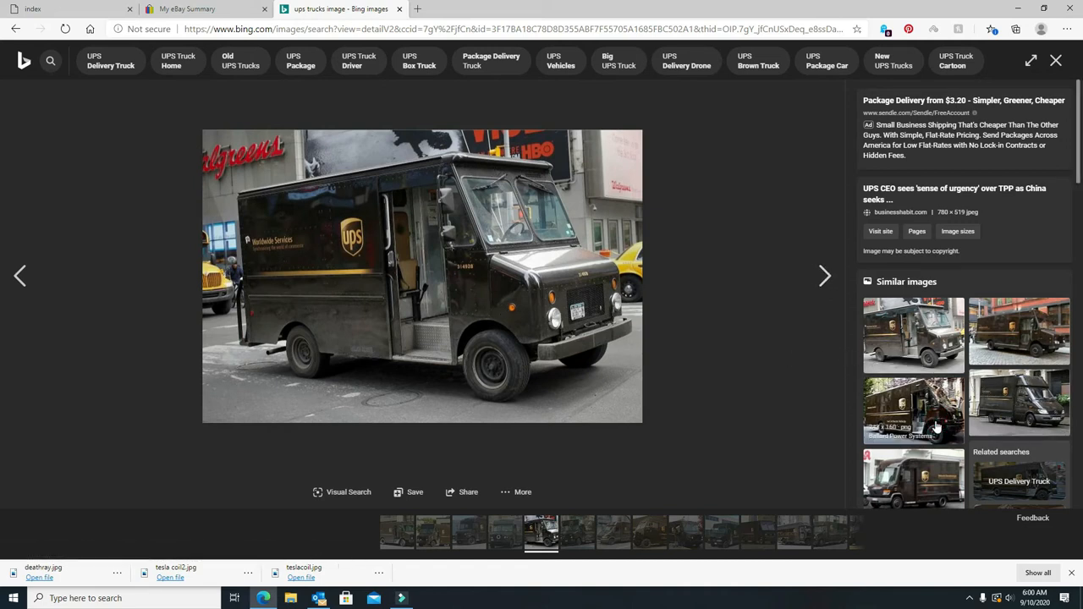
pyautogui.moveTo(931, 432)
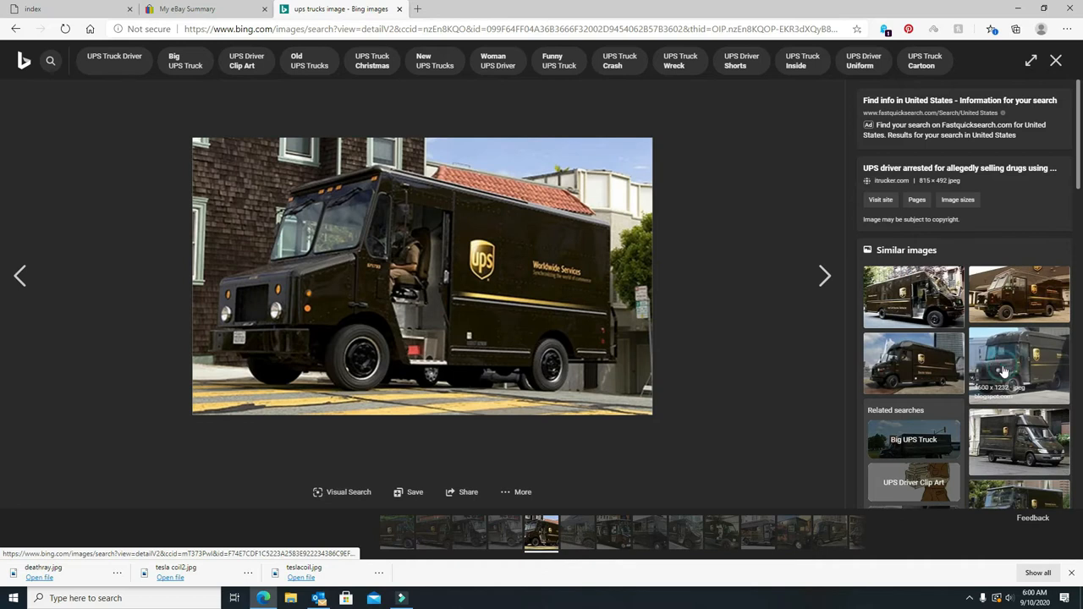
pyautogui.click(825, 275)
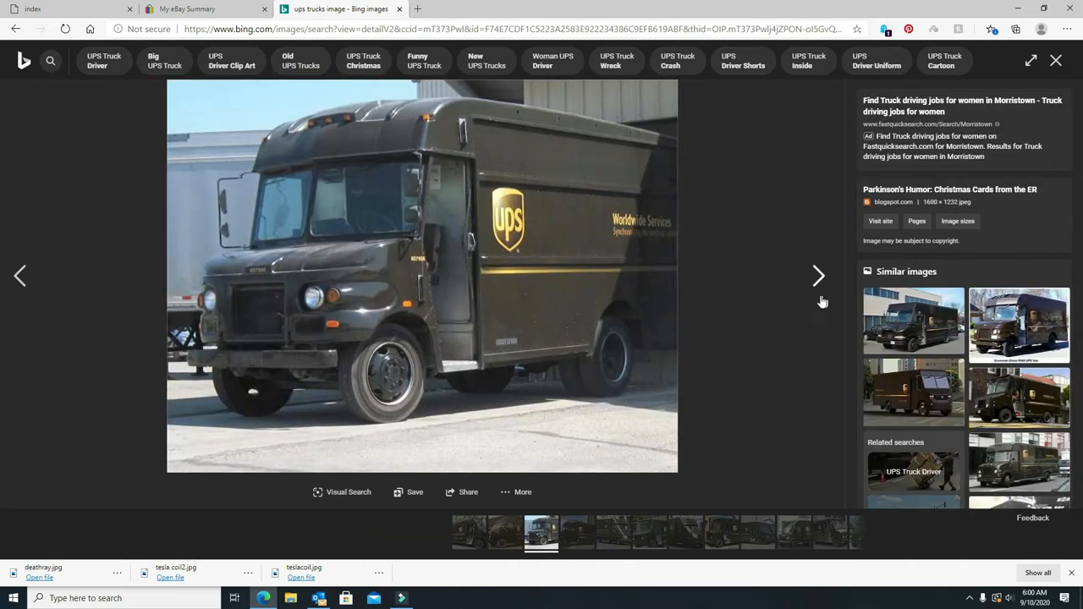
pyautogui.moveTo(656, 311)
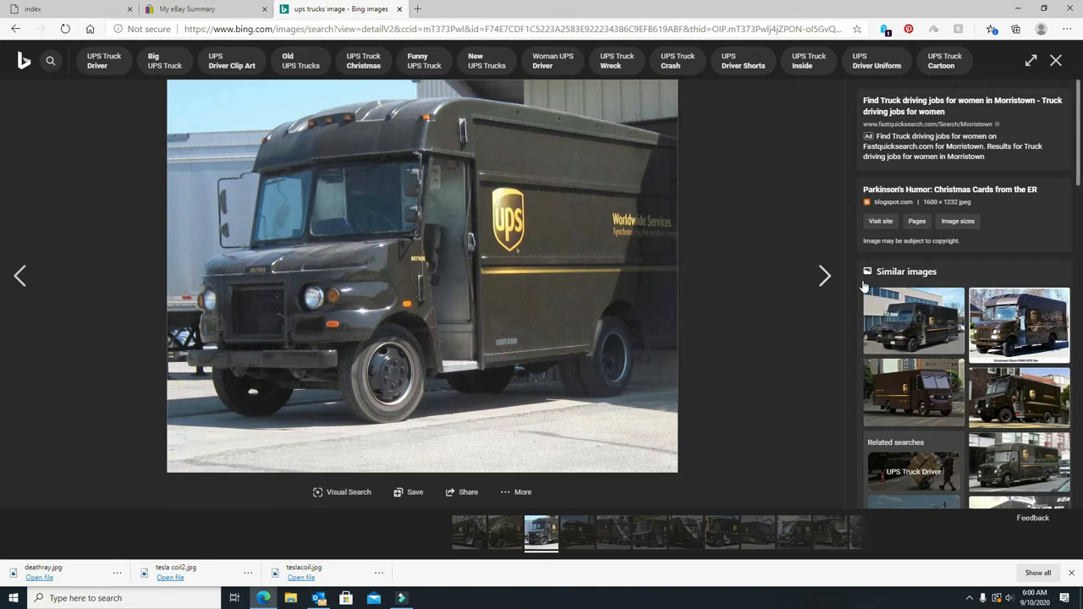
pyautogui.moveTo(425, 61)
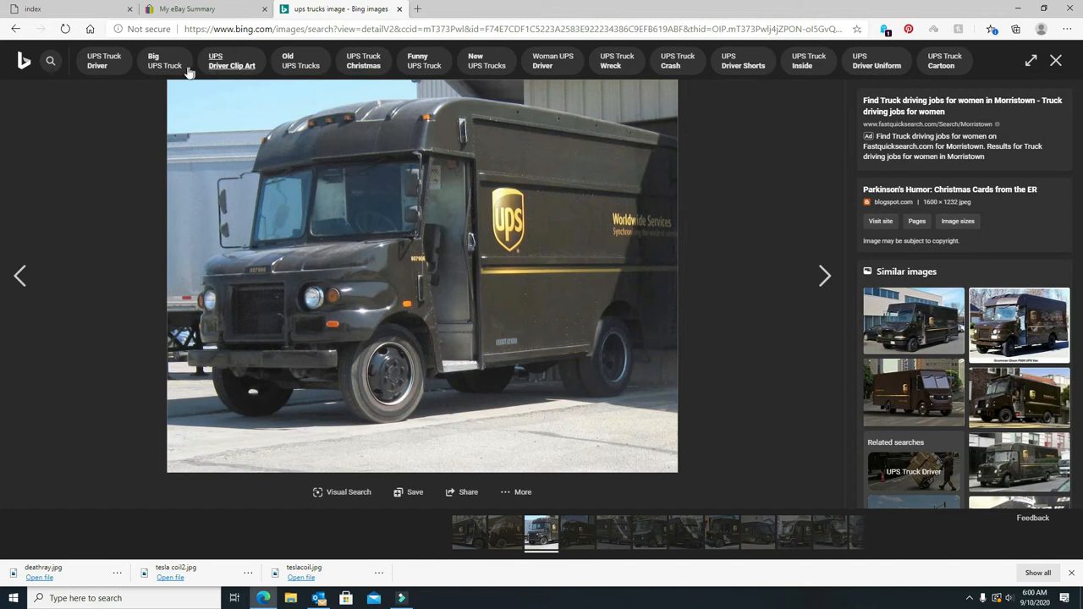
pyautogui.click(164, 60)
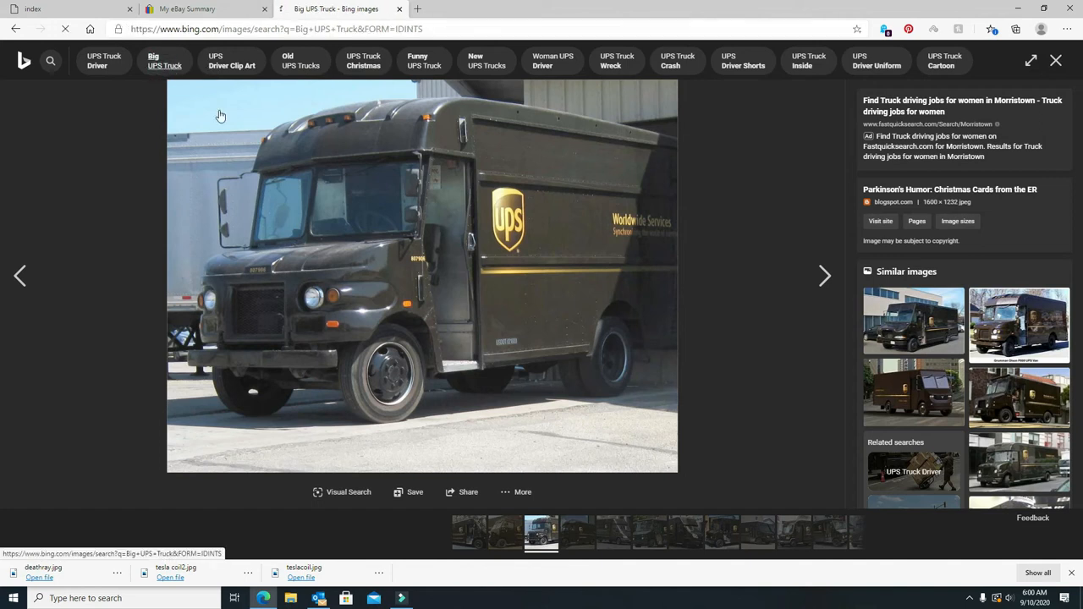
pyautogui.click(1056, 60)
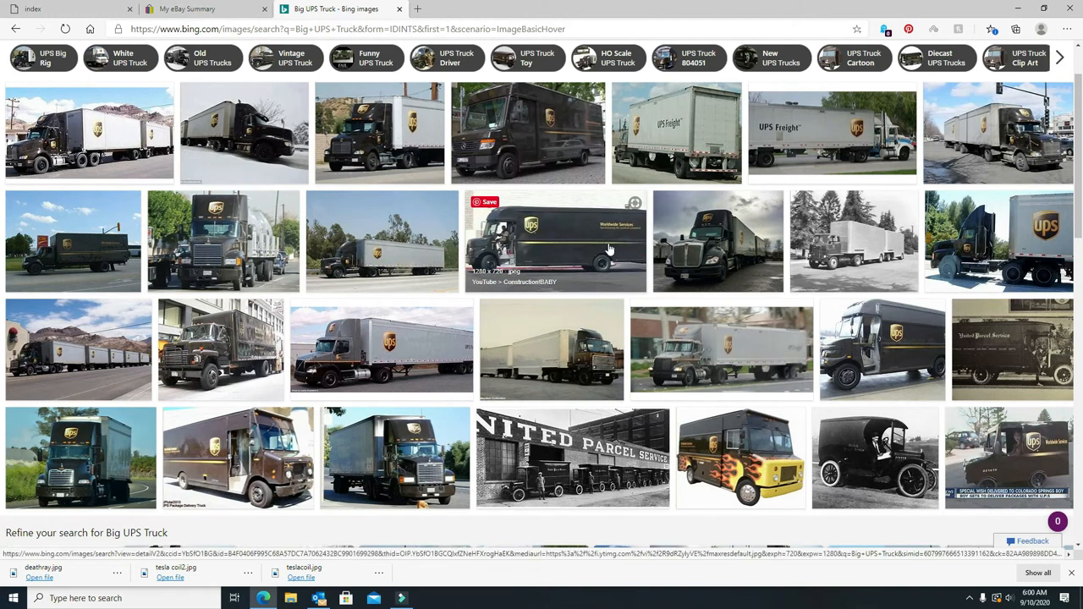
pyautogui.moveTo(610, 241)
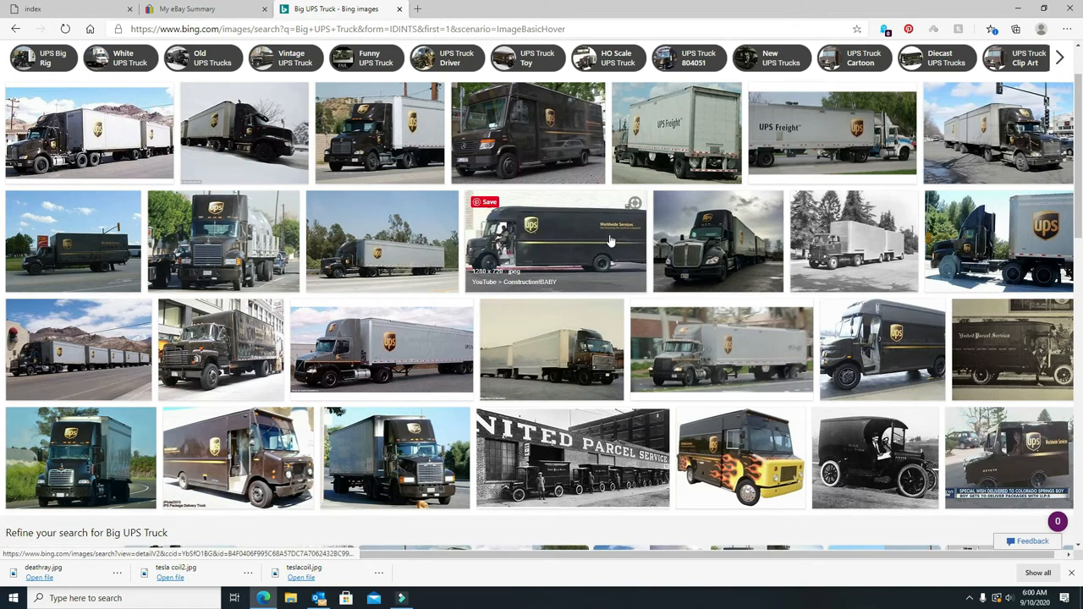
pyautogui.moveTo(545, 318)
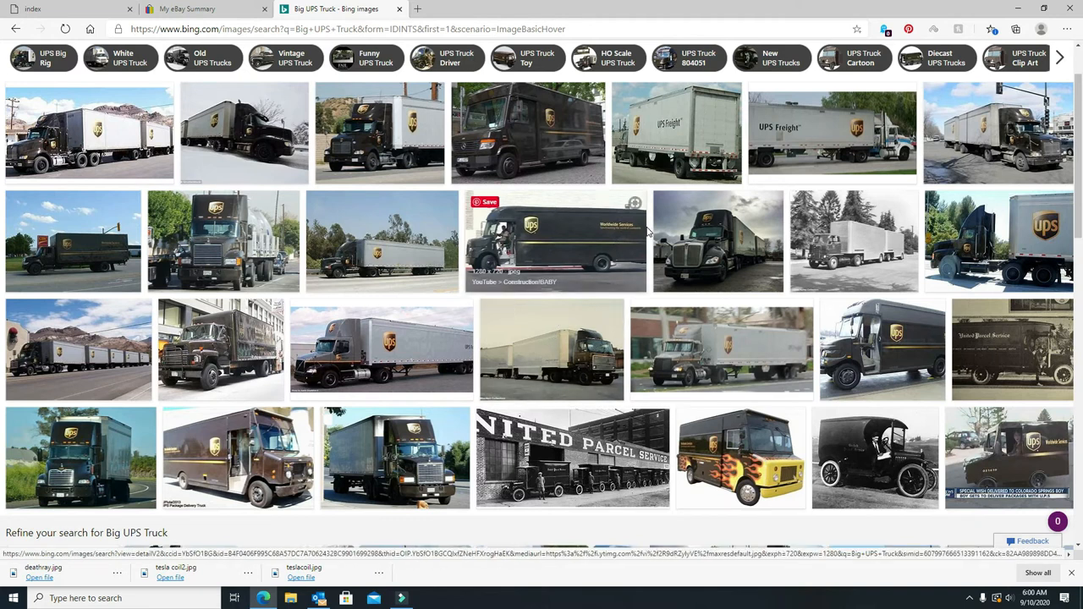
pyautogui.scroll(-3)
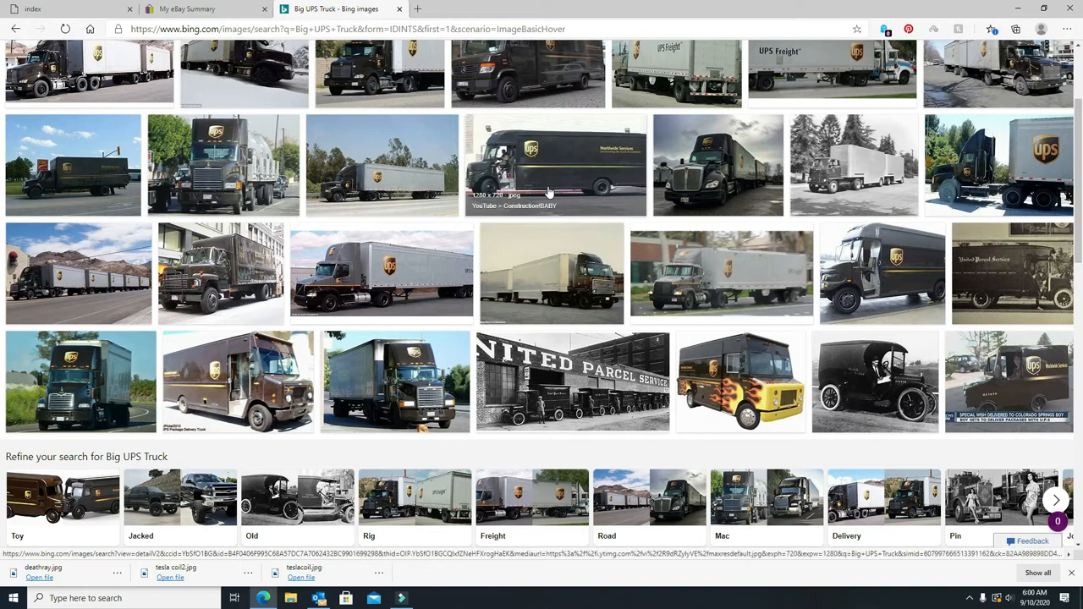
pyautogui.scroll(-3)
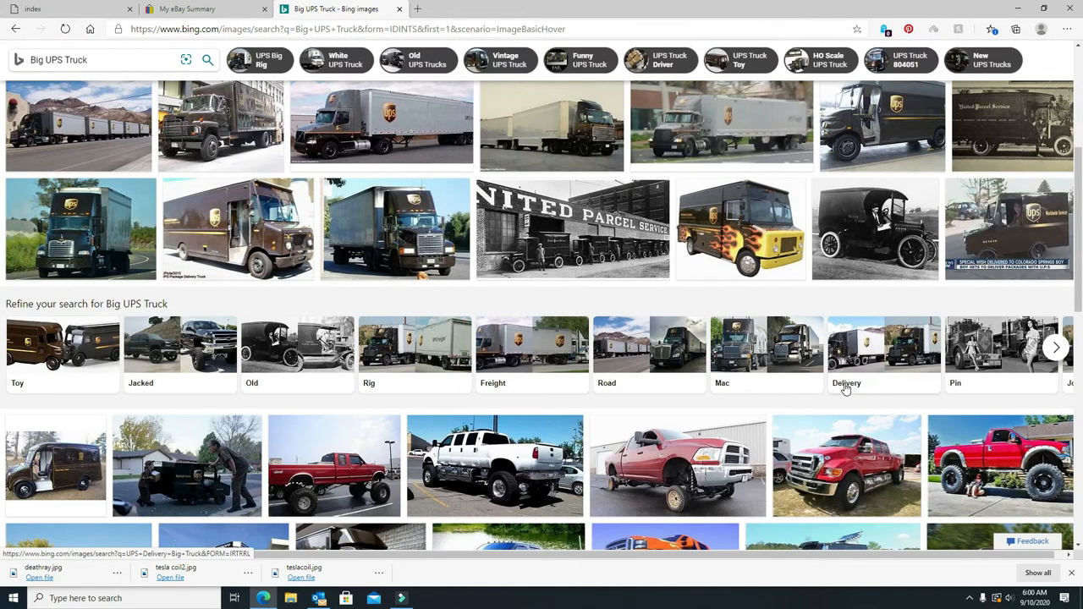
pyautogui.scroll(-3)
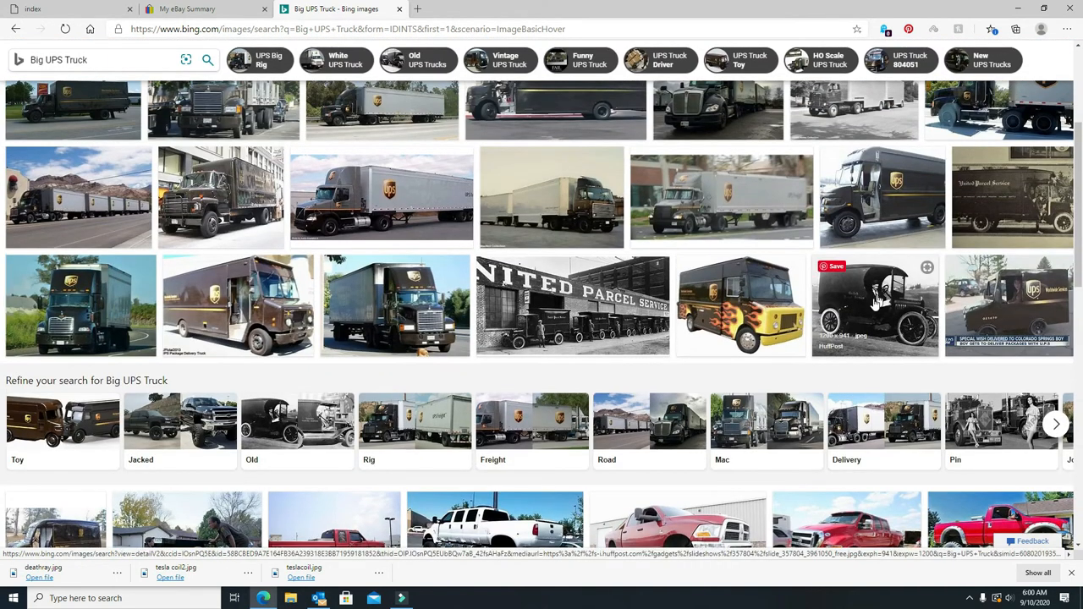
pyautogui.scroll(-3)
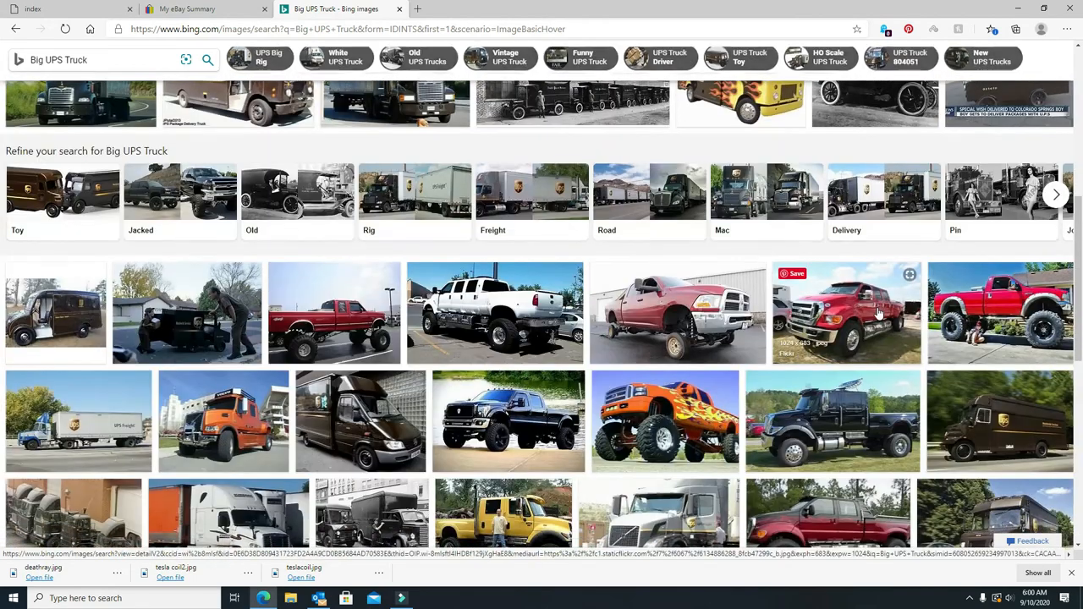
pyautogui.scroll(-3)
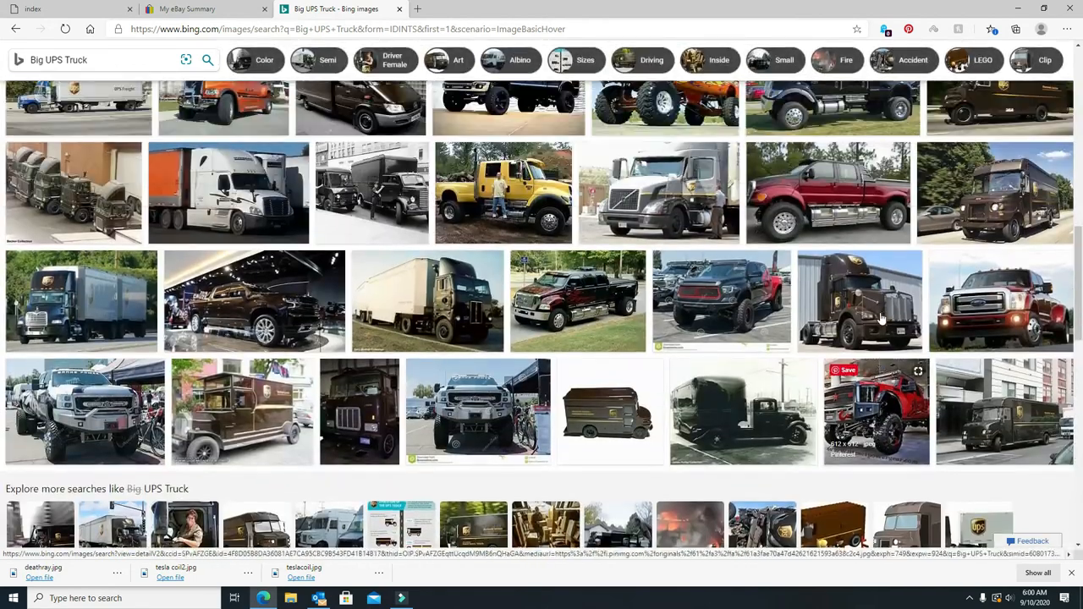
pyautogui.scroll(-3)
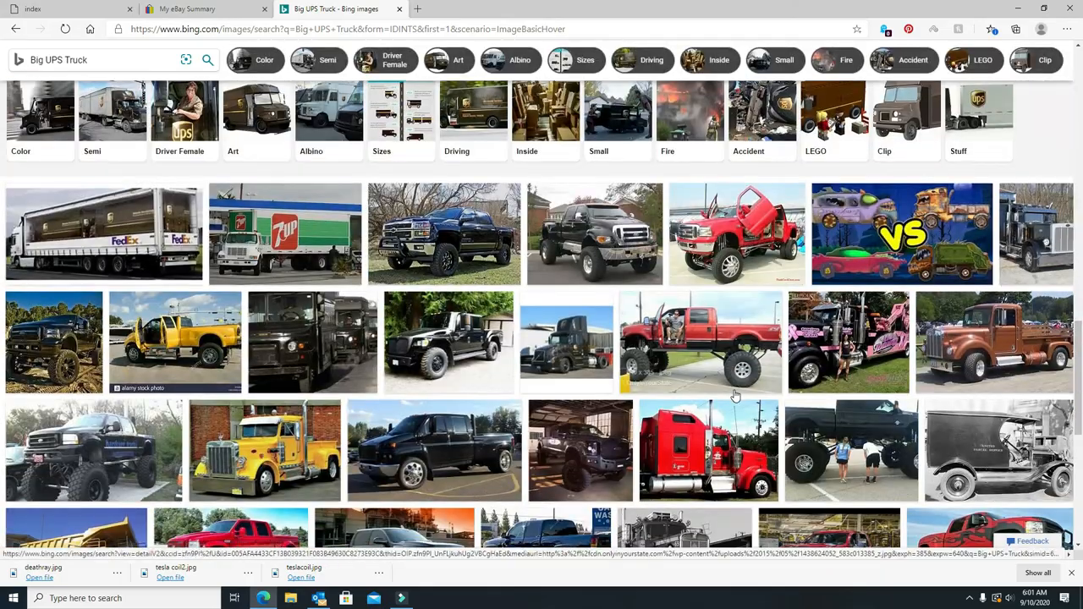
pyautogui.scroll(-3)
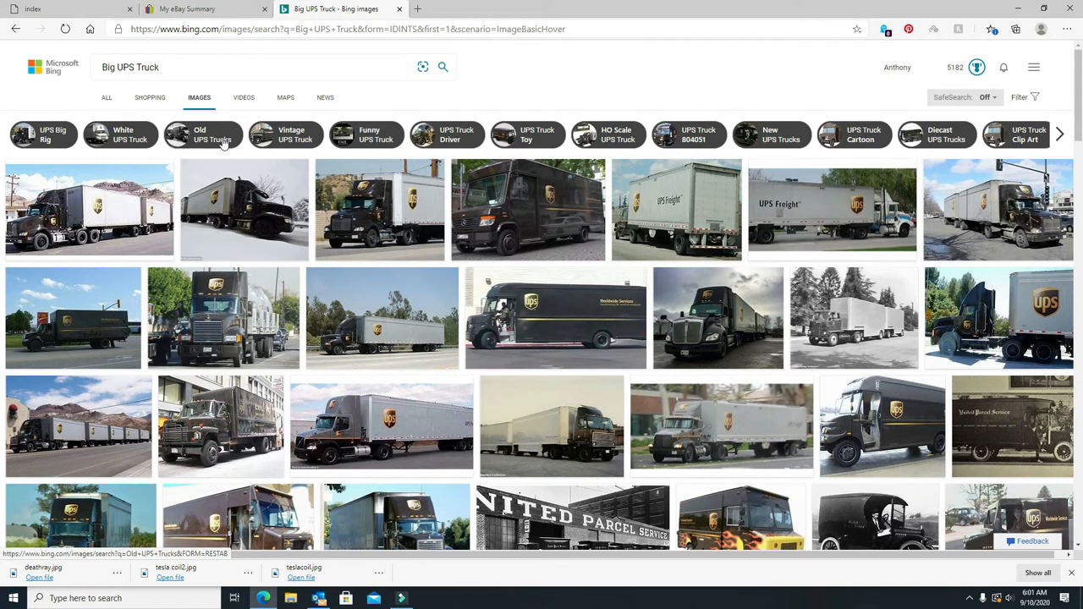
# Open the 'Old UPS Trucks' image results and scroll through the photo grid.
pyautogui.click(201, 134)
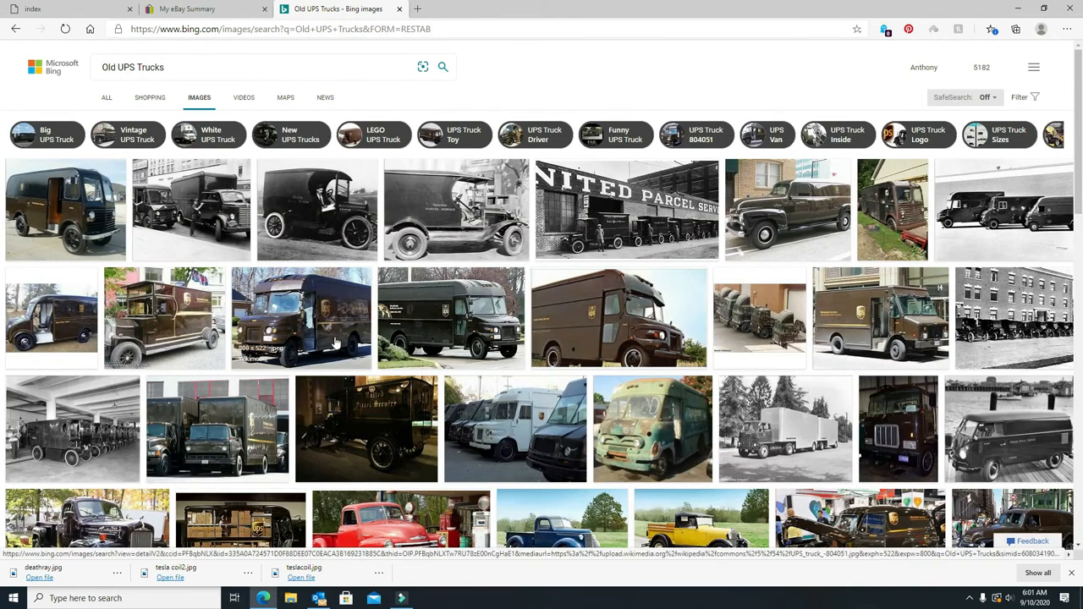
pyautogui.scroll(-3)
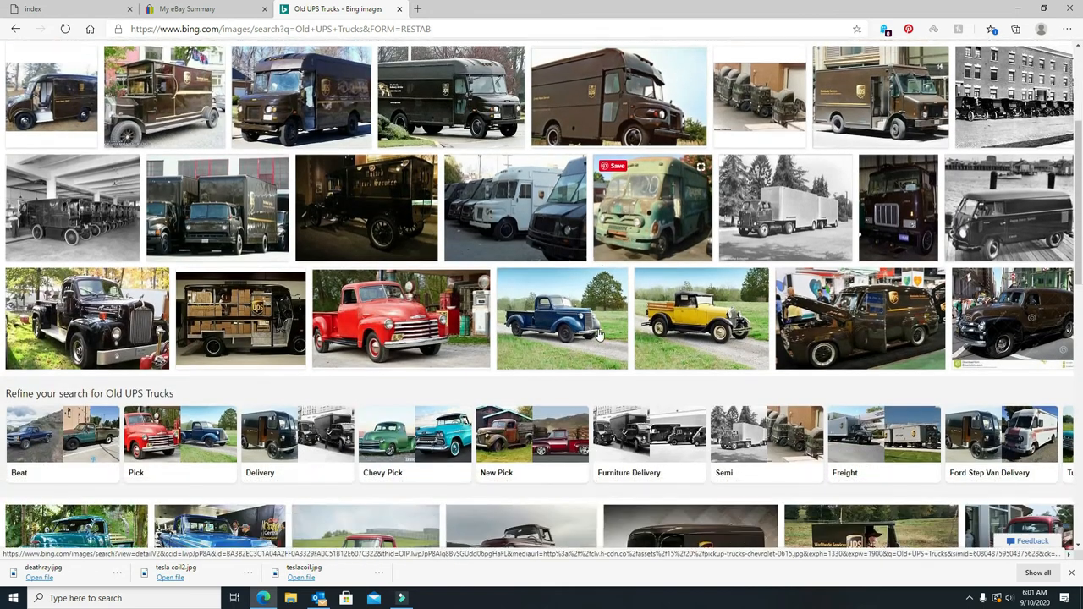
pyautogui.scroll(-3)
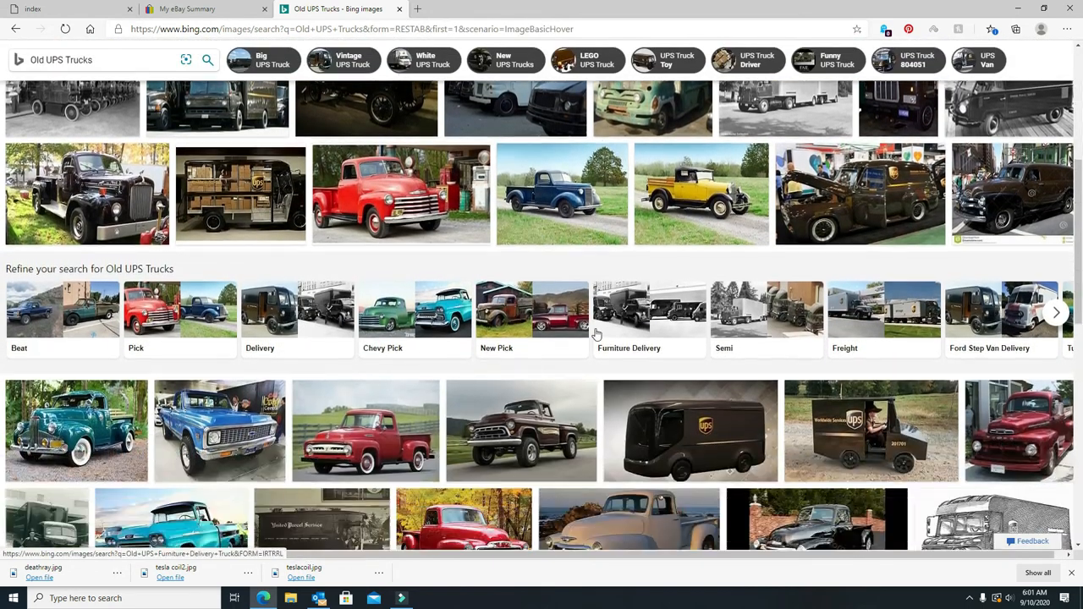
pyautogui.scroll(-3)
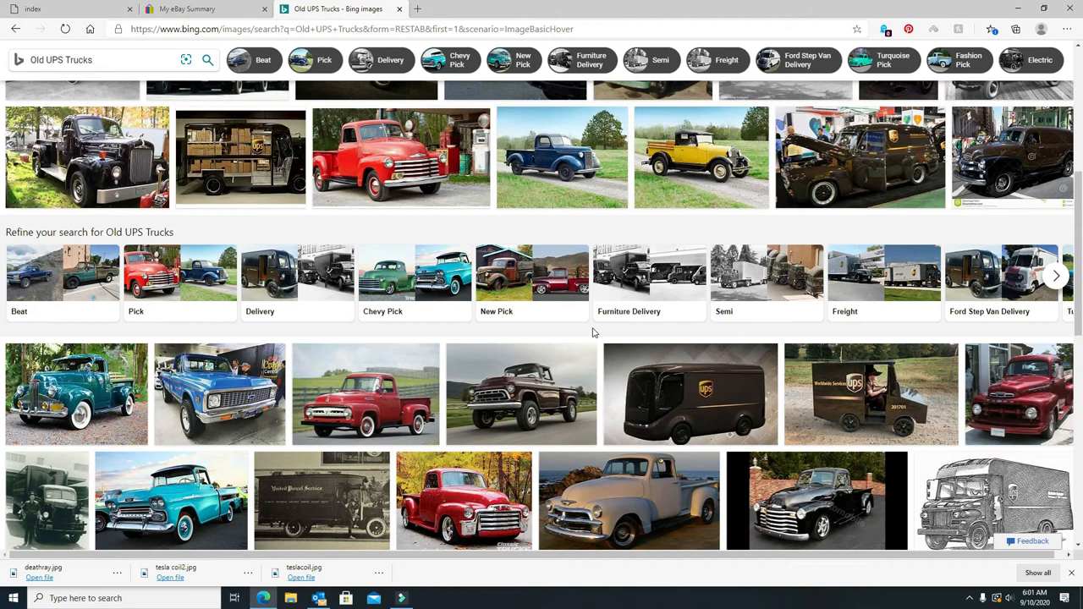
pyautogui.scroll(-3)
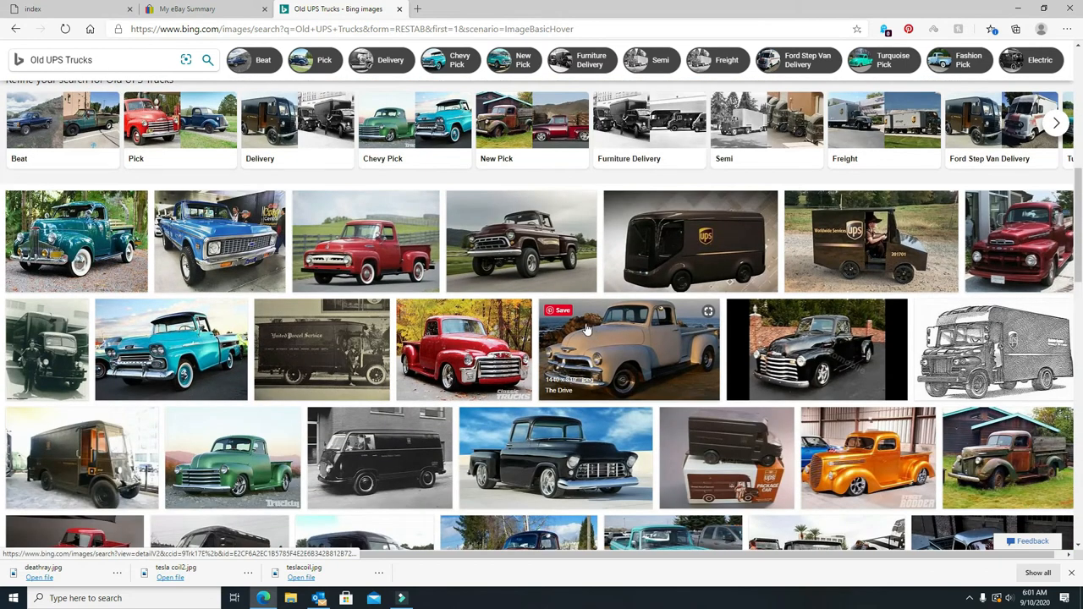
pyautogui.scroll(-3)
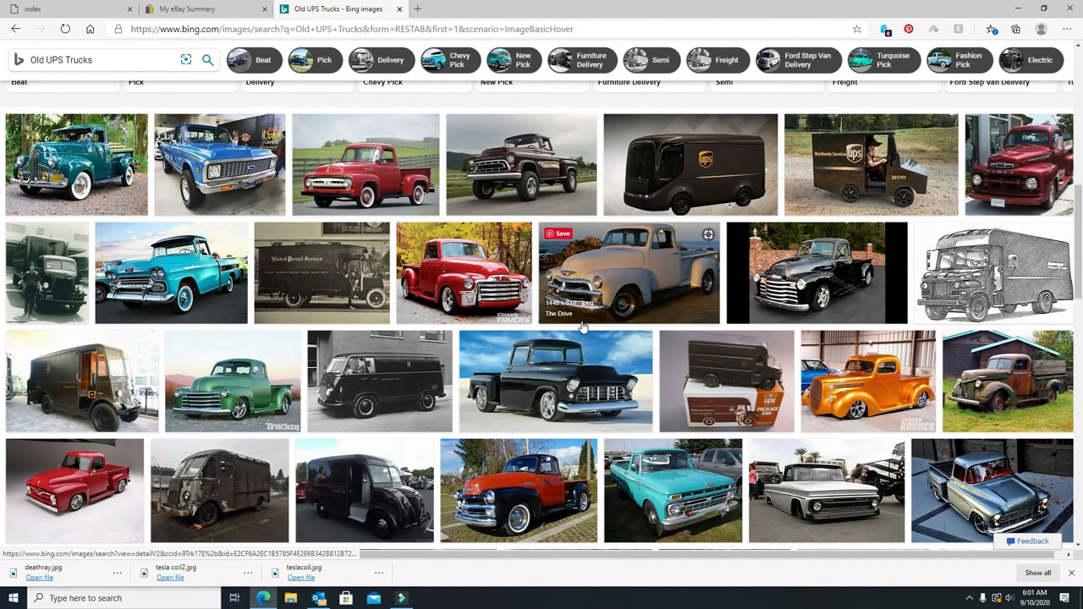
pyautogui.scroll(-3)
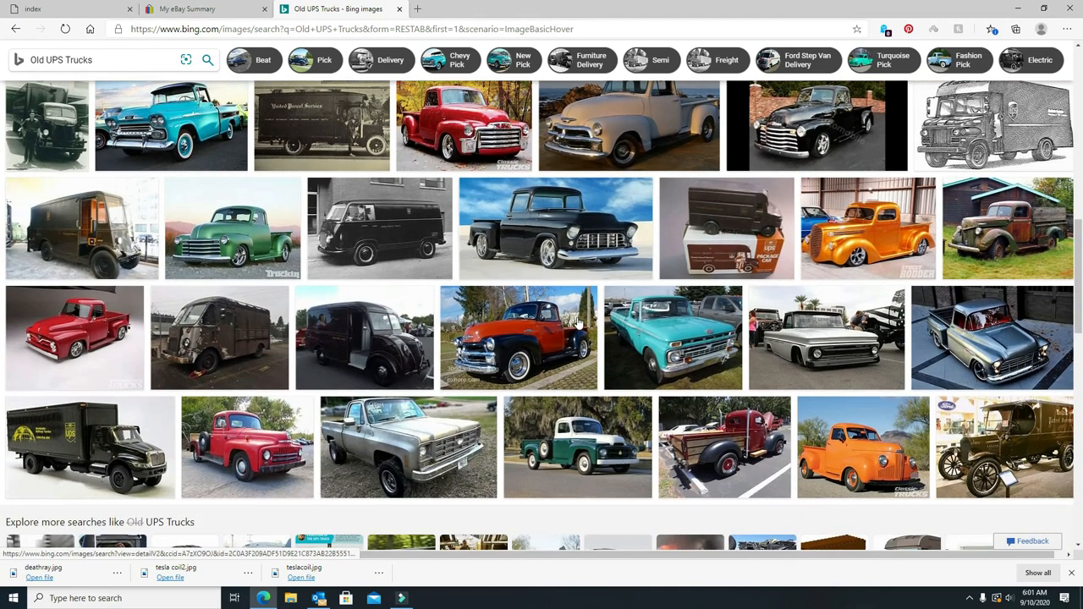
pyautogui.scroll(-3)
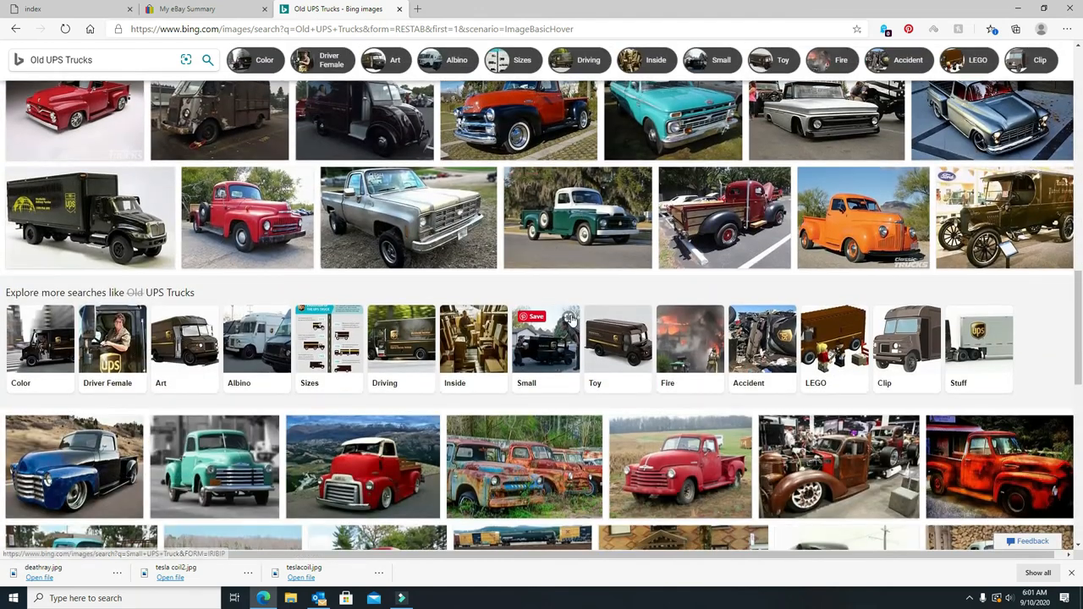
pyautogui.scroll(-3)
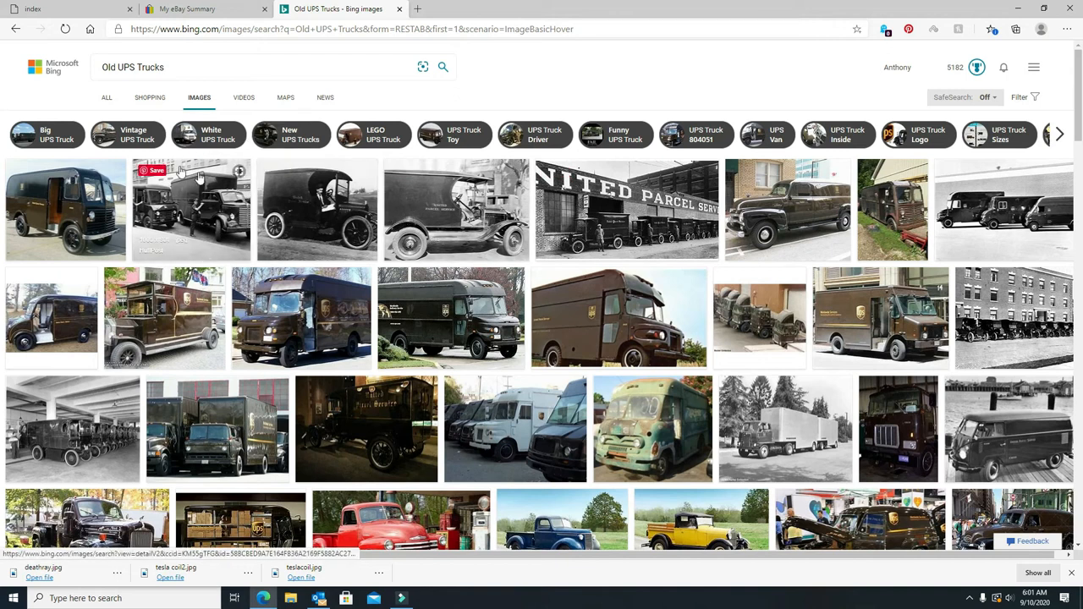
# Open 'Vintage UPS Truck' image results and scroll down to the related searches.
pyautogui.click(129, 134)
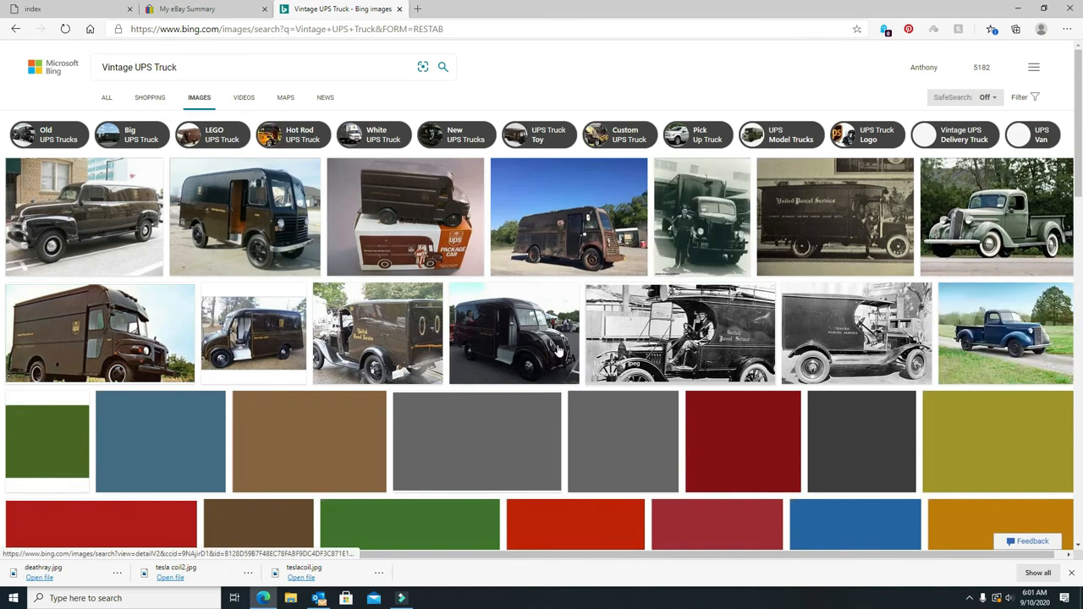
pyautogui.scroll(-3)
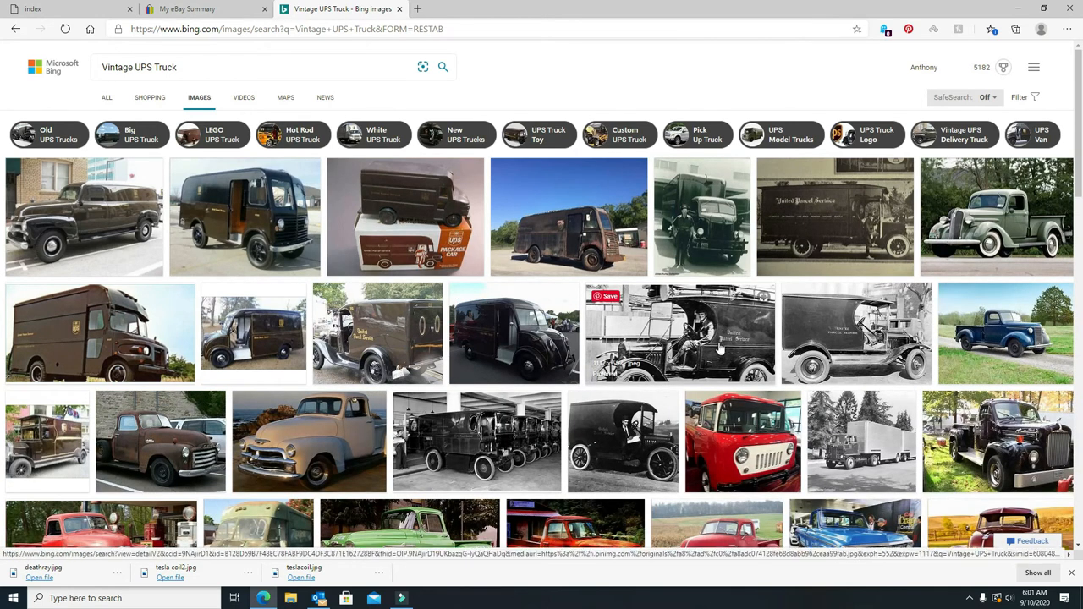
pyautogui.scroll(-3)
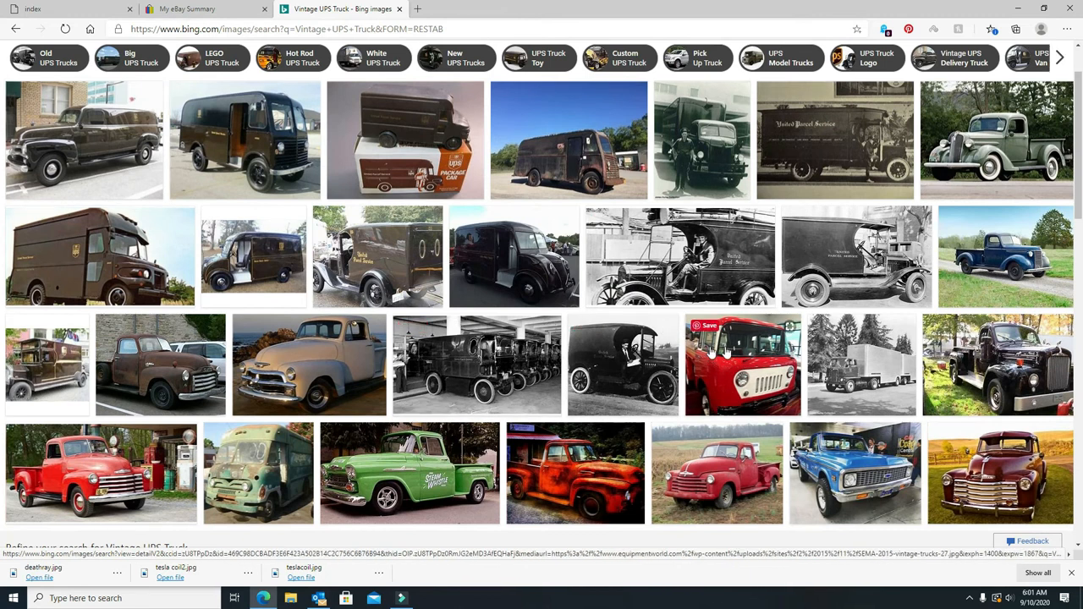
pyautogui.moveTo(604, 372)
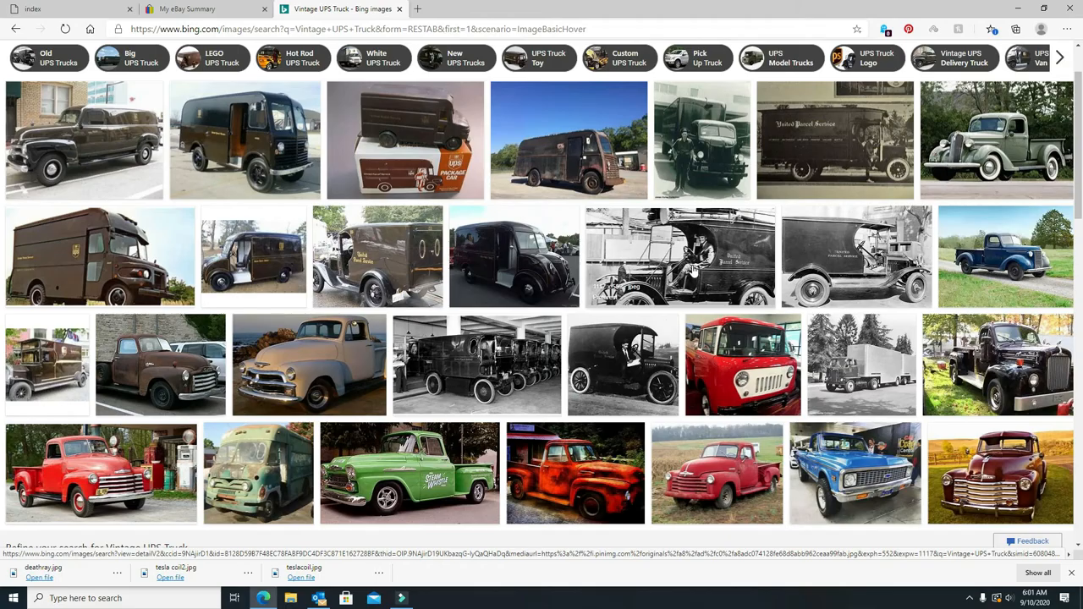
pyautogui.scroll(-3)
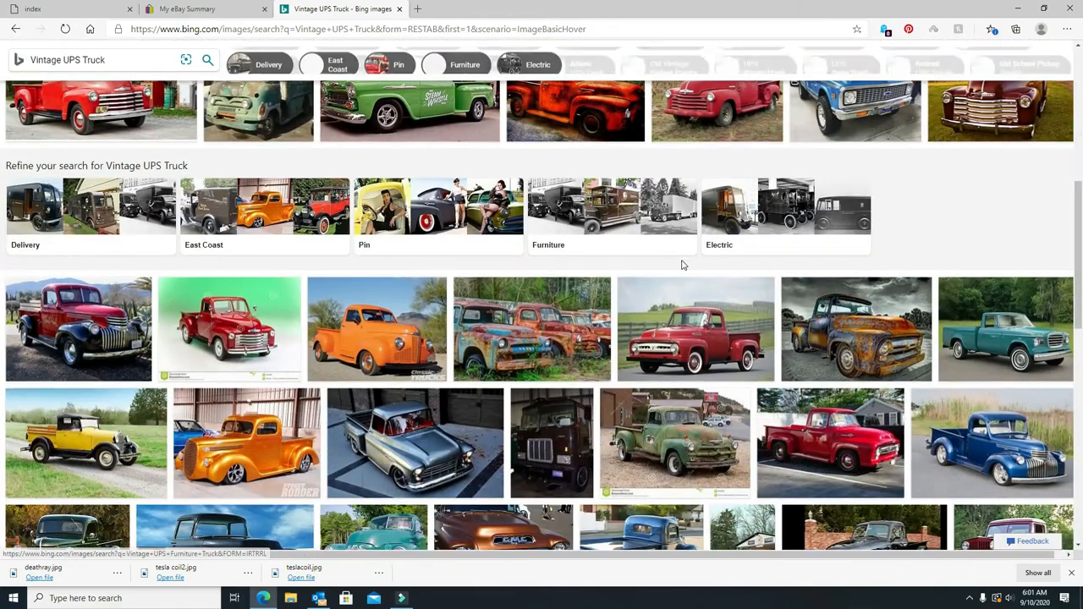
pyautogui.scroll(-3)
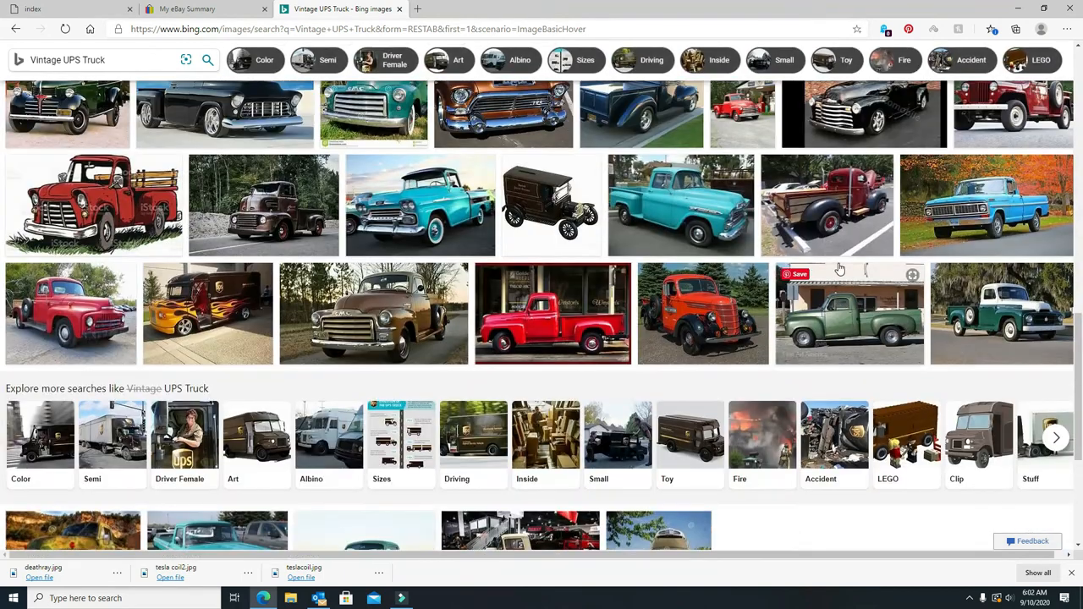
pyautogui.click(551, 204)
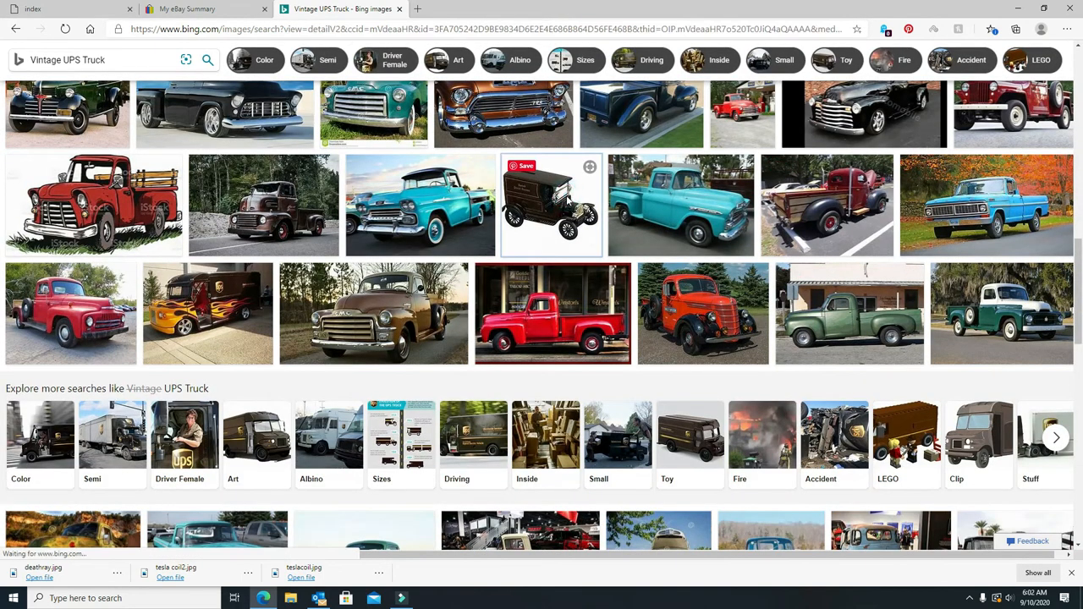
pyautogui.click(551, 205)
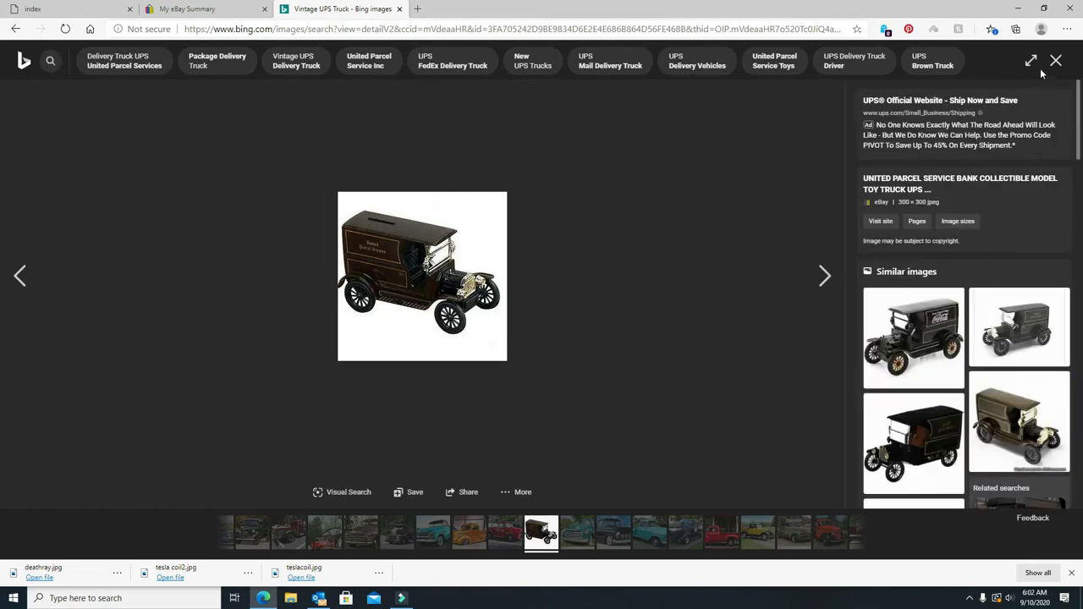
pyautogui.moveTo(1056, 61)
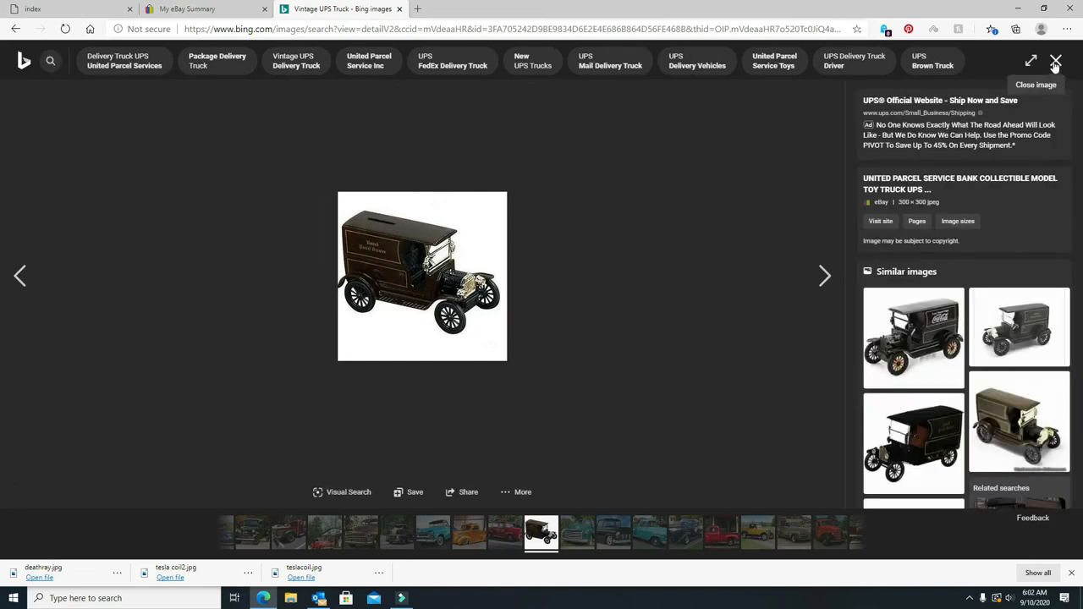
pyautogui.click(1056, 60)
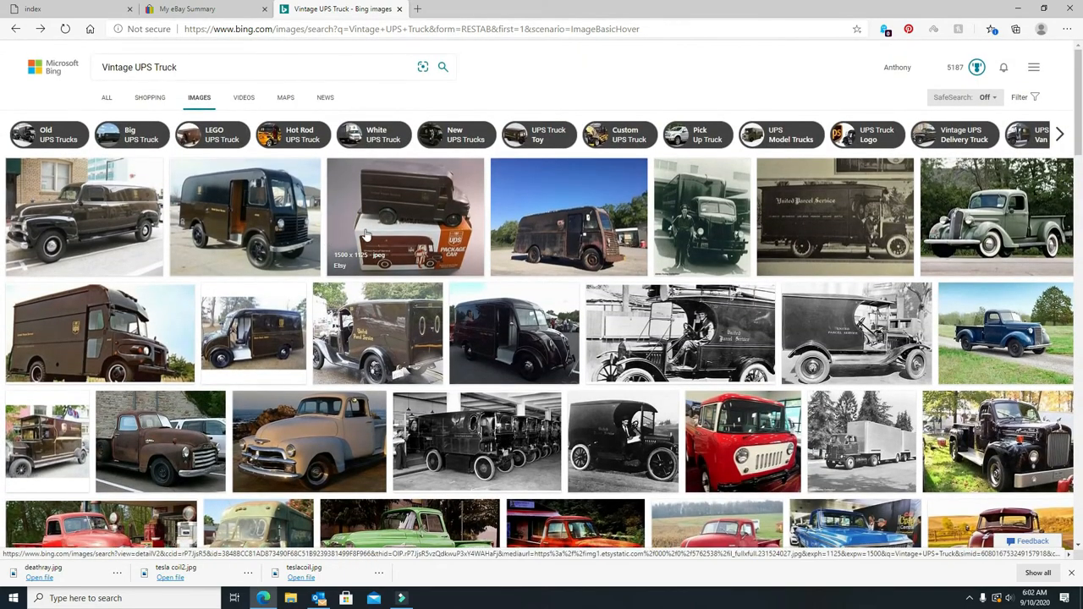
pyautogui.moveTo(782, 290)
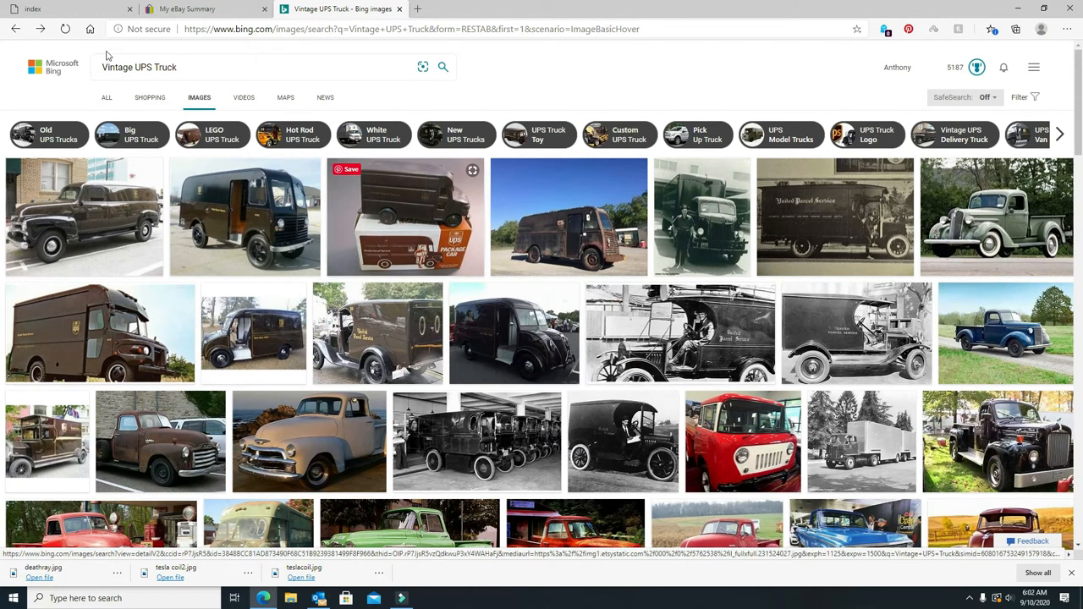
pyautogui.click(14, 28)
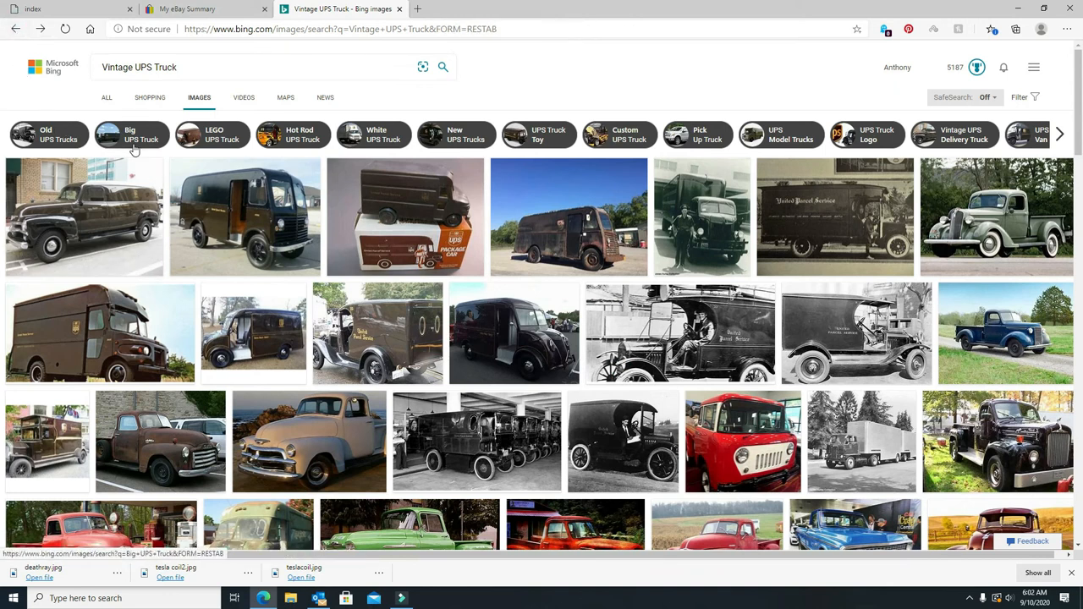
# Run the 'Big UPS Truck' related image search.
pyautogui.click(131, 135)
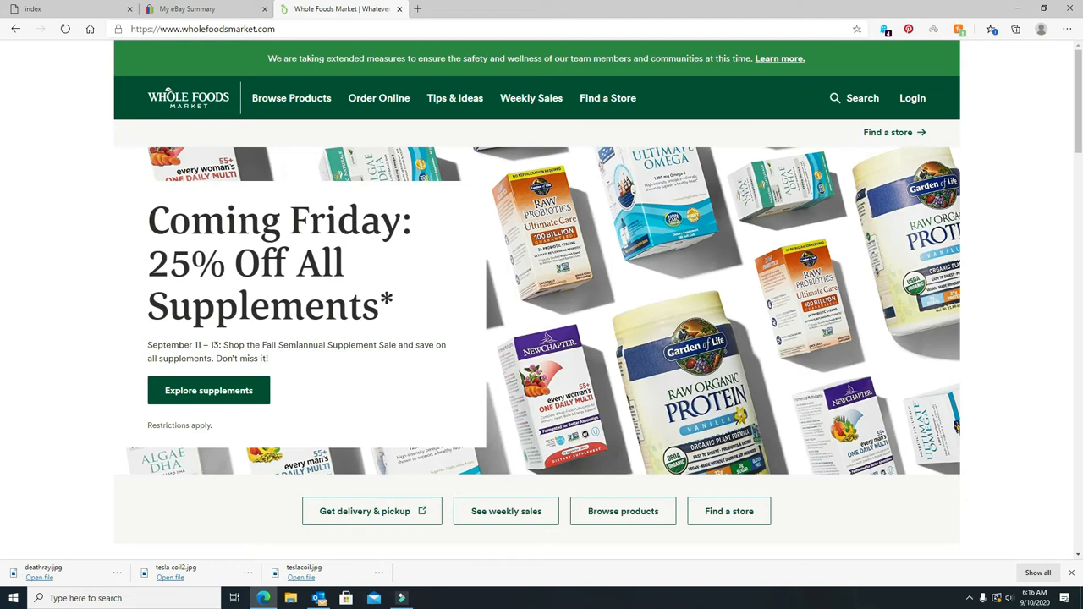
# Scroll the Bing 'whole foods' results to the news stories and Tripadvisor reviews.
pyautogui.scroll(-3)
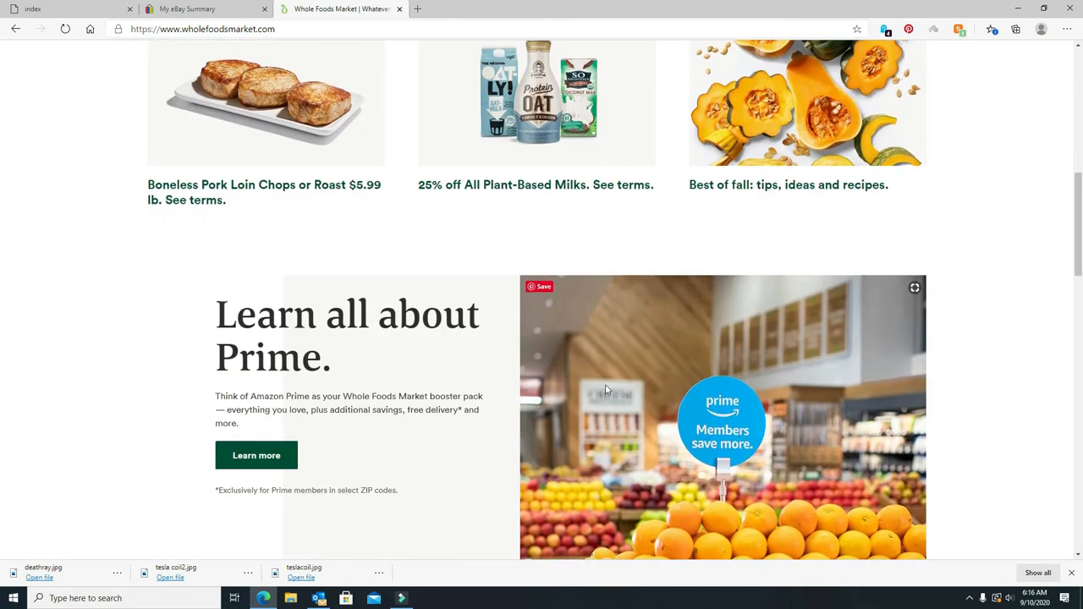
pyautogui.scroll(-3)
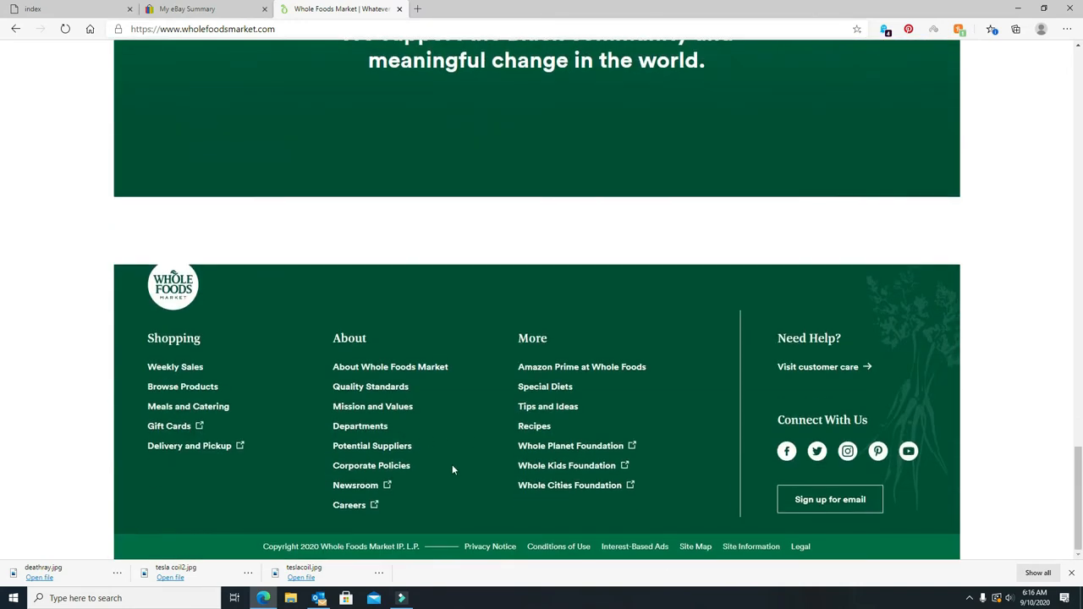
pyautogui.scroll(3)
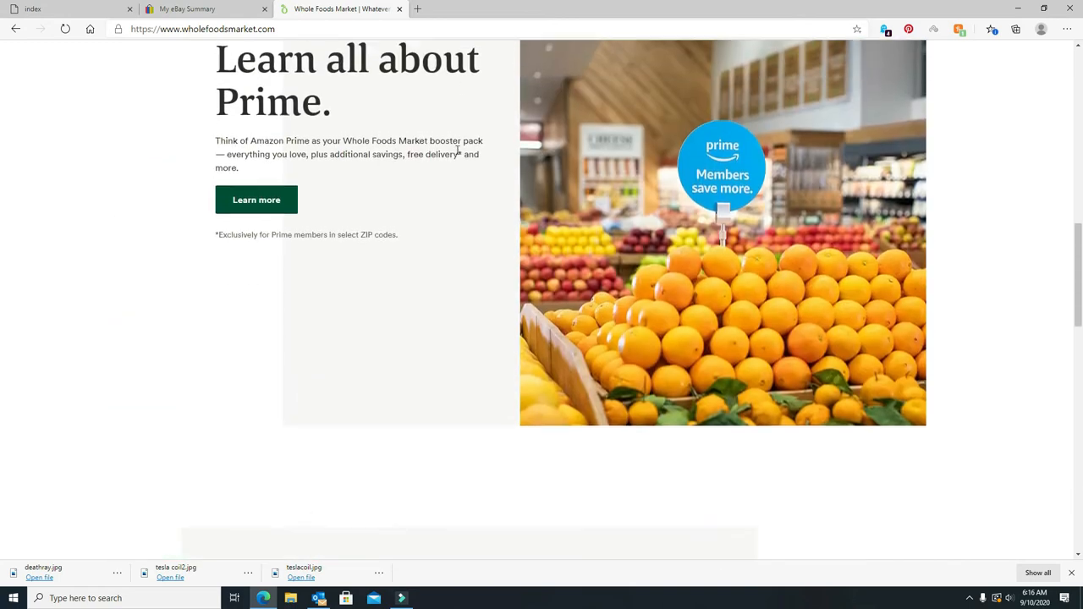
pyautogui.scroll(-3)
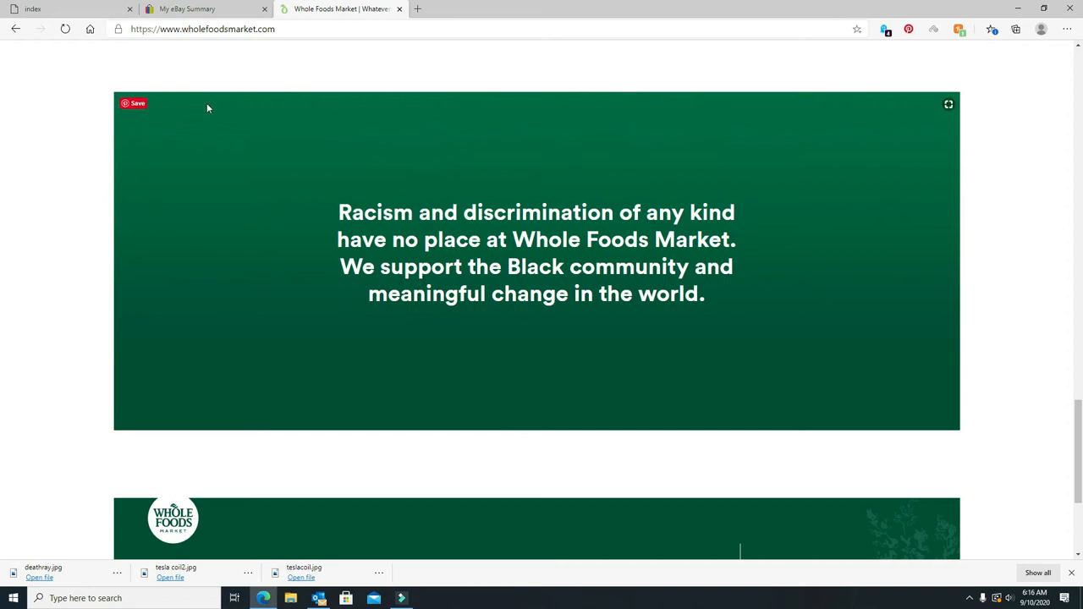
pyautogui.scroll(-3)
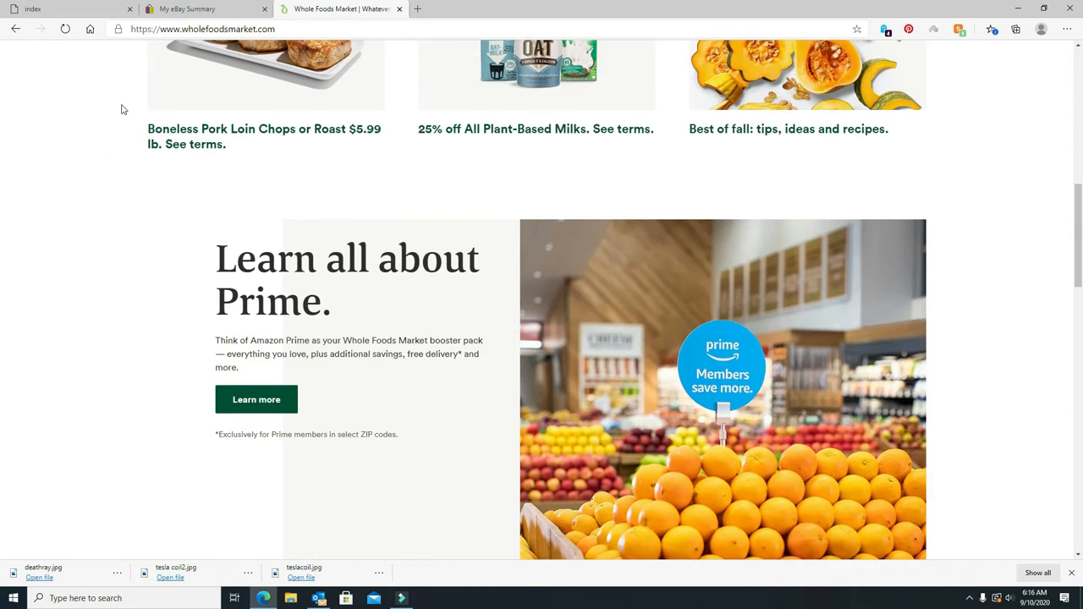
pyautogui.scroll(3)
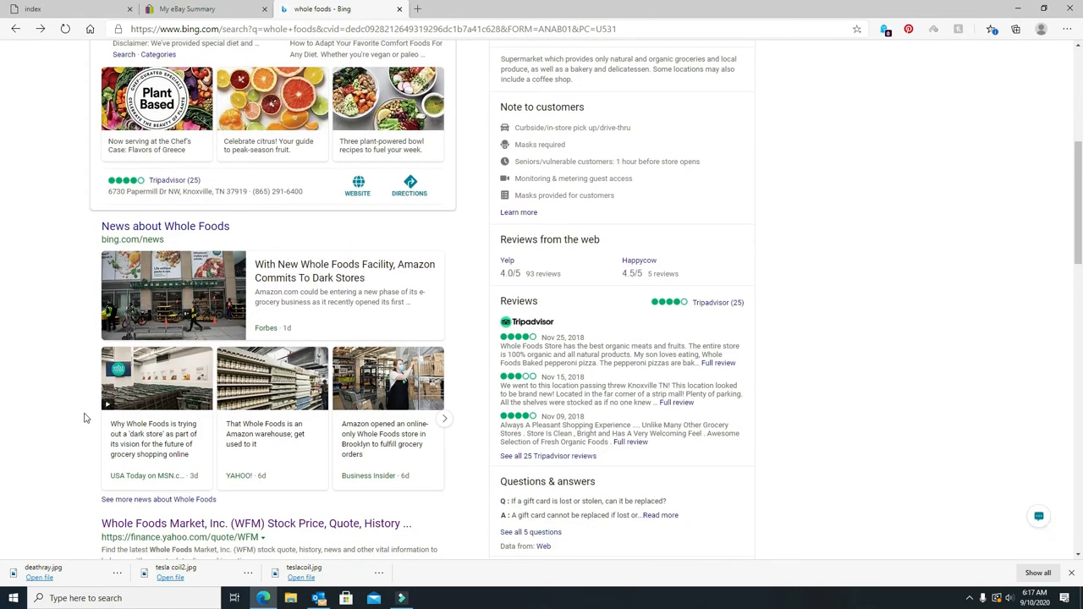
# Scroll past the videos and Yelp listings to the sponsored food shopping ads.
pyautogui.scroll(-3)
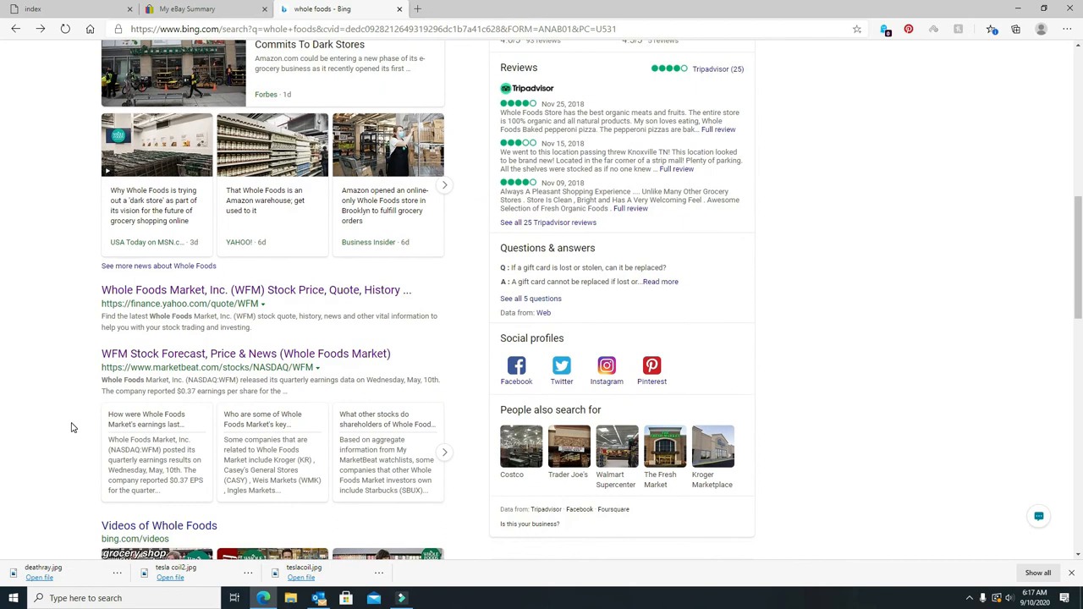
pyautogui.moveTo(84, 412)
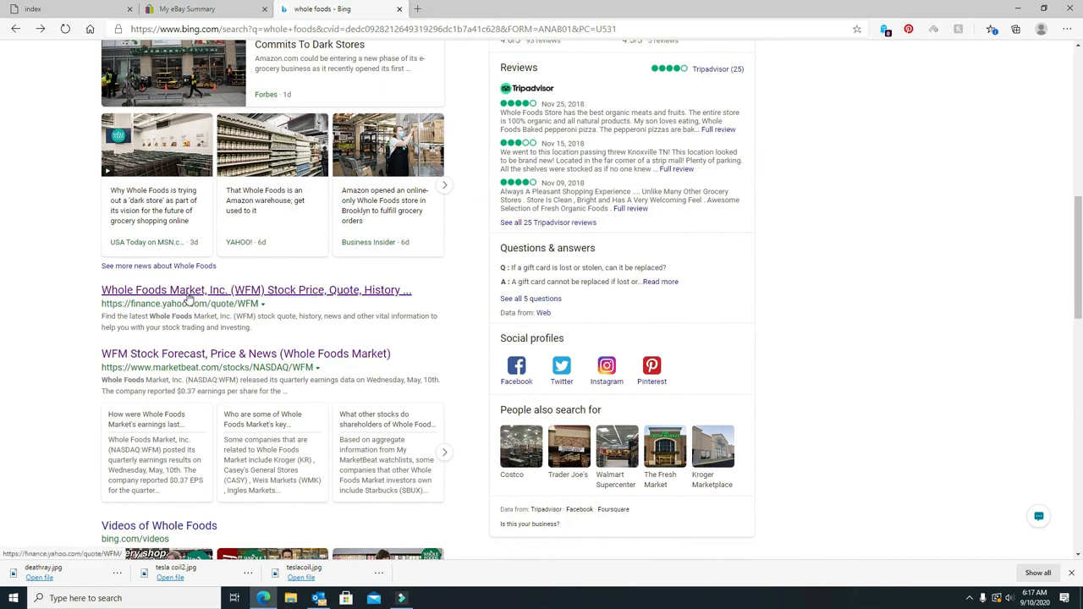
pyautogui.scroll(-3)
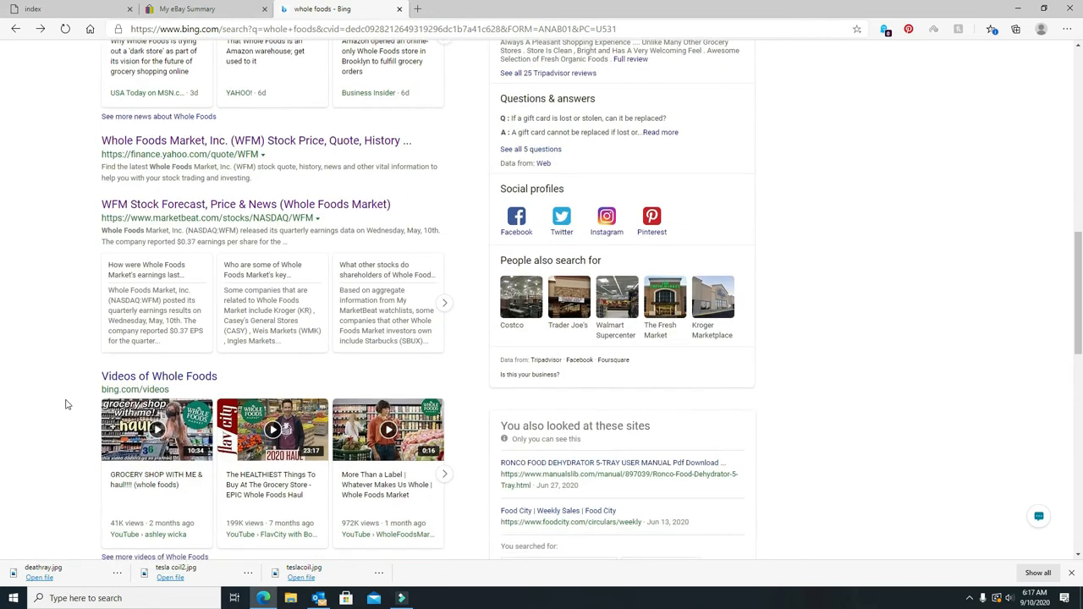
pyautogui.scroll(-3)
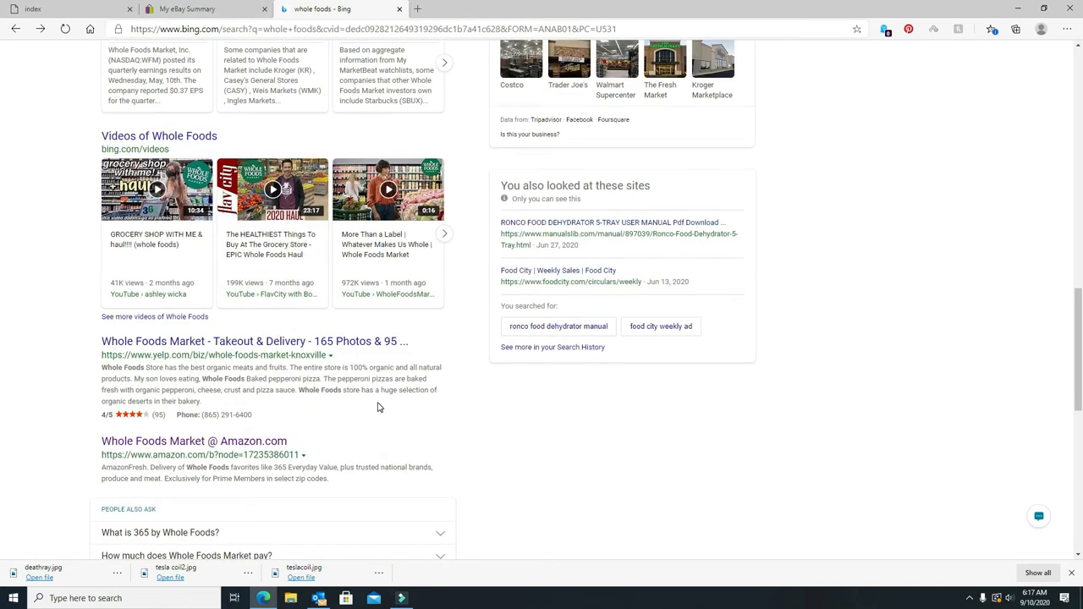
pyautogui.scroll(-3)
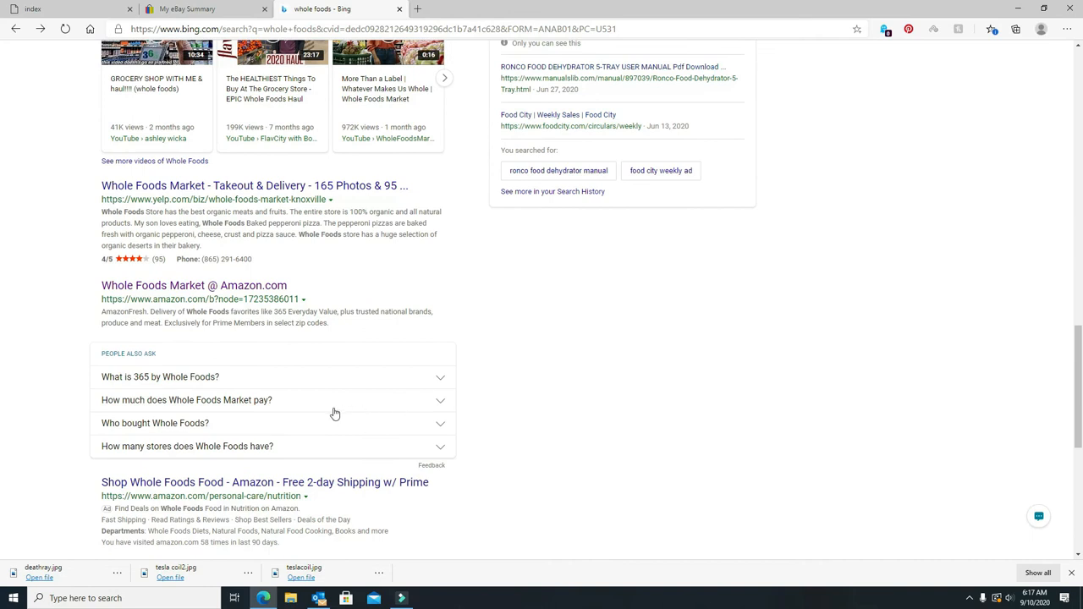
pyautogui.moveTo(382, 406)
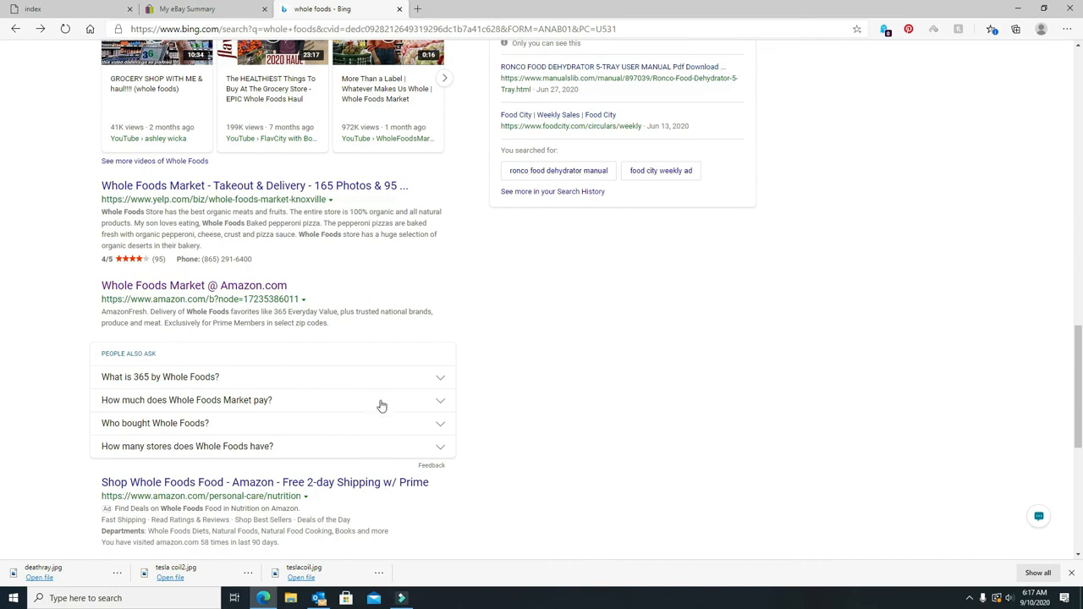
pyautogui.scroll(-3)
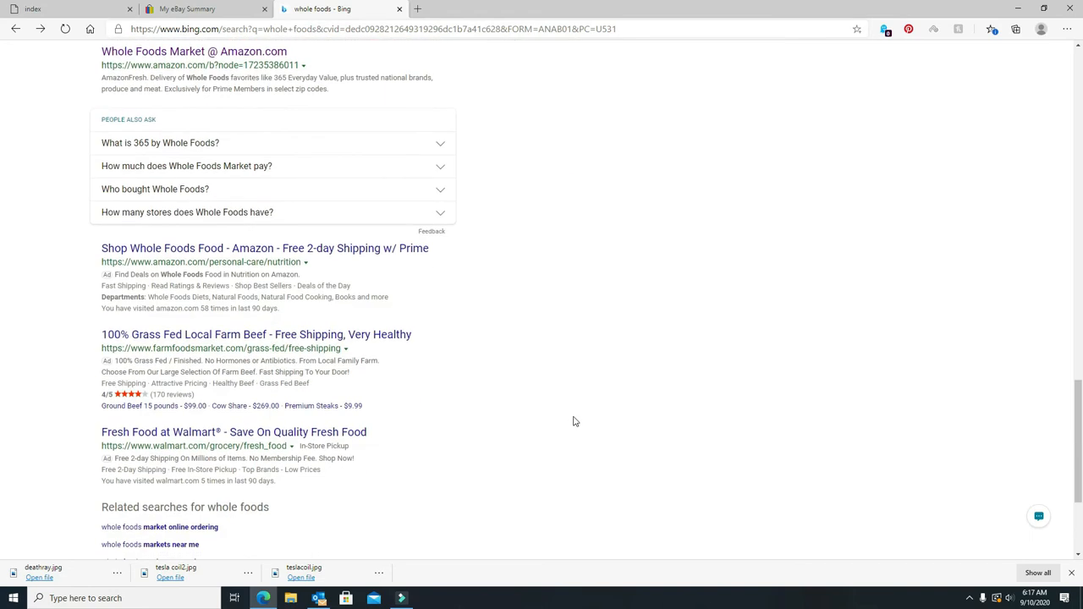
pyautogui.moveTo(181, 345)
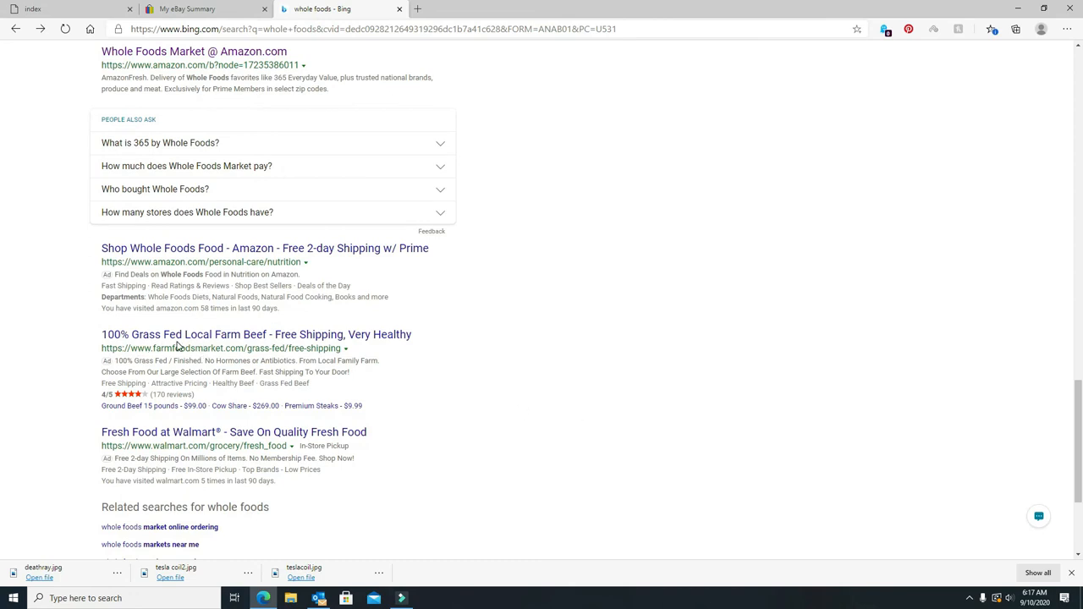
pyautogui.moveTo(473, 406)
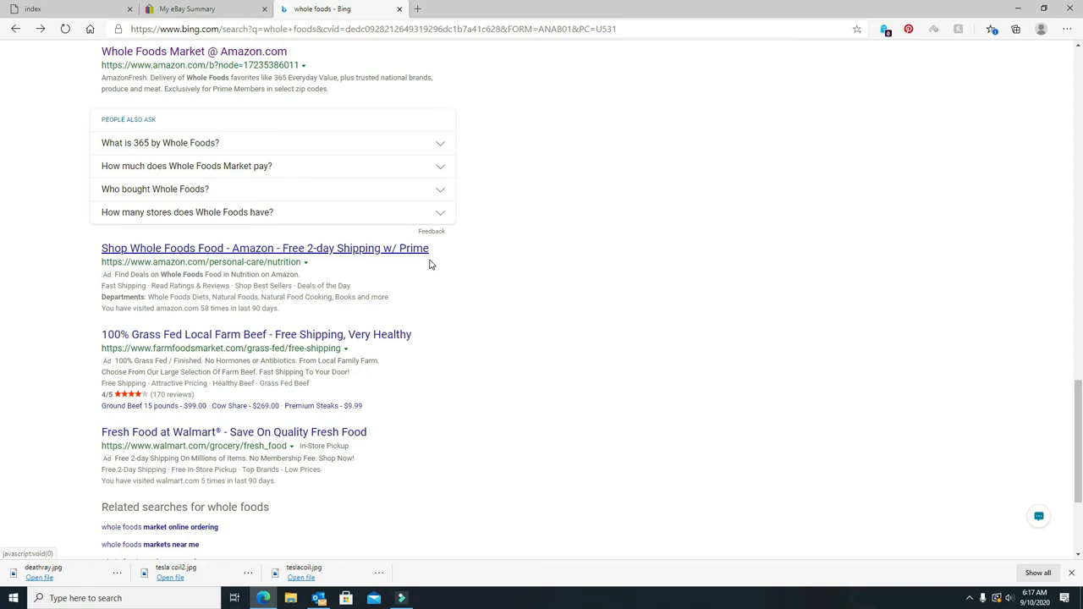
pyautogui.moveTo(454, 349)
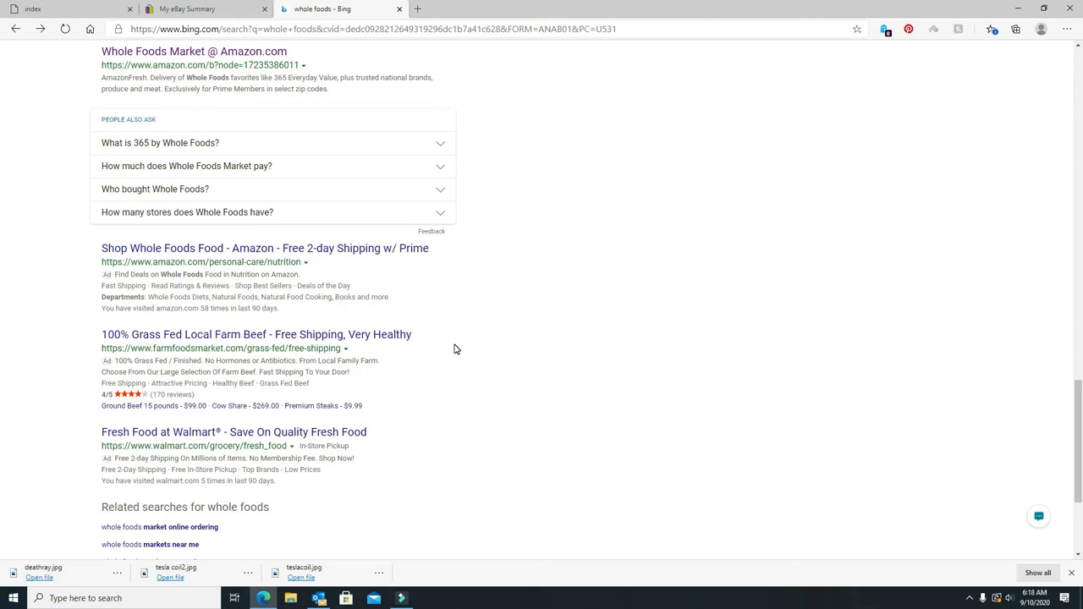
pyautogui.scroll(-3)
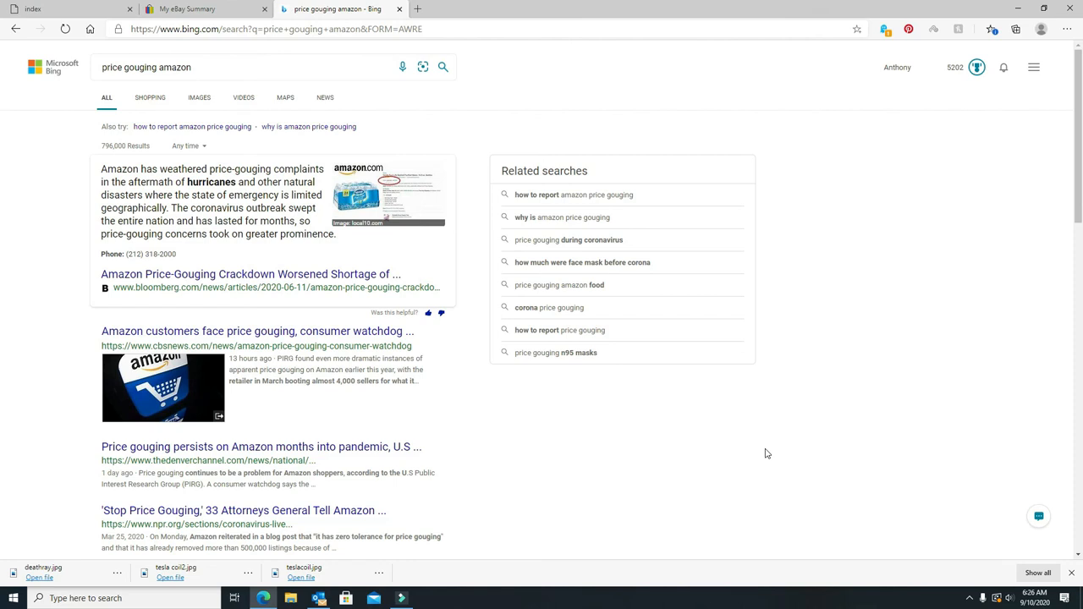
pyautogui.scroll(-3)
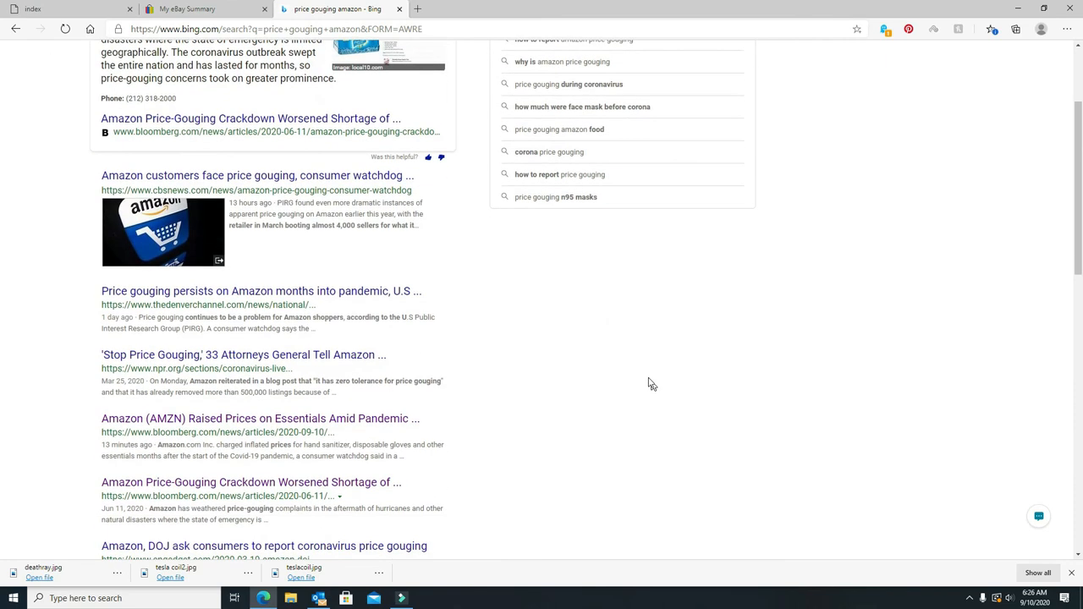
pyautogui.scroll(-3)
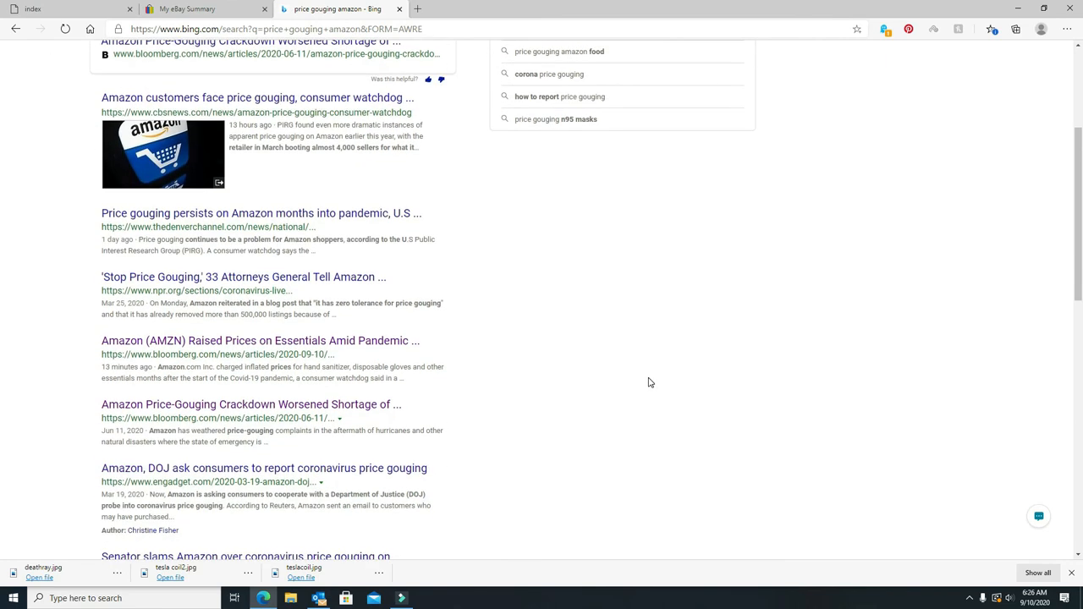
pyautogui.moveTo(478, 251)
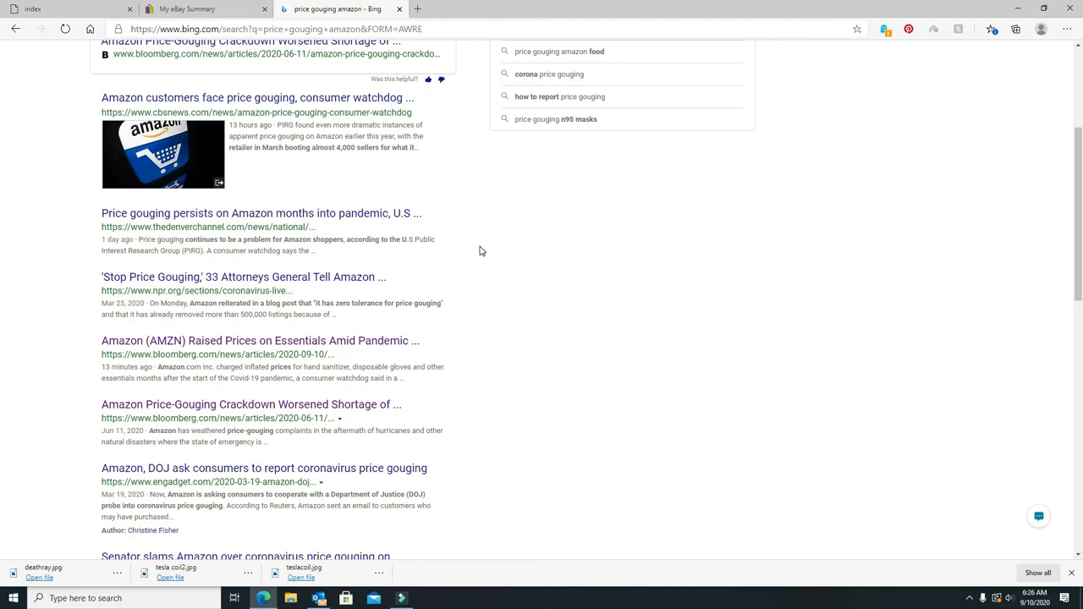
pyautogui.moveTo(568, 335)
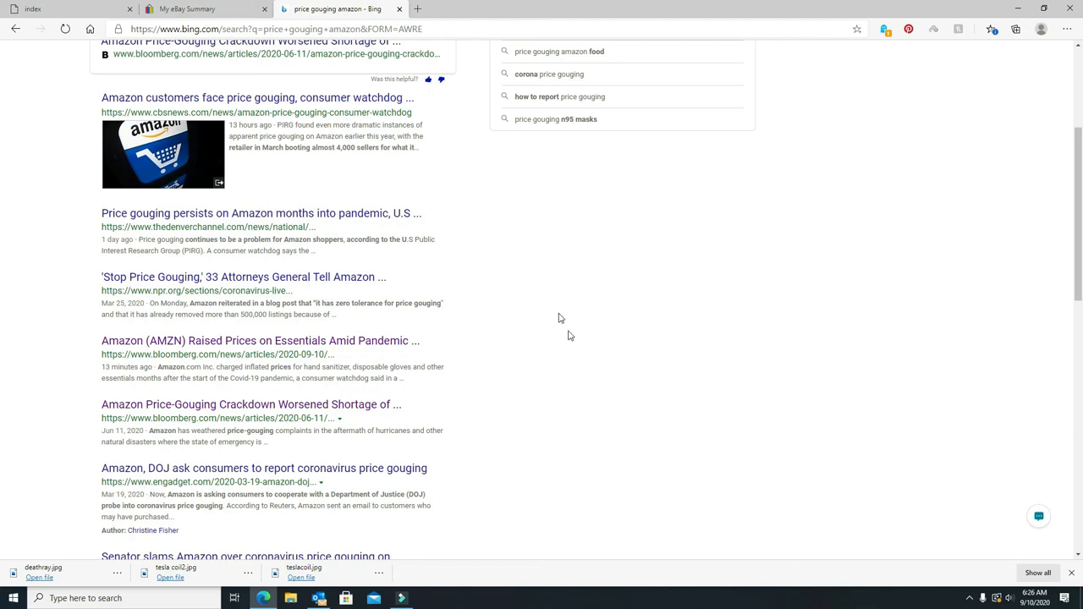
pyautogui.scroll(-3)
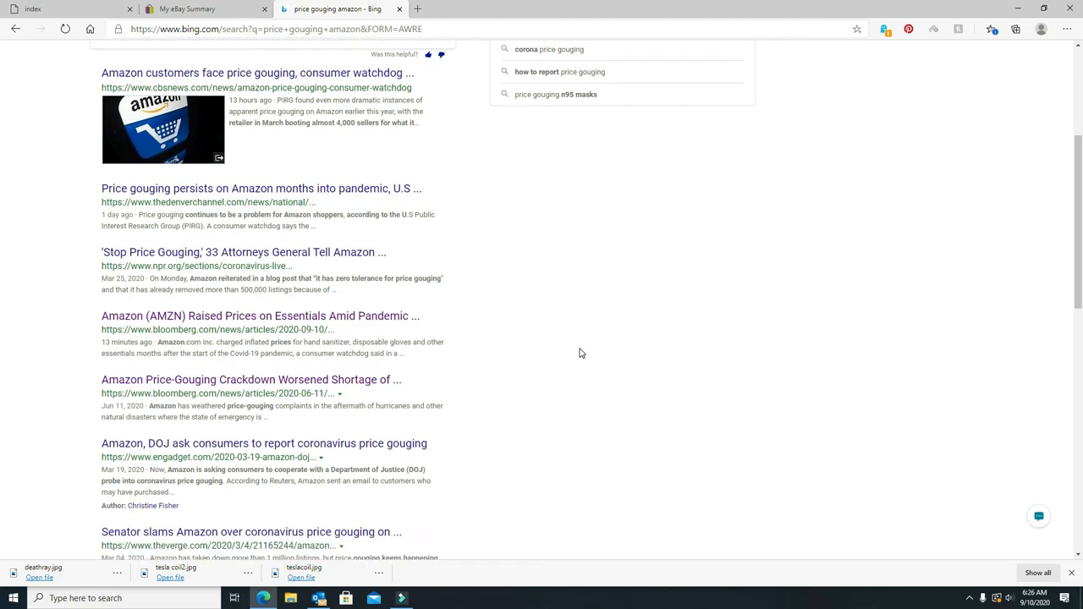
pyautogui.scroll(-3)
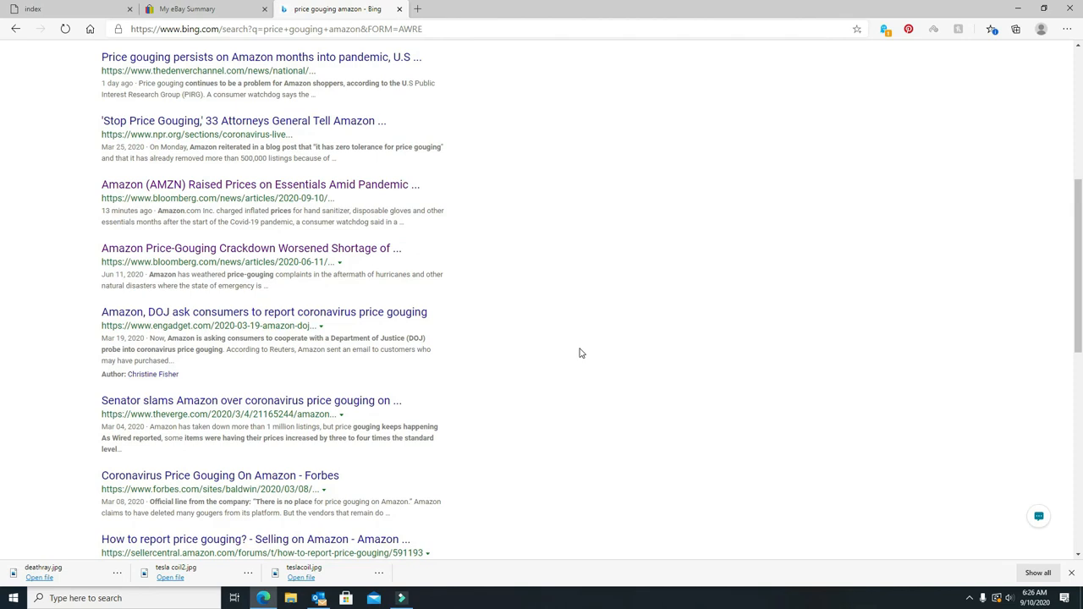
pyautogui.scroll(-3)
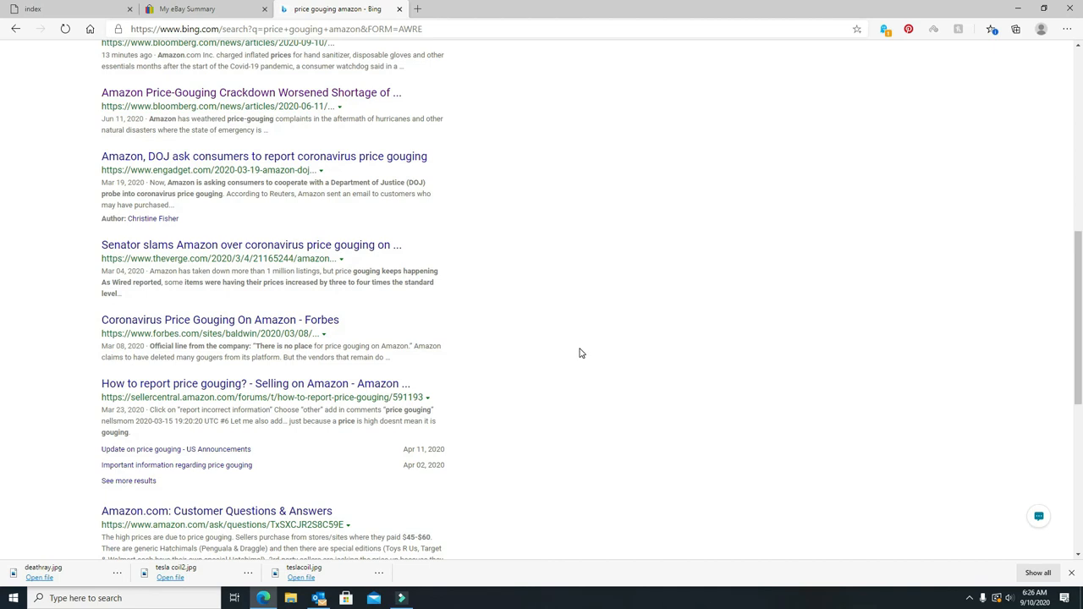
pyautogui.scroll(-3)
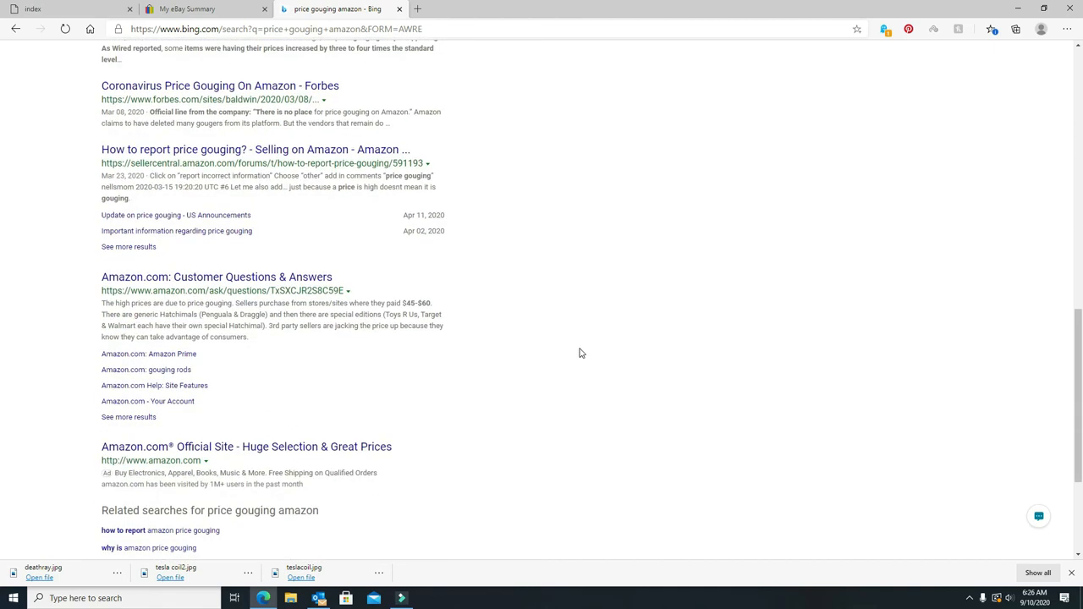
pyautogui.scroll(-3)
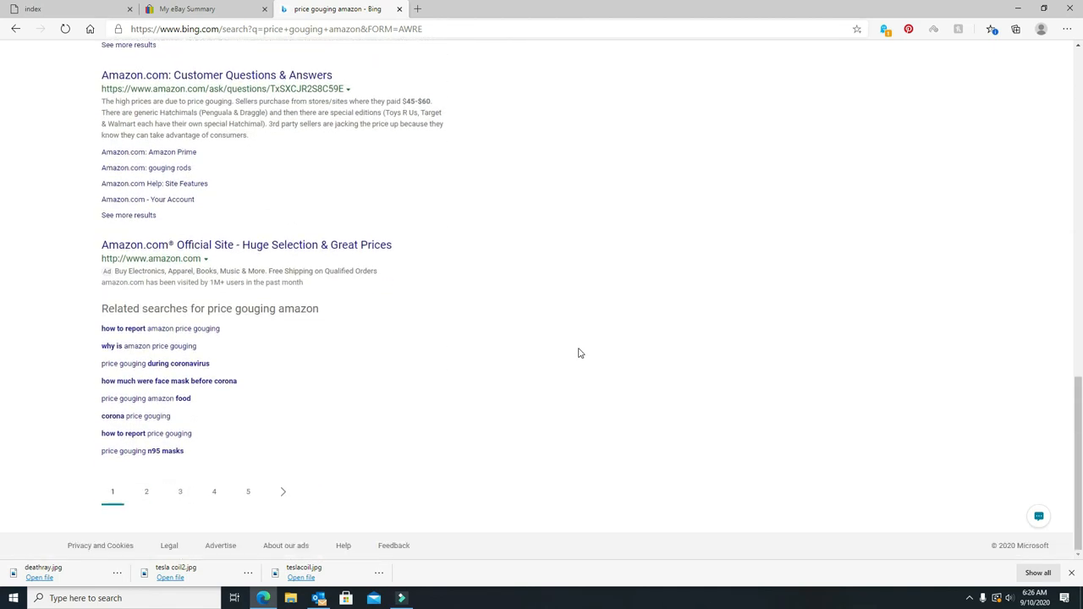
pyautogui.scroll(3)
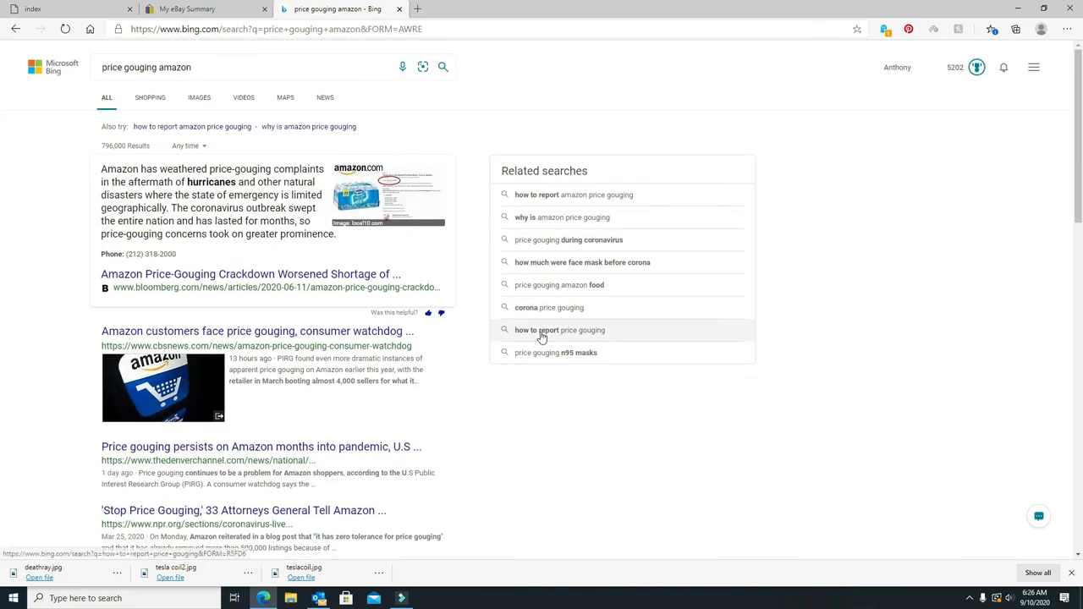
# Scroll the Bing results down to the Bloomberg, Engadget, Verge and Forbes articles.
pyautogui.scroll(-3)
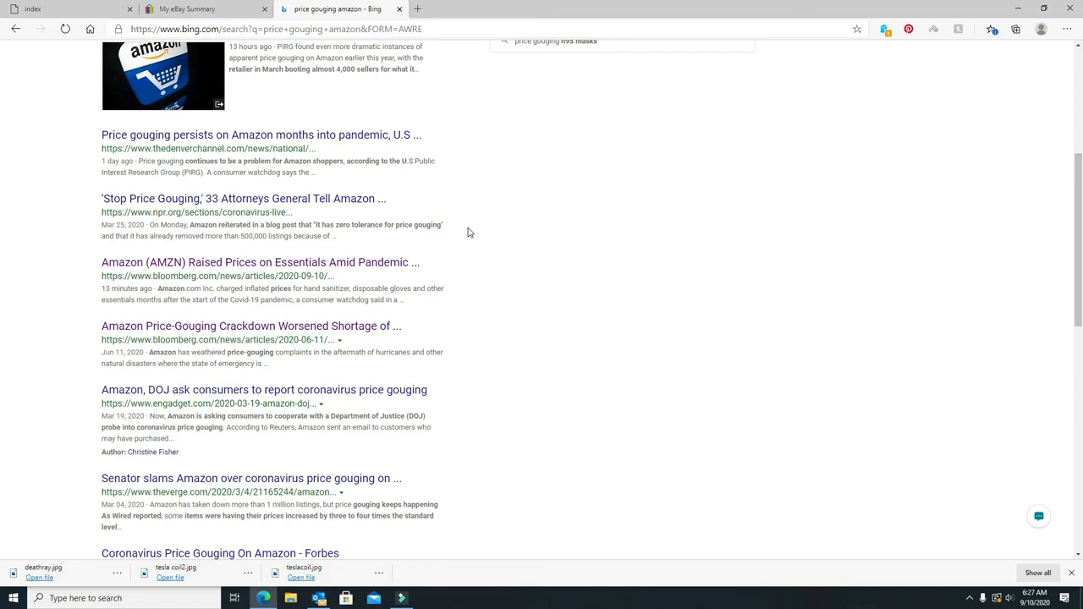
pyautogui.moveTo(262, 215)
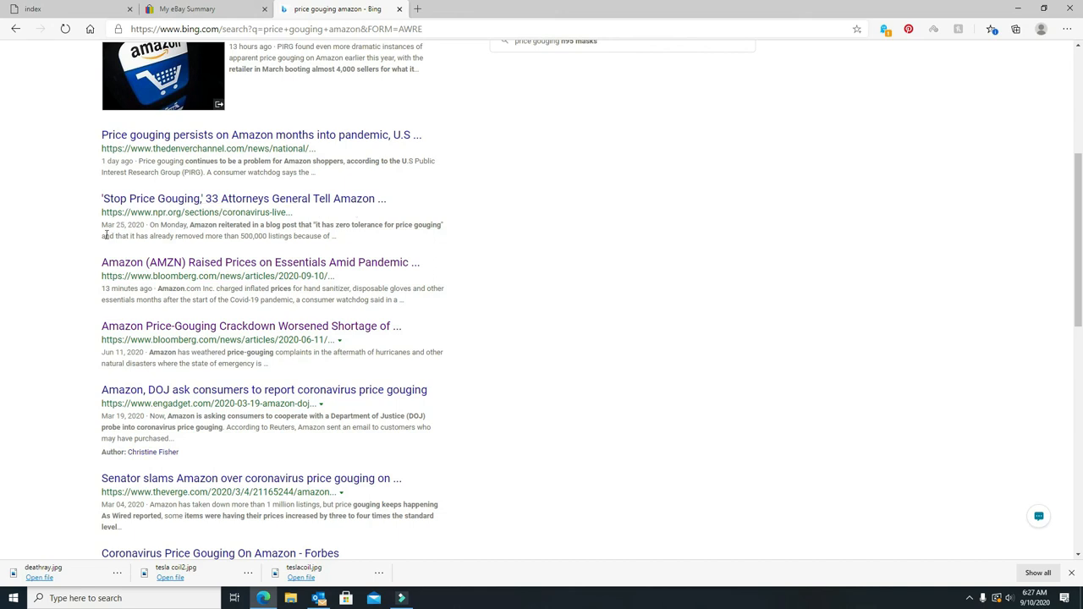
pyautogui.moveTo(467, 327)
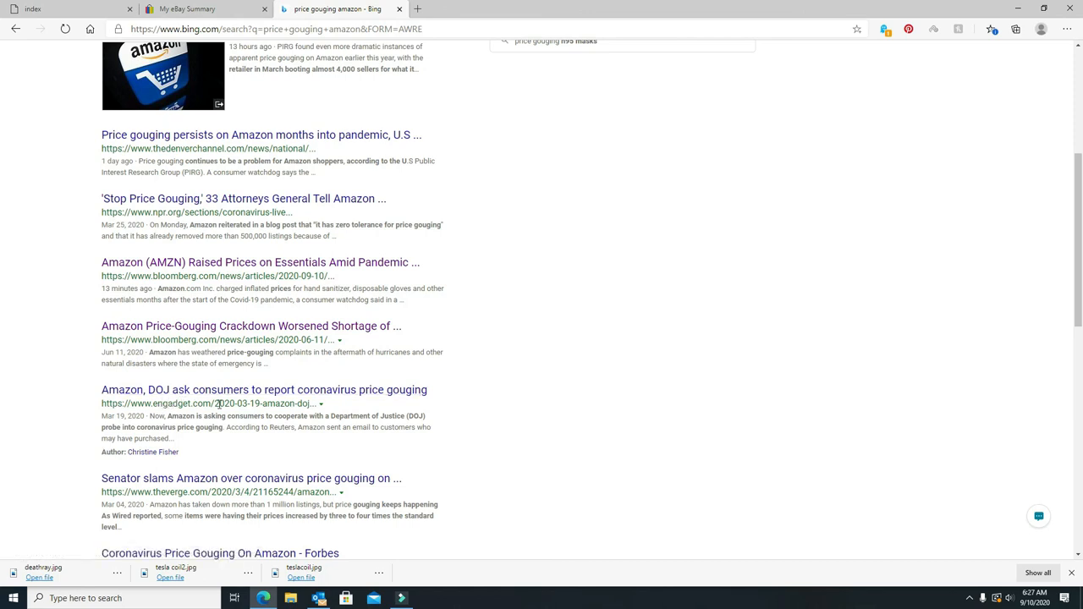
pyautogui.moveTo(567, 359)
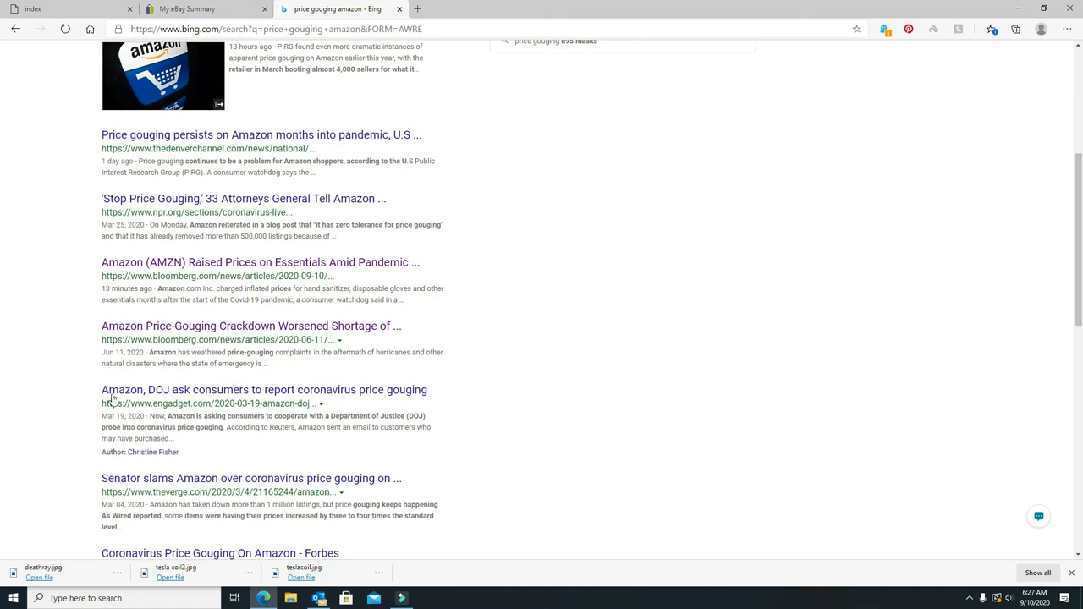
pyautogui.moveTo(472, 483)
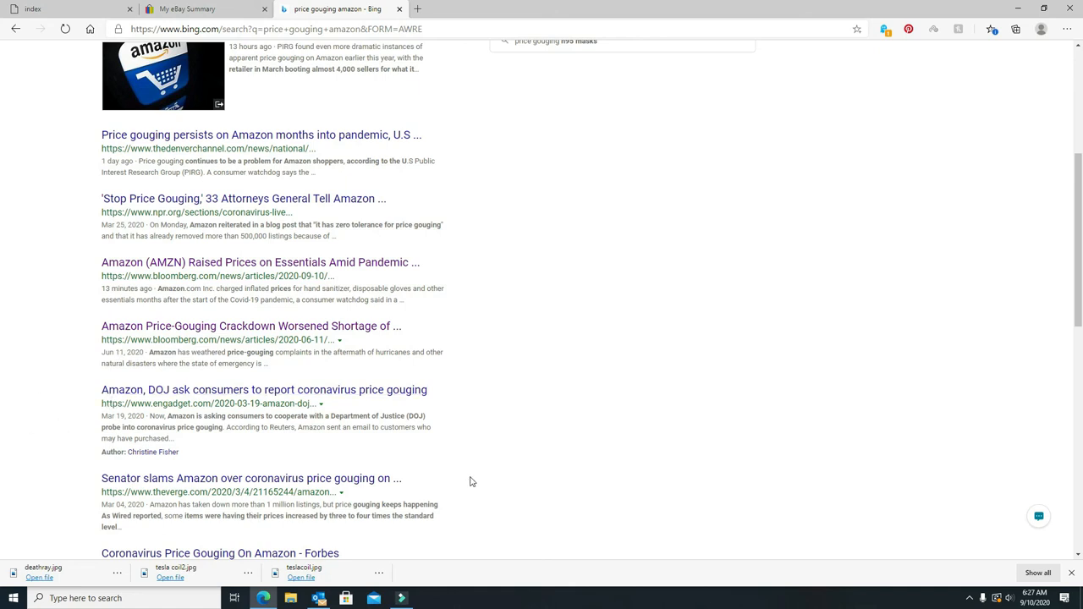
pyautogui.scroll(-3)
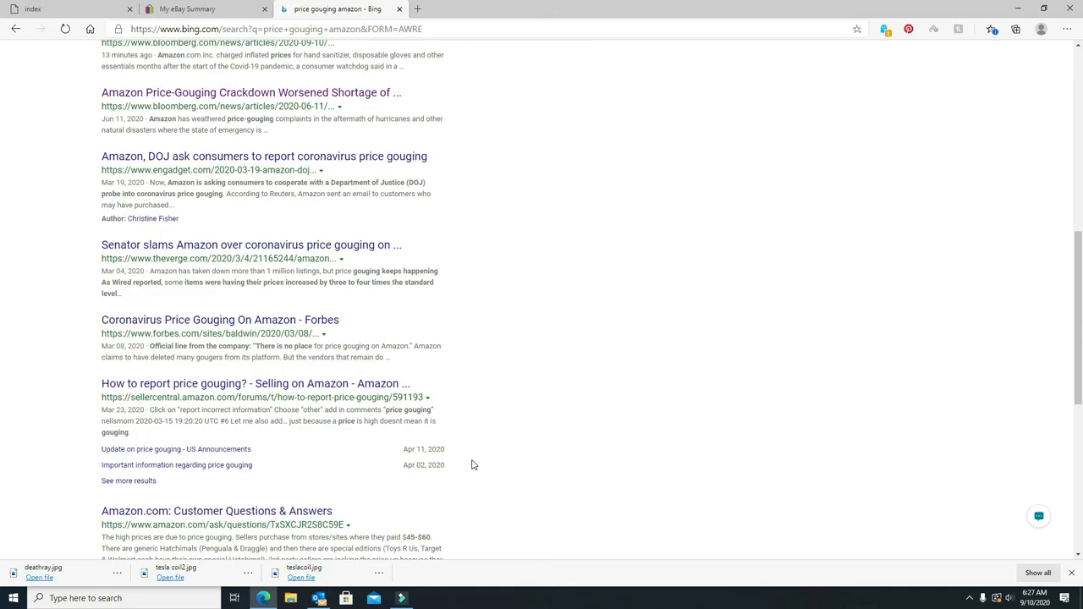
pyautogui.scroll(-3)
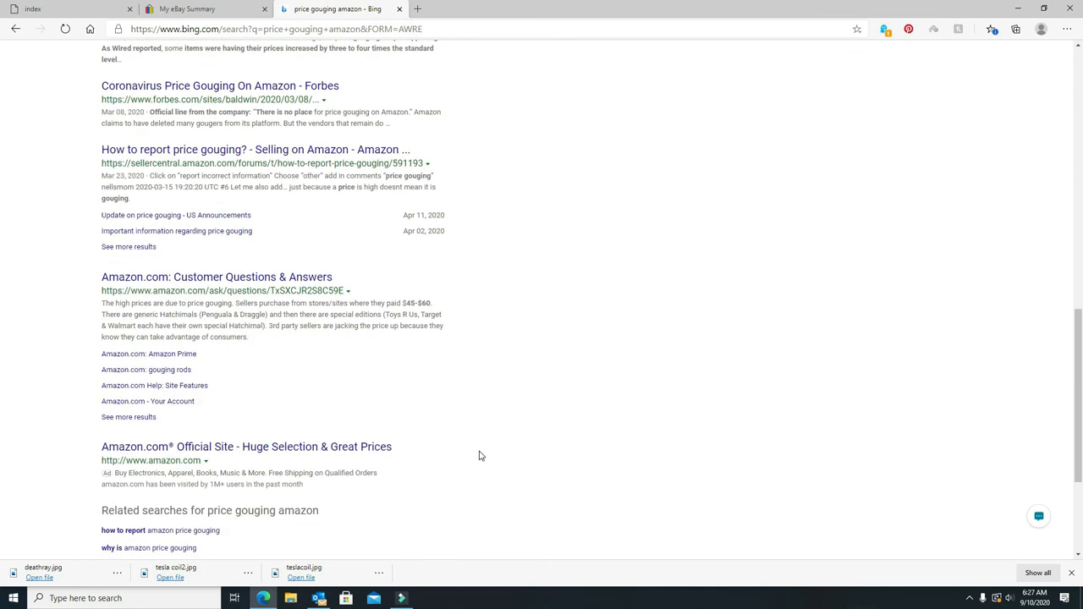
pyautogui.scroll(-3)
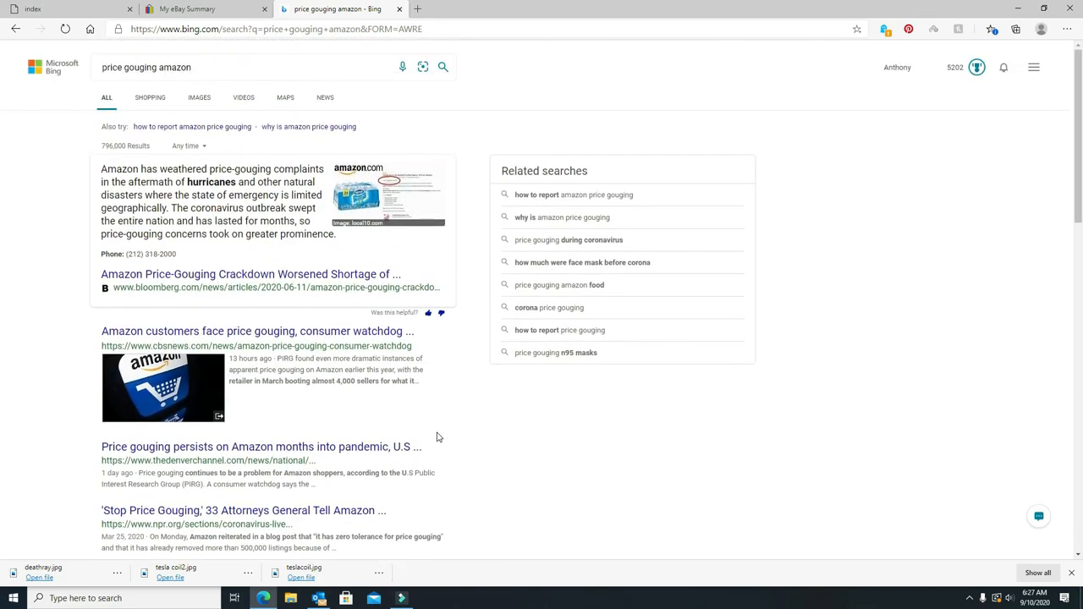
pyautogui.moveTo(557, 262)
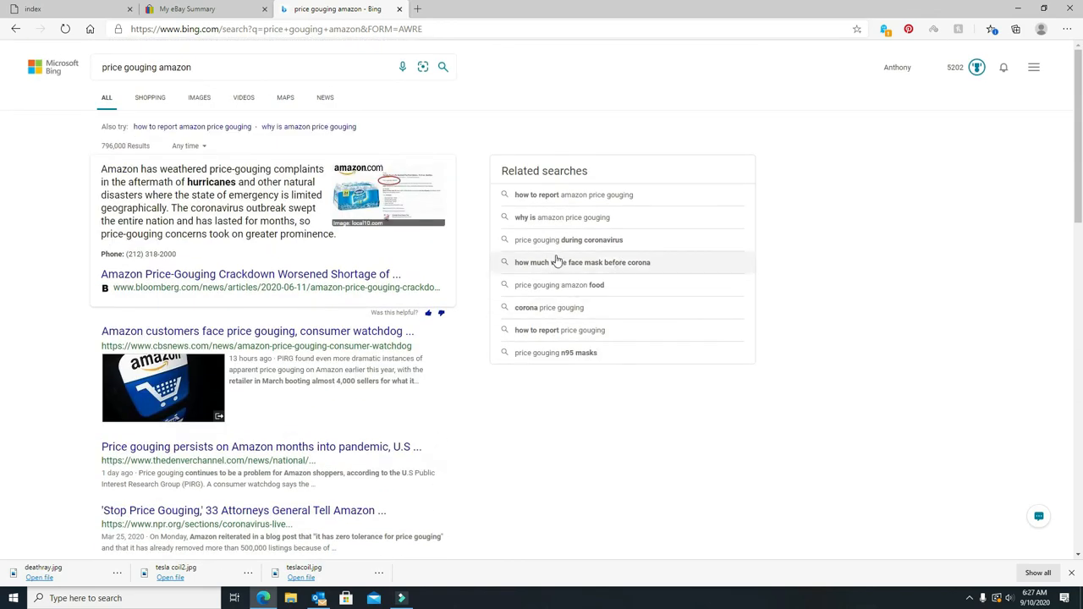
pyautogui.moveTo(567, 240)
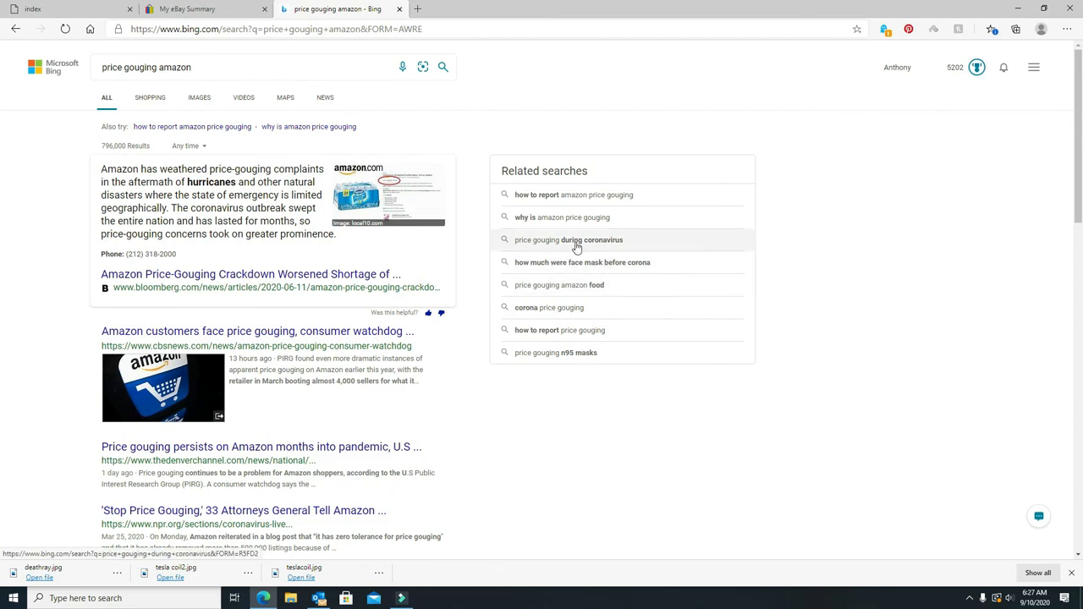
pyautogui.moveTo(520, 510)
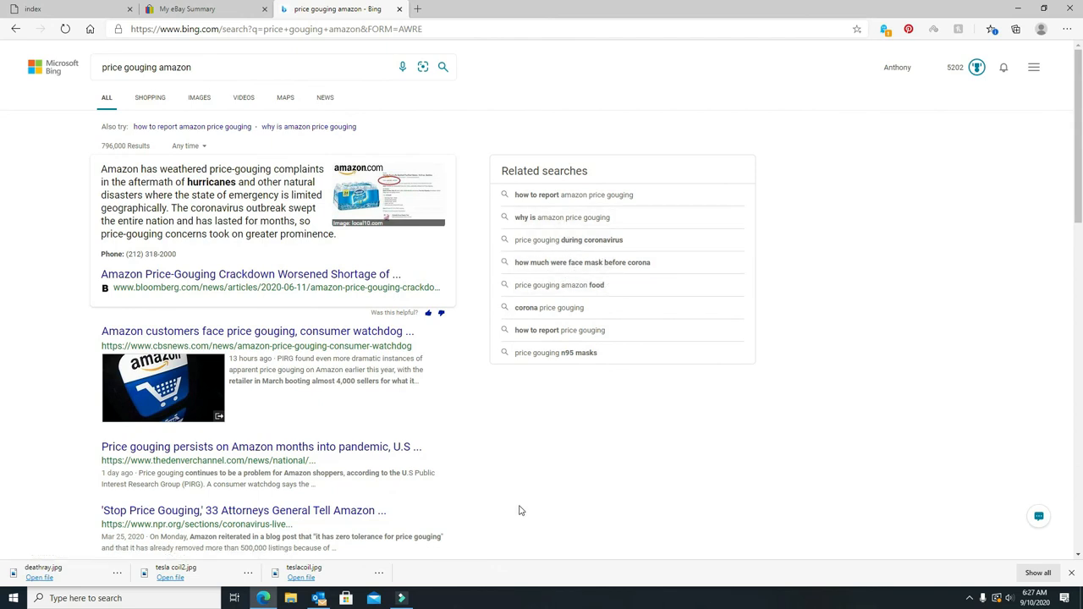
pyautogui.scroll(-3)
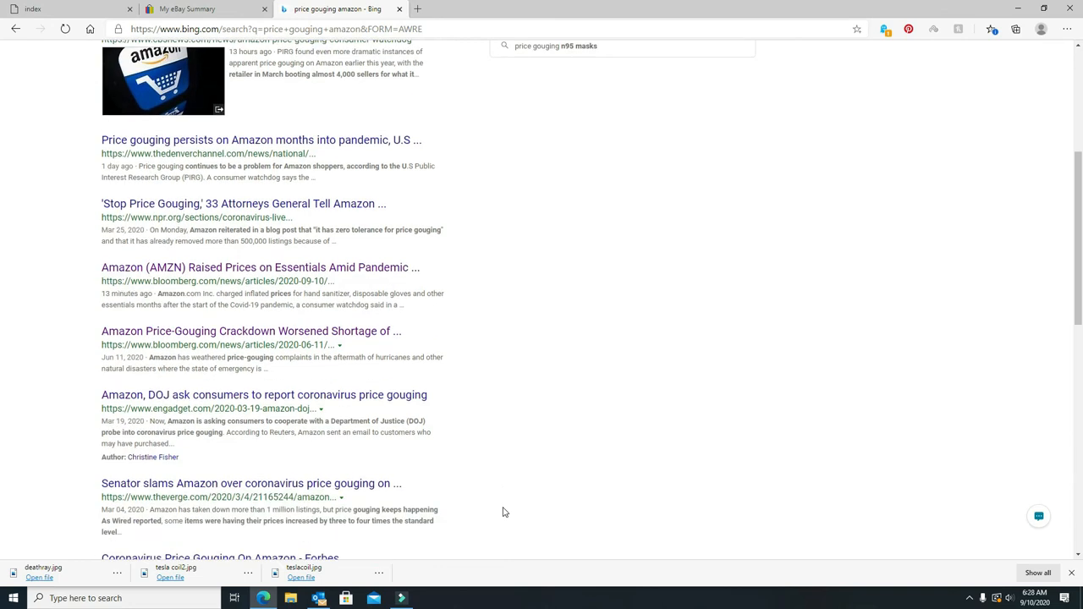
pyautogui.scroll(-3)
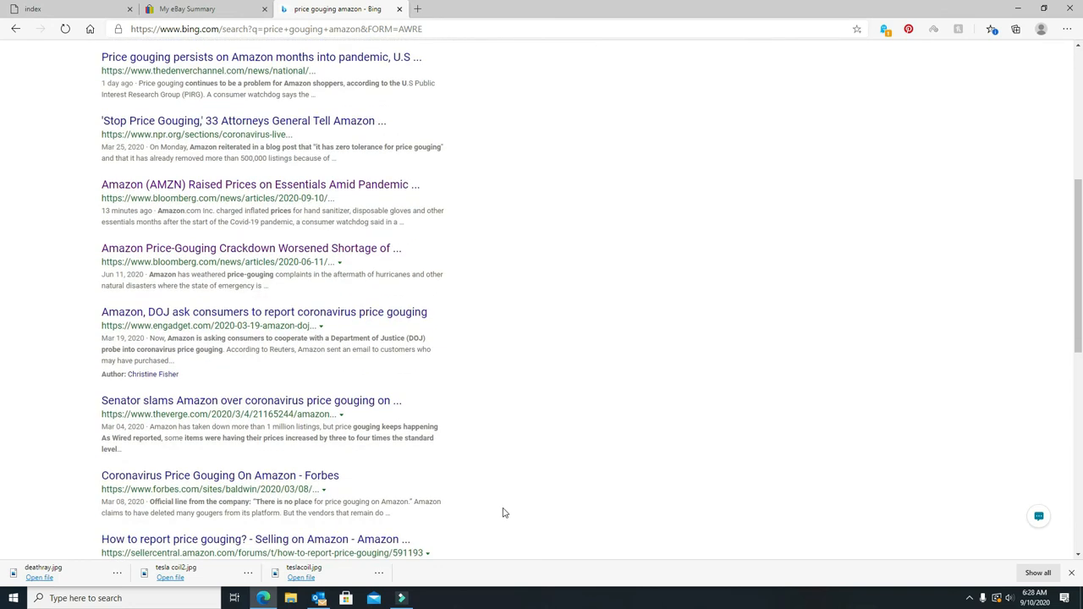
pyautogui.moveTo(498, 508)
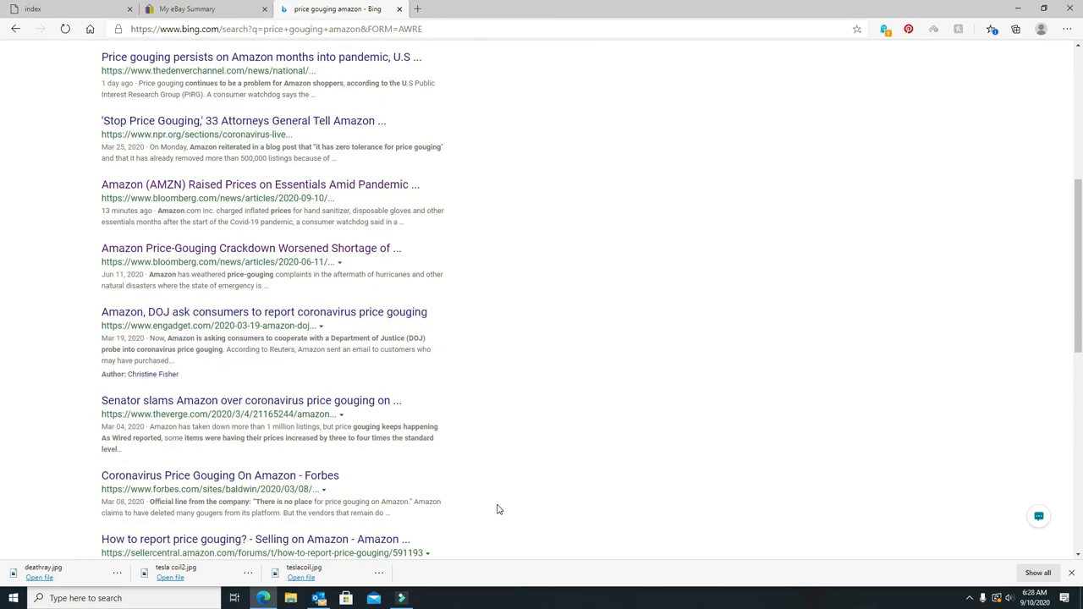
pyautogui.moveTo(297, 400)
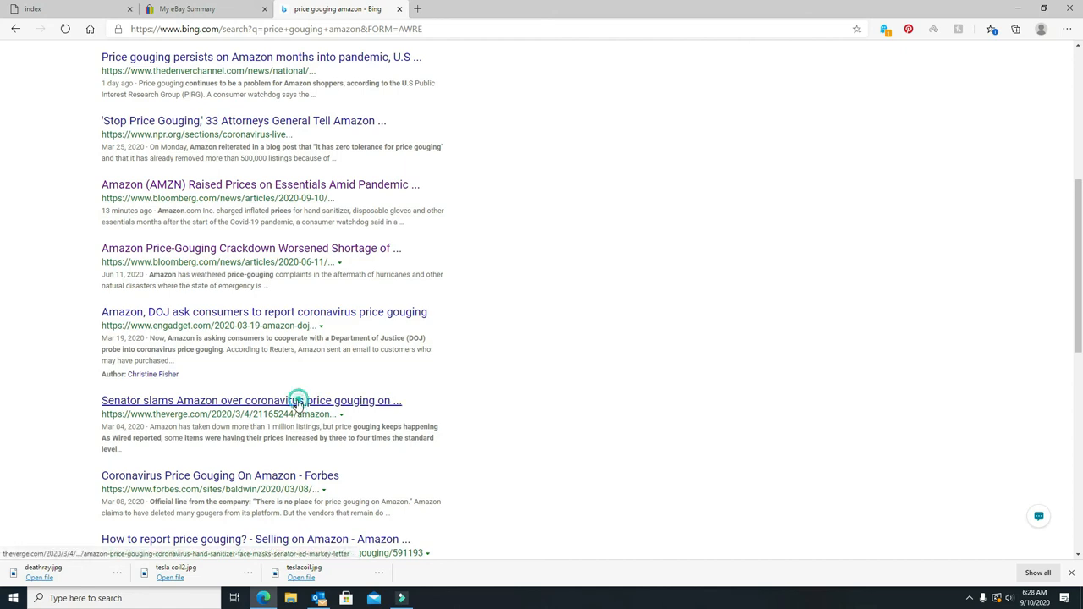
# Open The Verge's 'Senator slams Amazon over coronavirus price gouging' article and scroll through it.
pyautogui.click(250, 400)
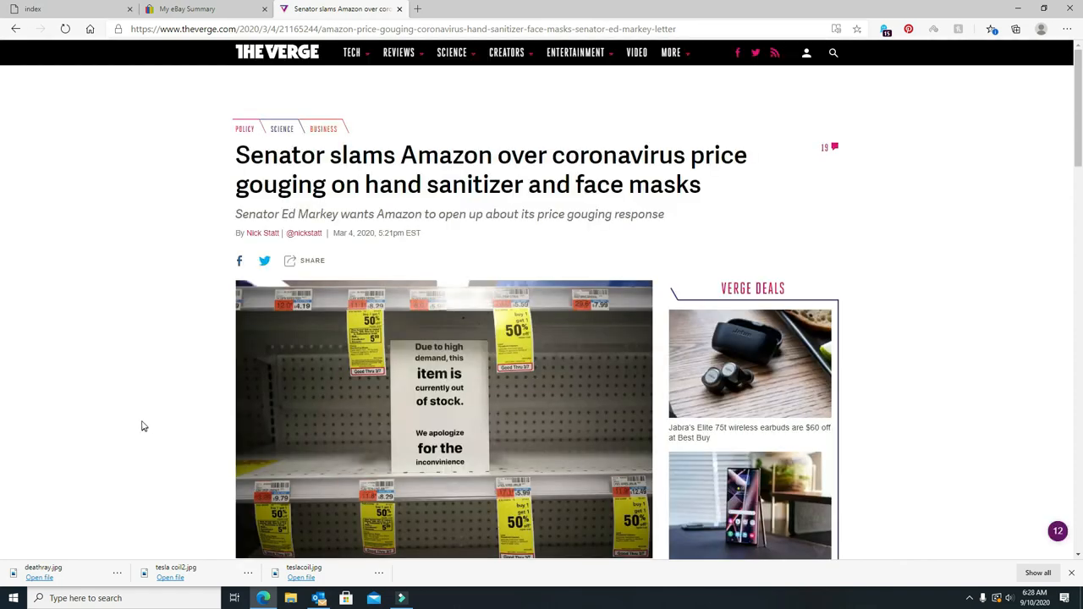
pyautogui.scroll(-3)
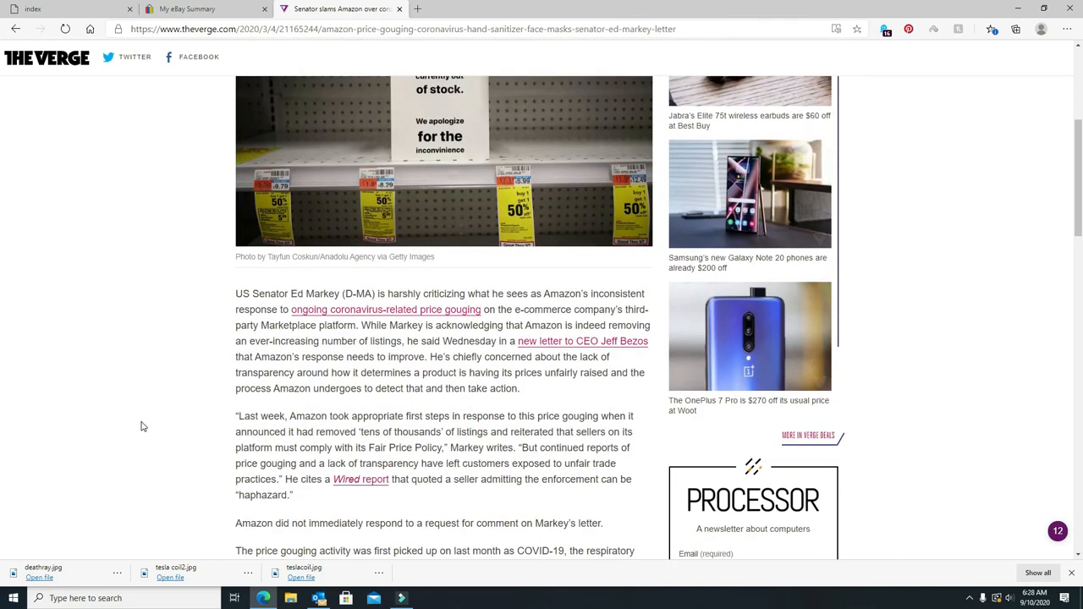
pyautogui.scroll(-3)
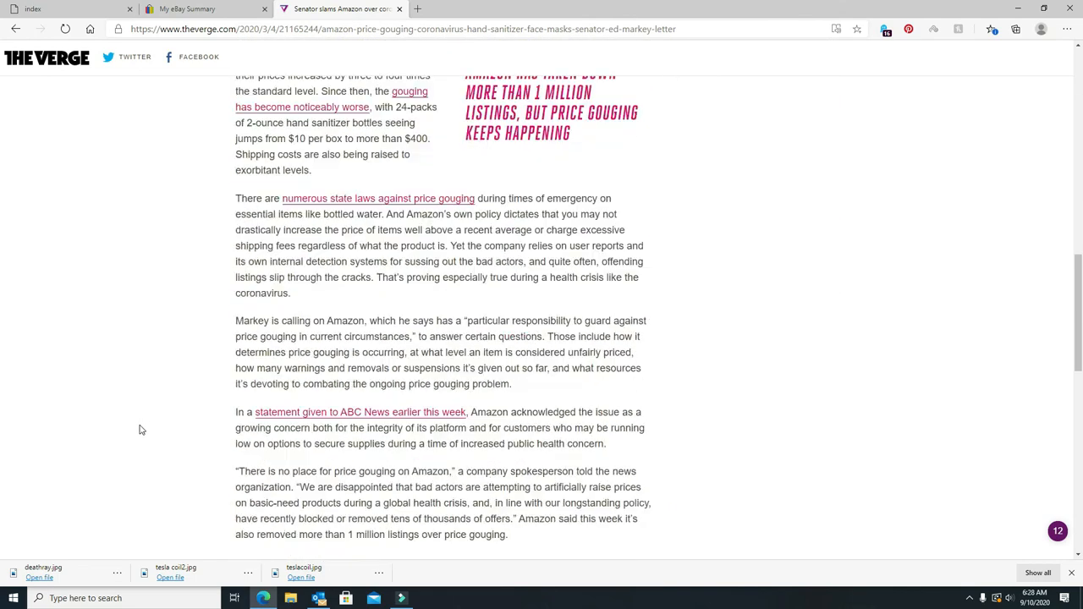
pyautogui.scroll(-3)
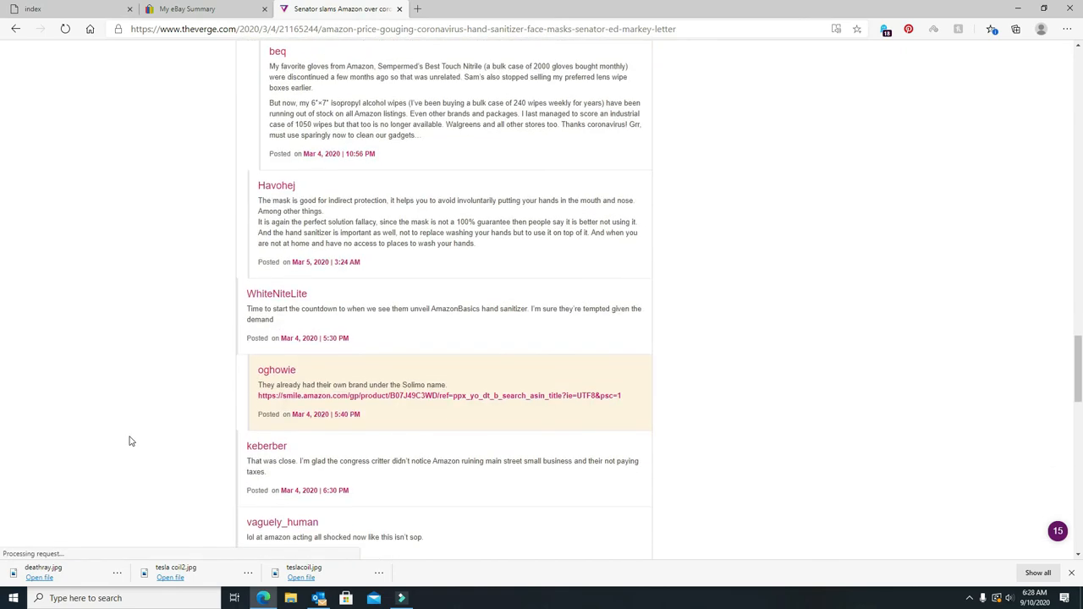
pyautogui.scroll(-3)
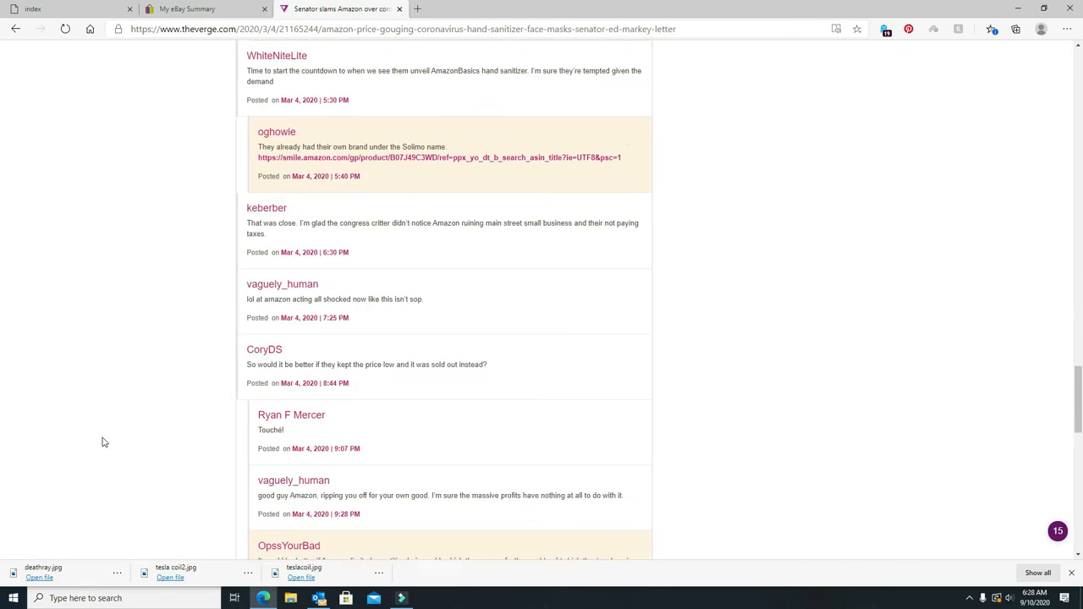
# Scroll back up through the article to the top.
pyautogui.scroll(3)
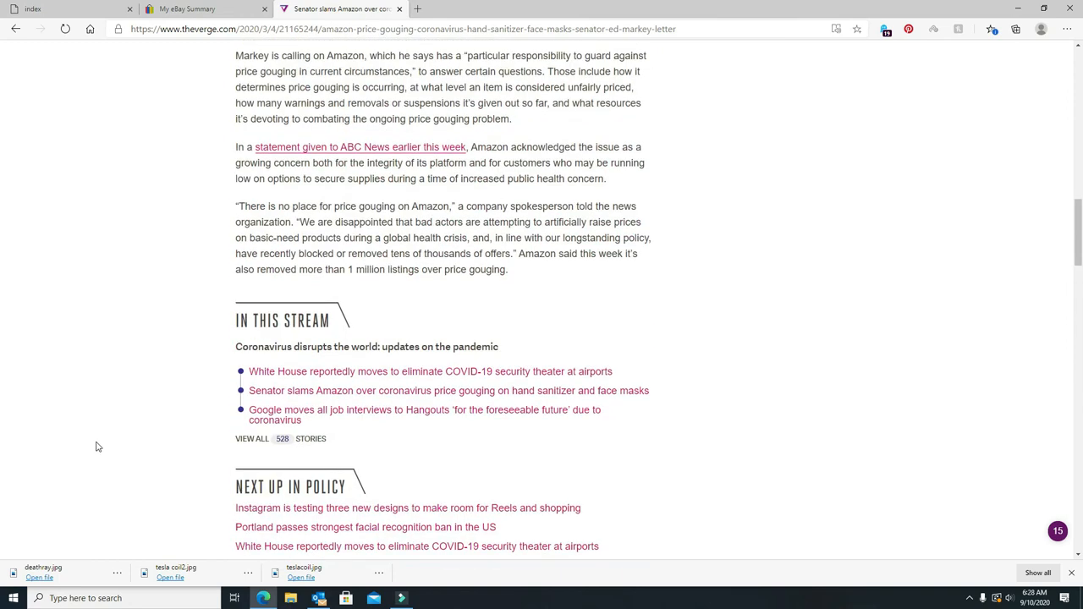
pyautogui.scroll(3)
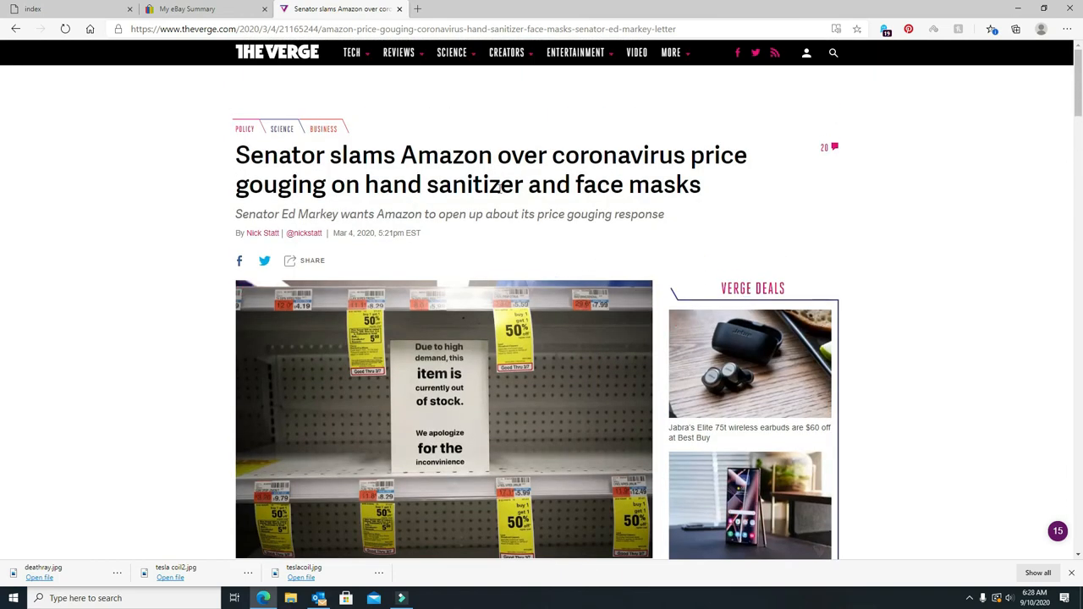
pyautogui.moveTo(140, 396)
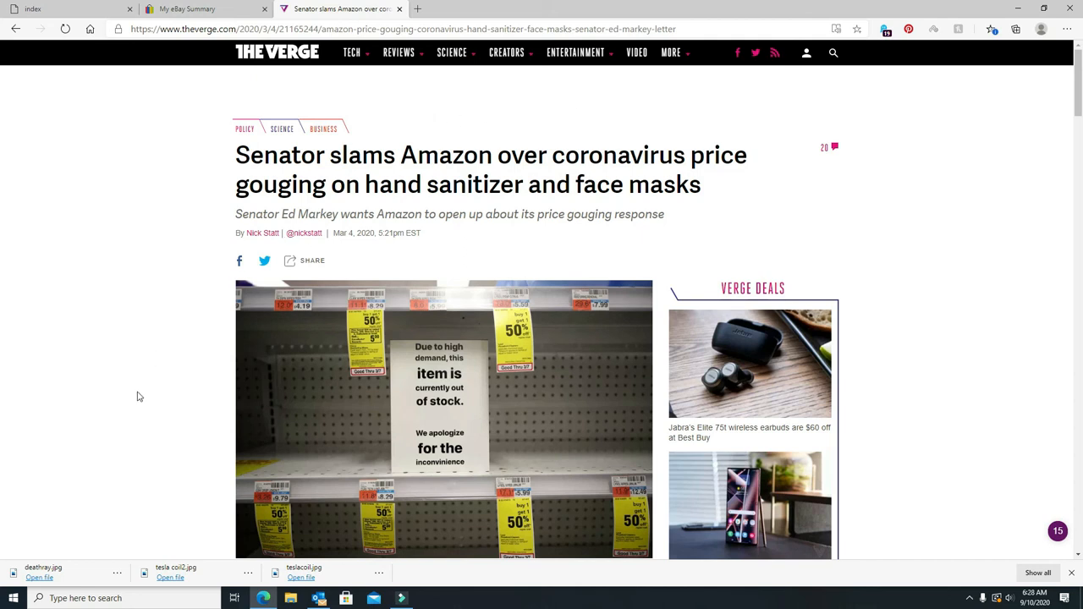
pyautogui.moveTo(142, 332)
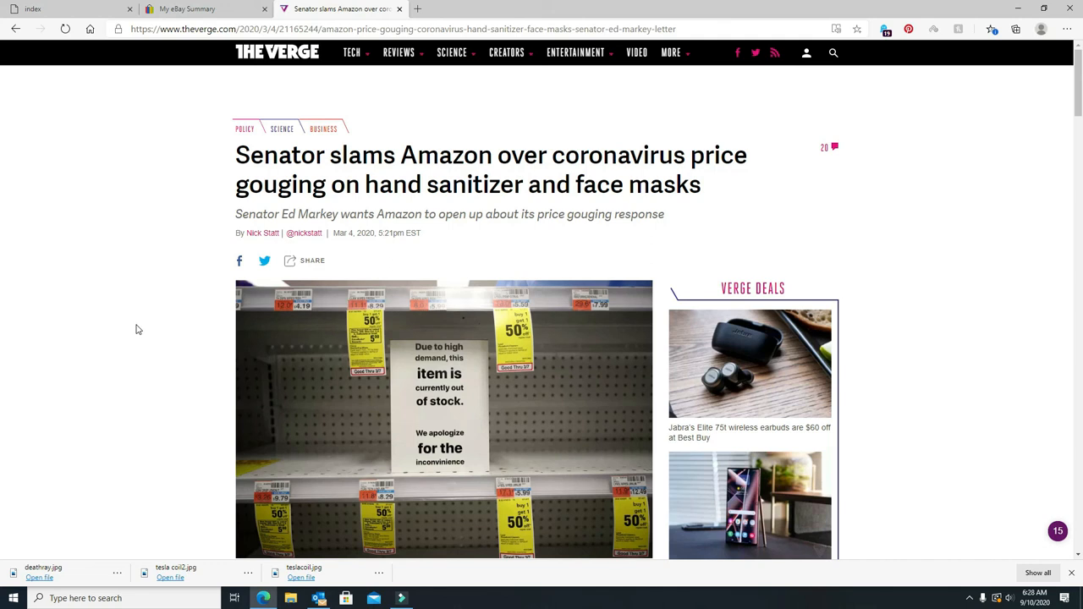
pyautogui.moveTo(135, 327)
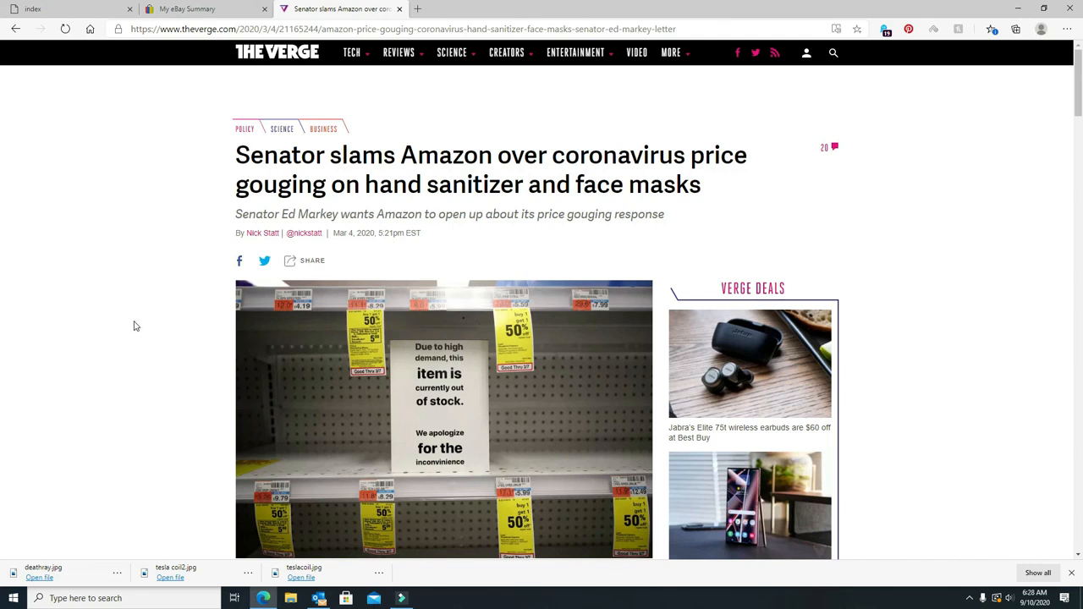
pyautogui.moveTo(161, 286)
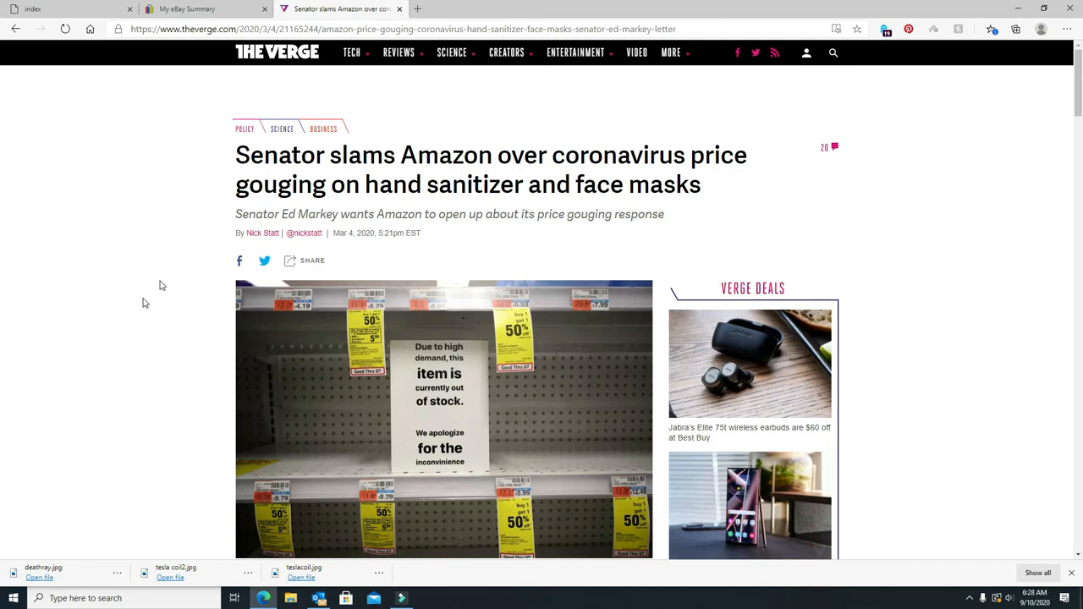
pyautogui.moveTo(191, 243)
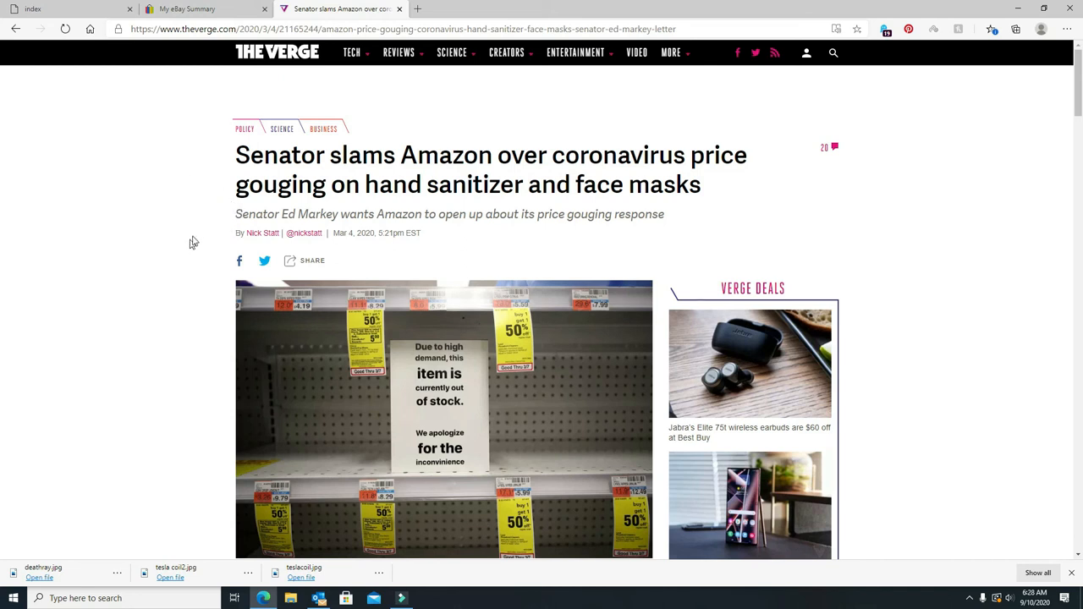
pyautogui.moveTo(146, 246)
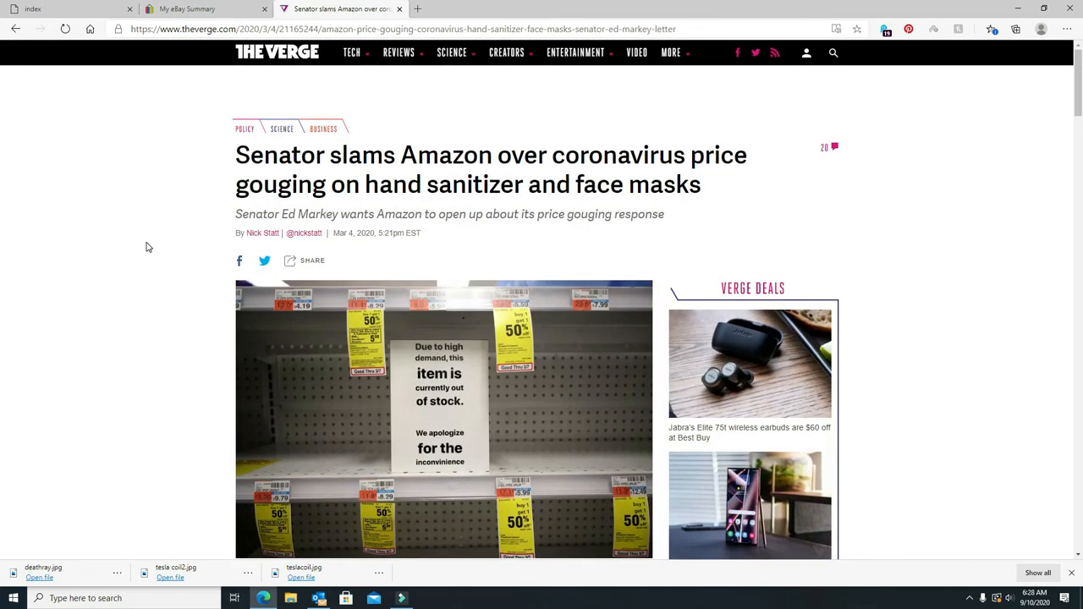
pyautogui.scroll(-3)
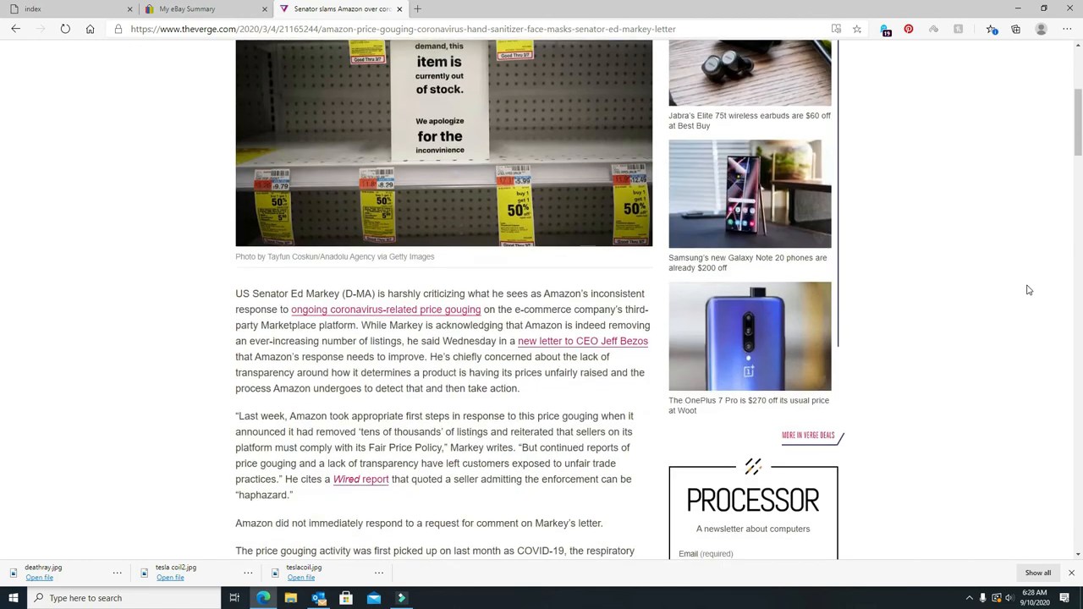
pyautogui.scroll(3)
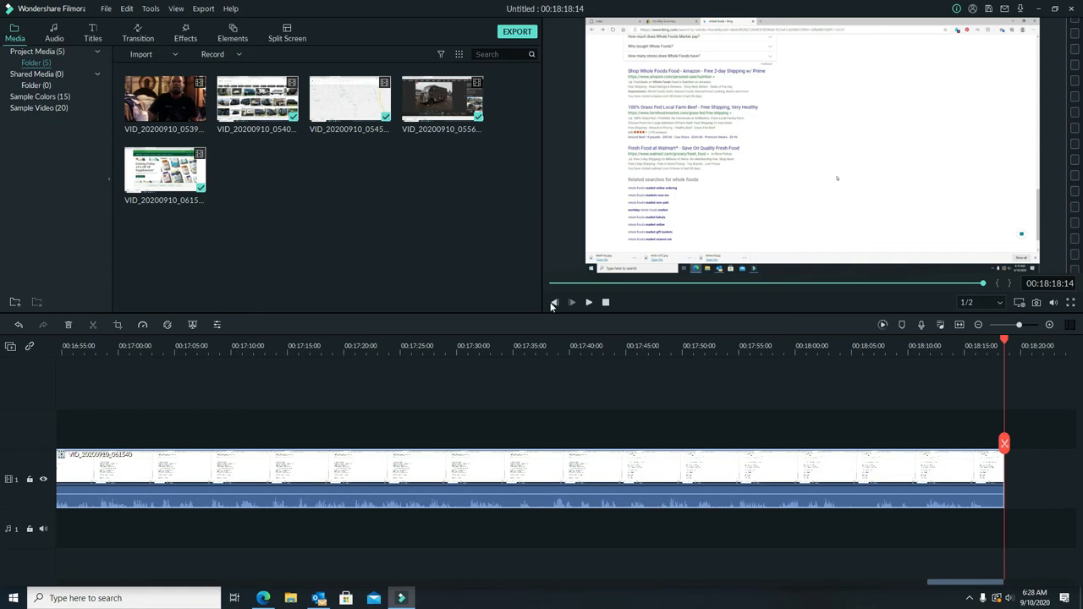
pyautogui.moveTo(408, 588)
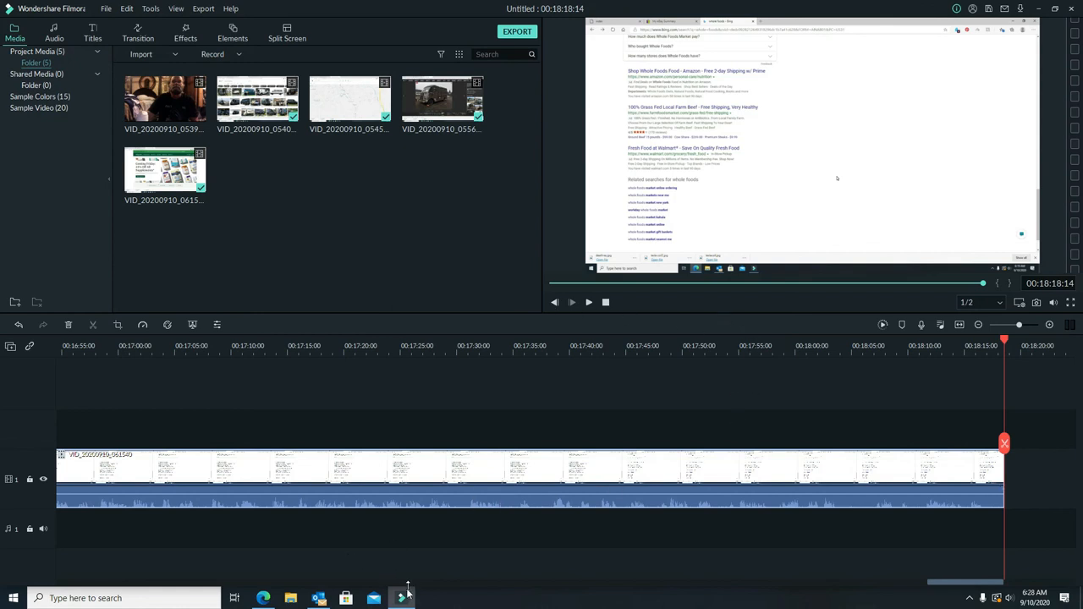
pyautogui.moveTo(402, 598)
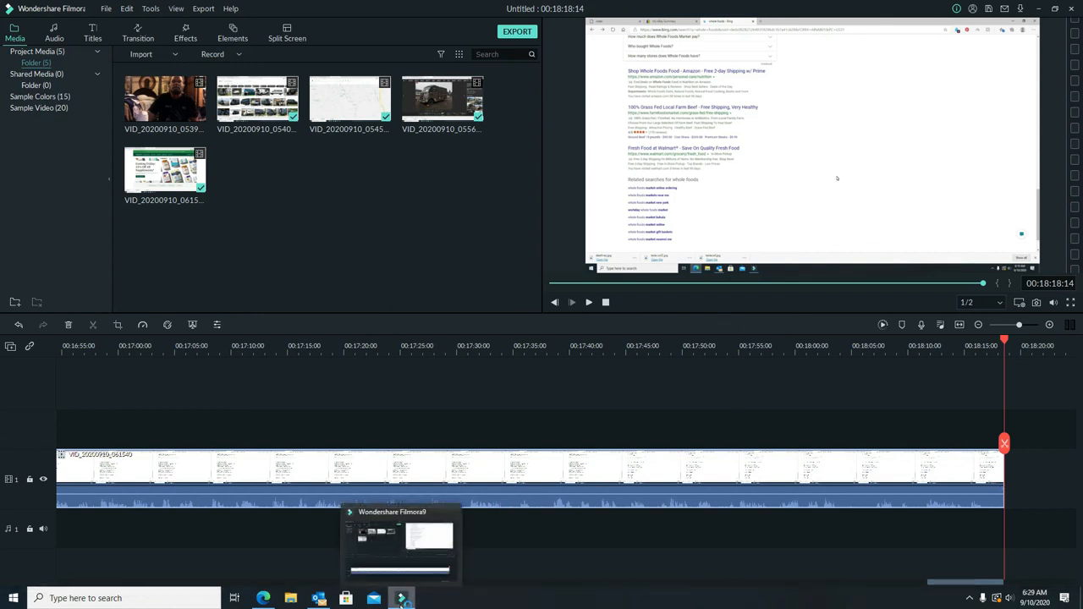